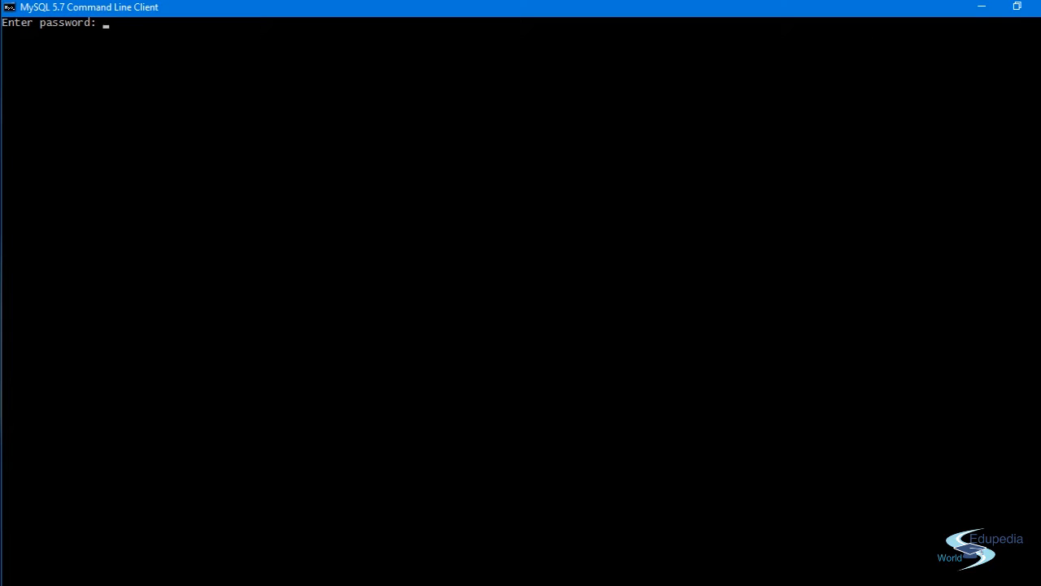
Step: Log in with the password and list all eleven databases with show databases
{"action": "type", "text": "***"}
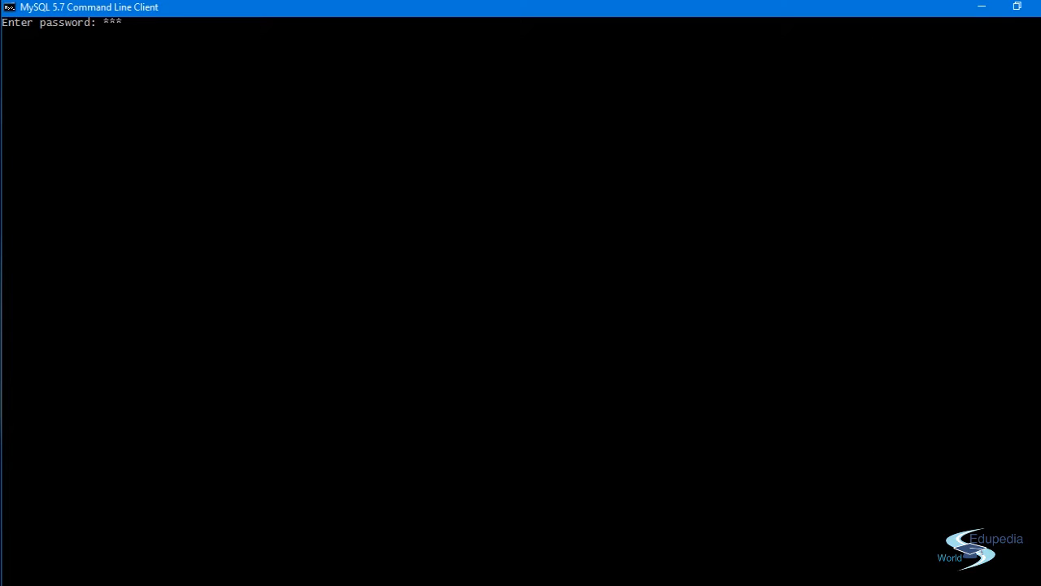
{"action": "type", "text": "***"}
{"action": "type", "text": "show da"}
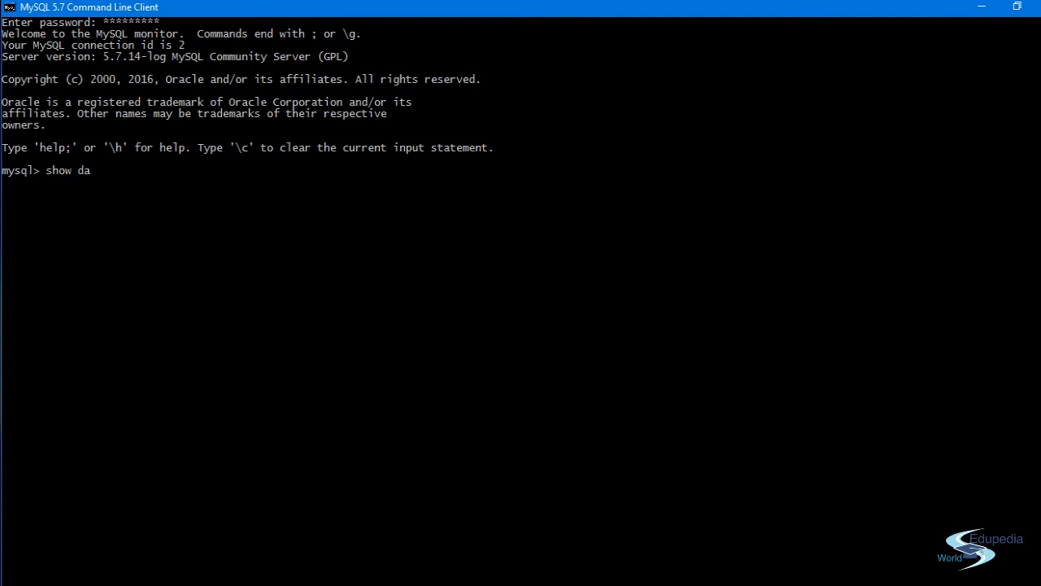
{"action": "type", "text": "tabase"}
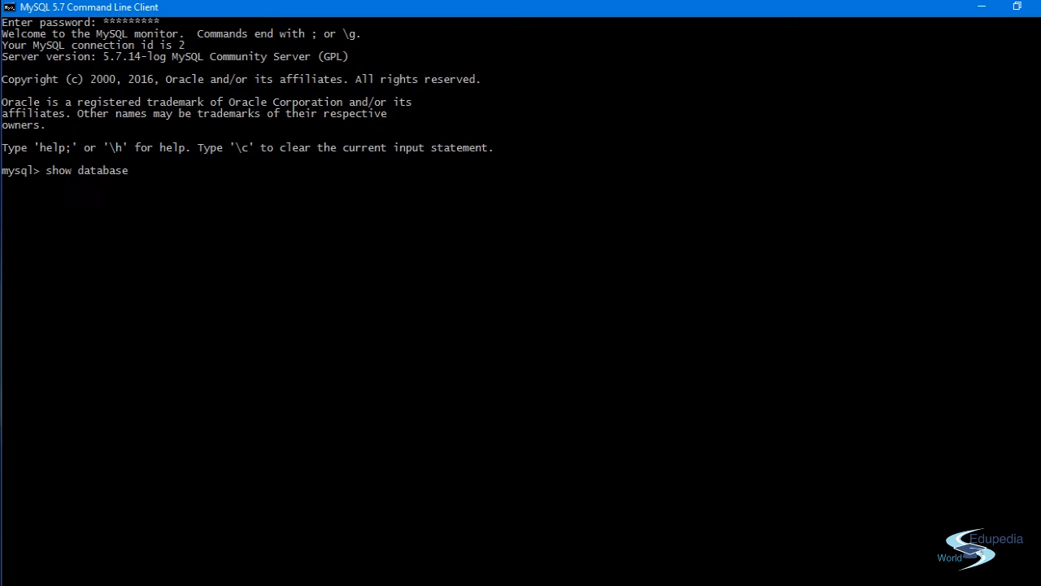
{"action": "key", "text": "Return"}
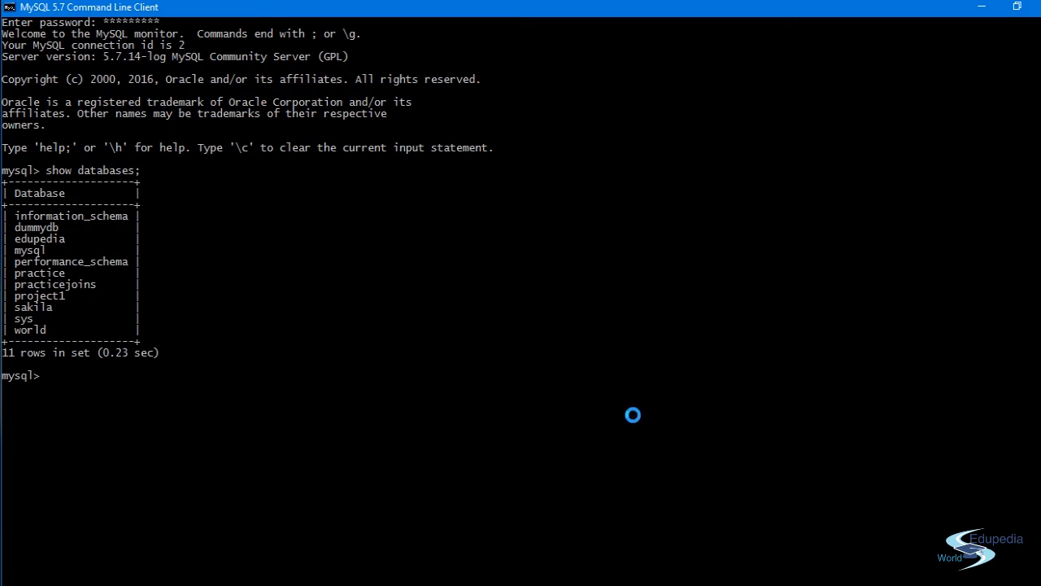
{"action": "mouse_move", "coordinate": [11, 279]}
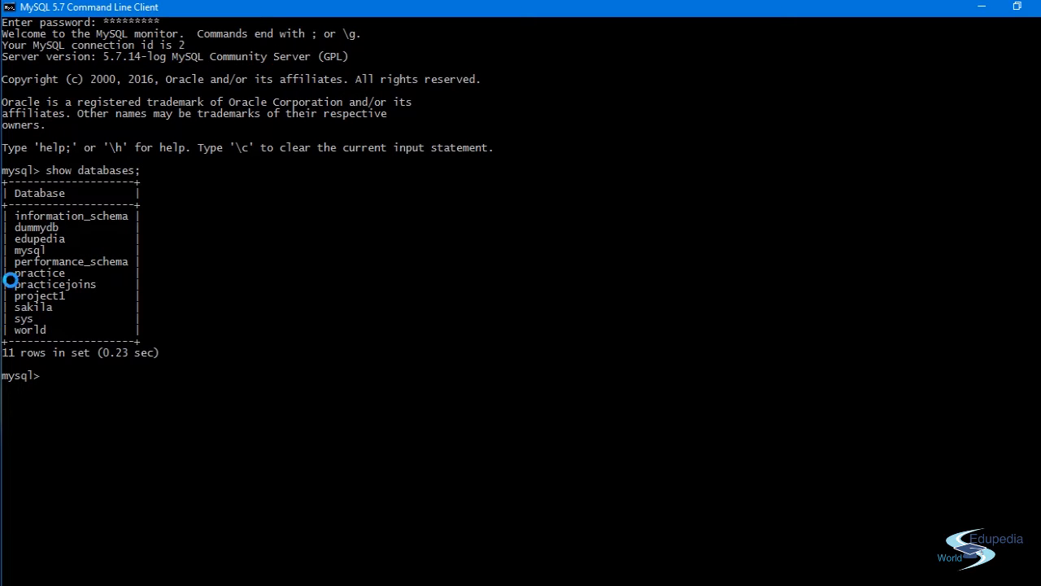
{"action": "mouse_move", "coordinate": [85, 283]}
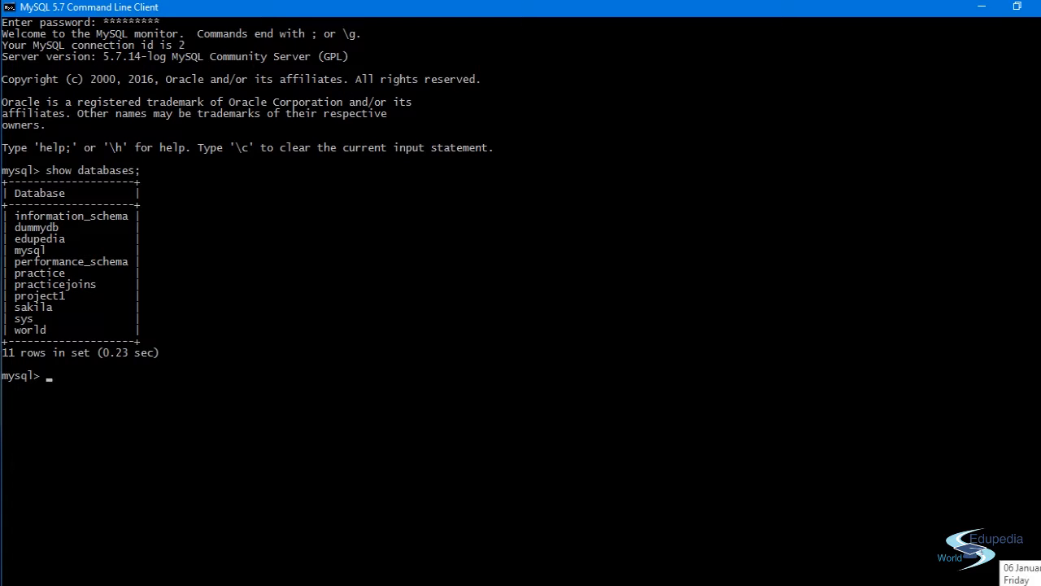
Step: Switch to the practicejoins database with 'use practicejoins;'
{"action": "type", "text": "use pr"}
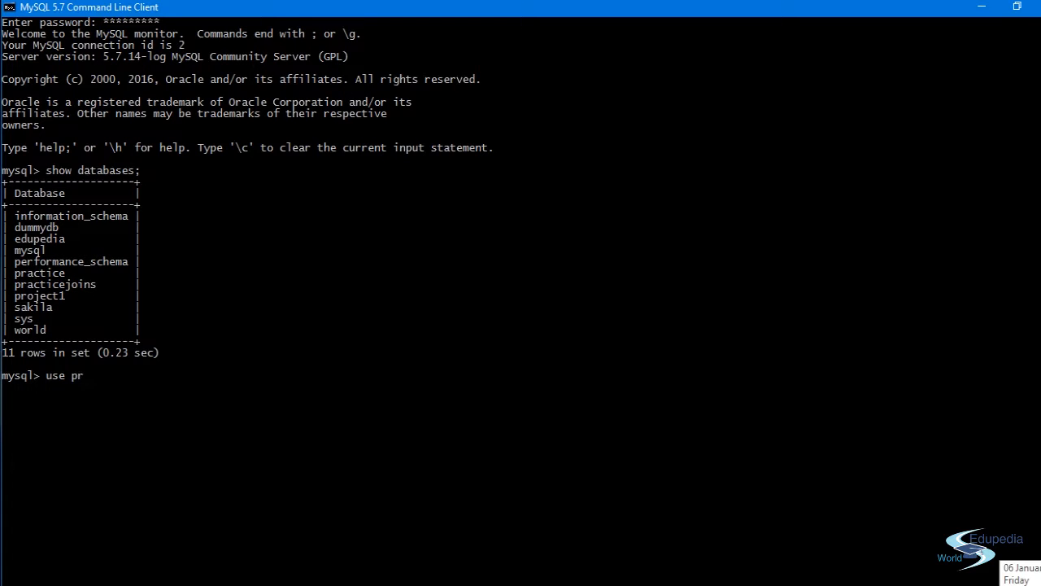
{"action": "type", "text": "actice"}
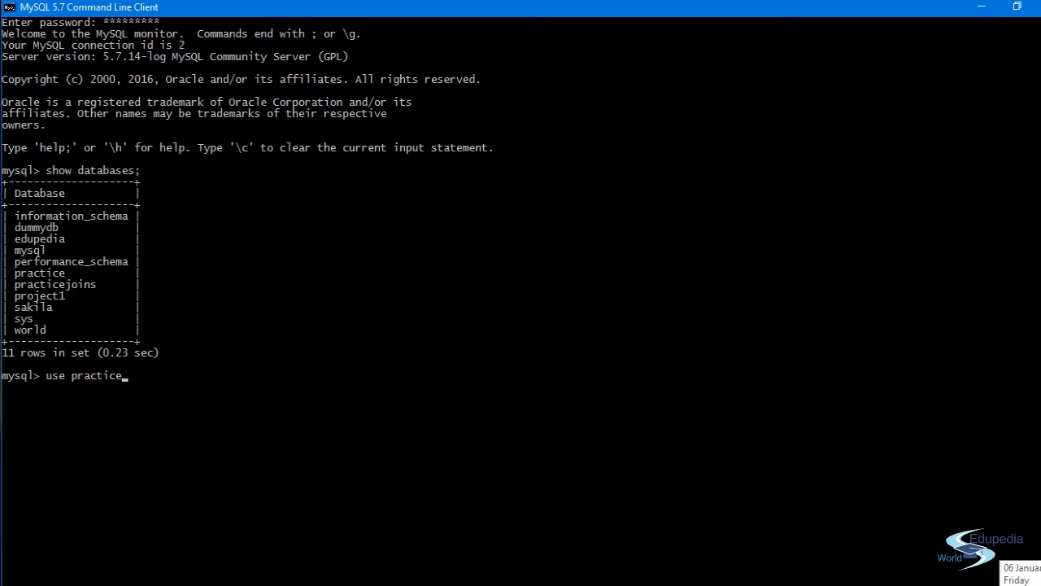
{"action": "type", "text": "joins"}
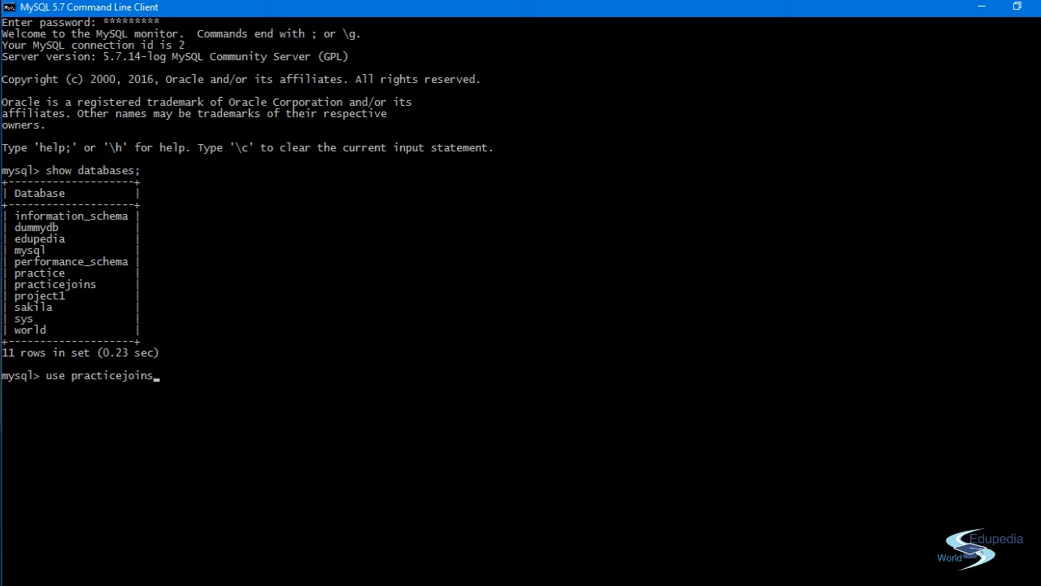
{"action": "type", "text": ";"}
{"action": "type", "text": "show"}
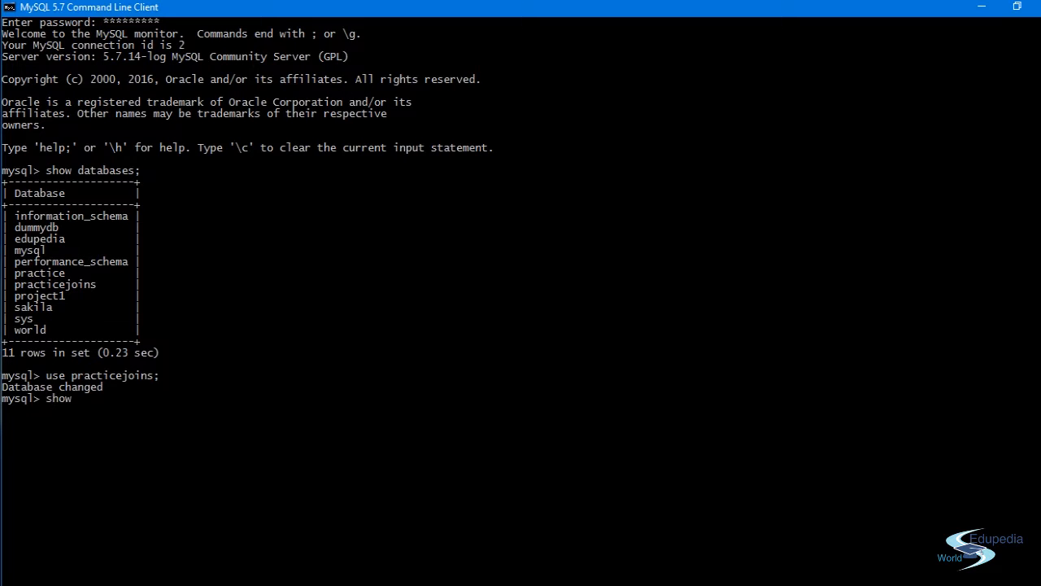
Step: Show the tables actors, characters, directors and movies, scrolling through the output
{"action": "type", "text": "tables;"}
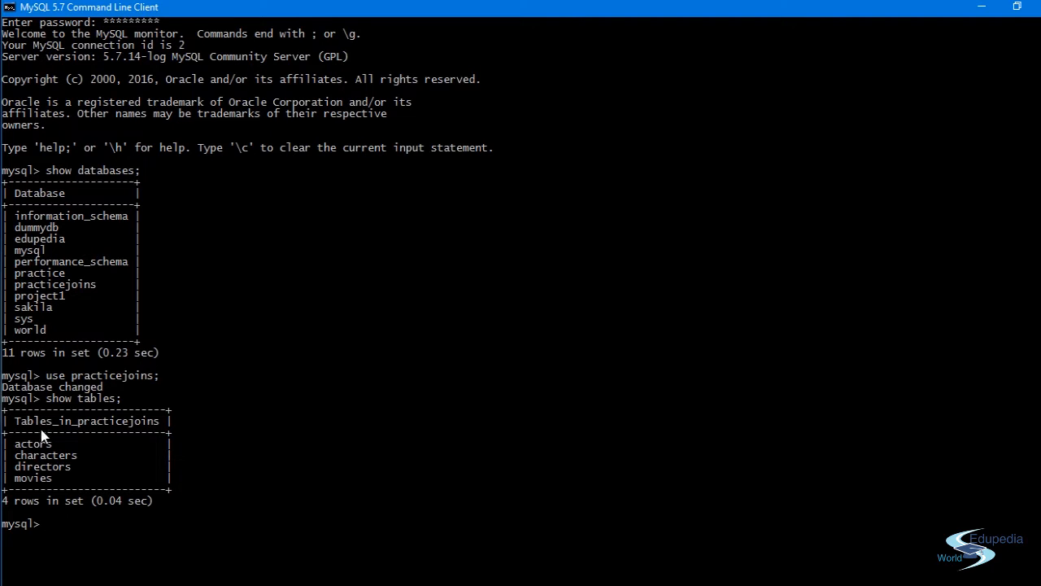
{"action": "mouse_move", "coordinate": [44, 476]}
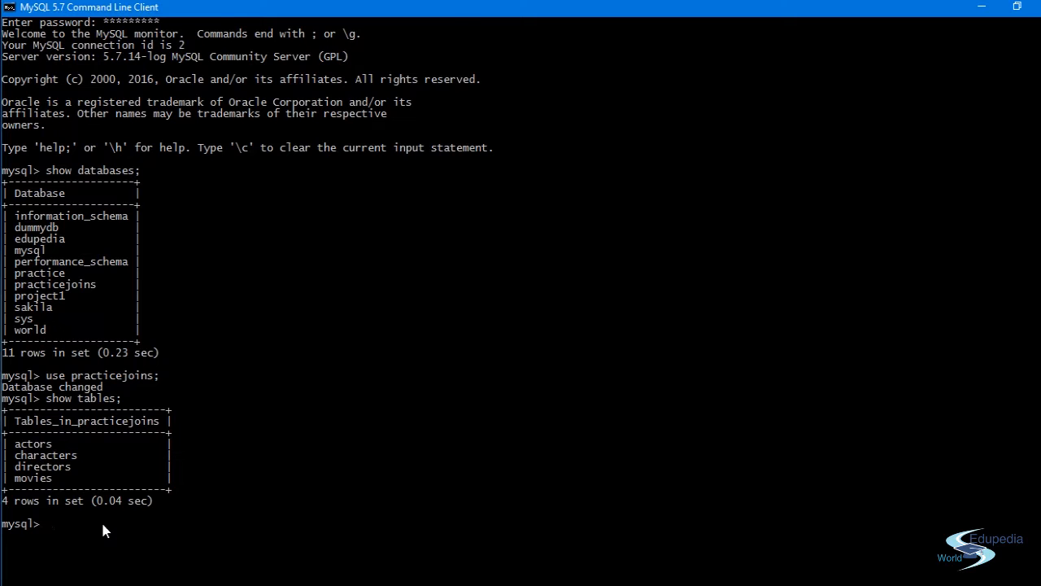
{"action": "scroll", "scroll_direction": "down", "scroll_amount": 3}
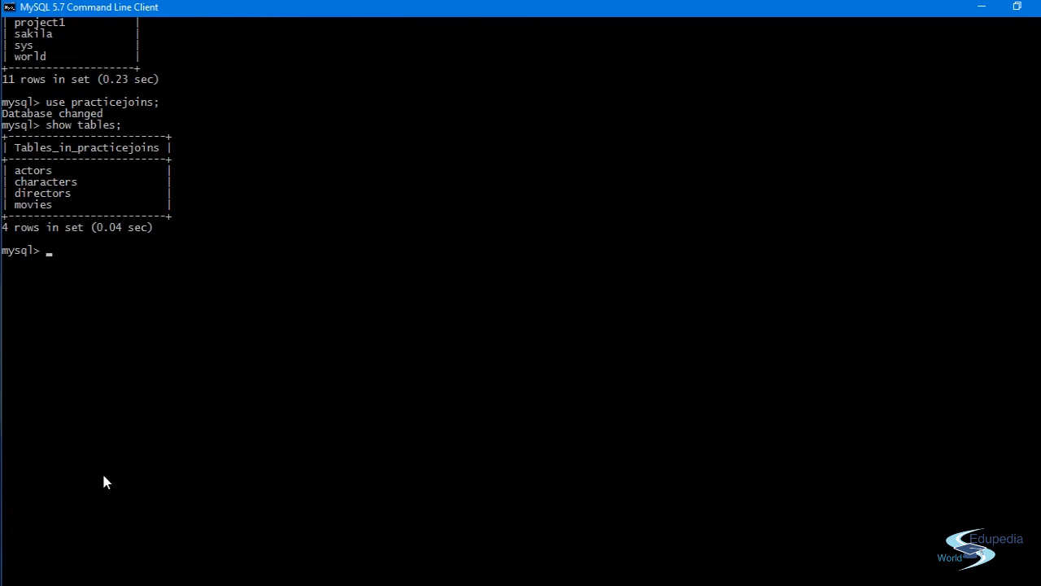
{"action": "mouse_move", "coordinate": [91, 254]}
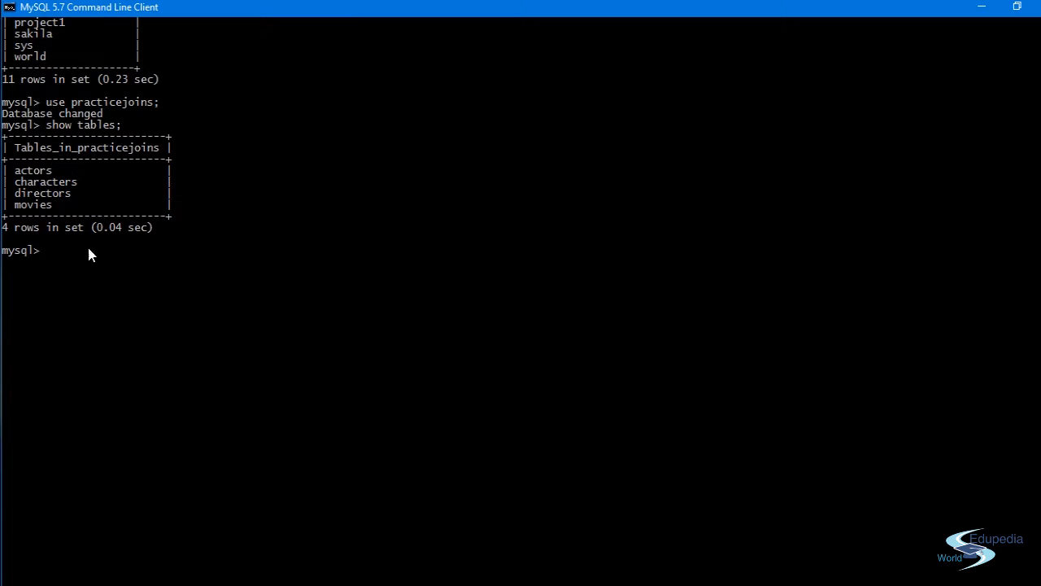
{"action": "mouse_move", "coordinate": [77, 183]}
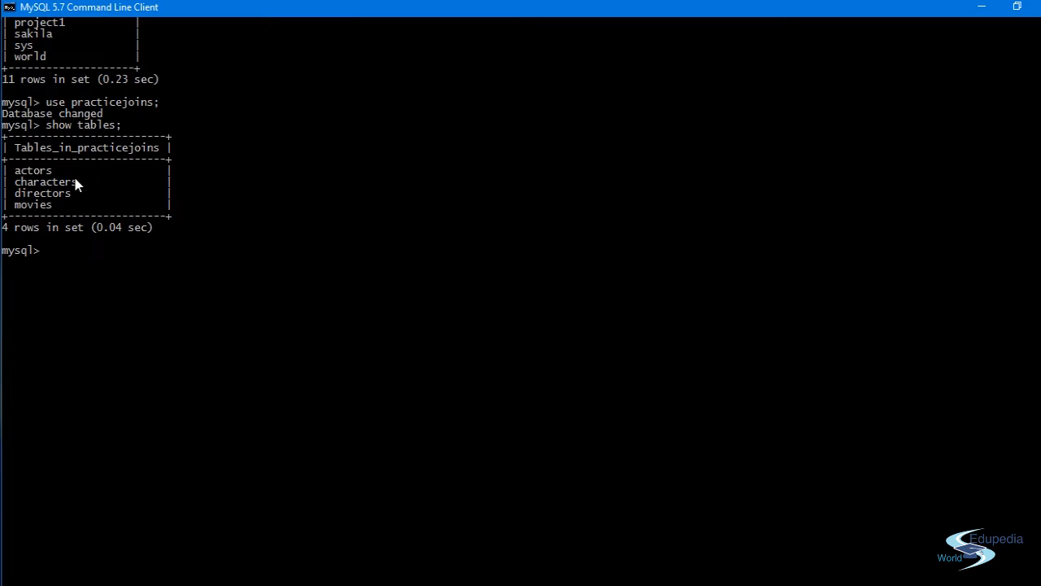
{"action": "mouse_move", "coordinate": [41, 171]}
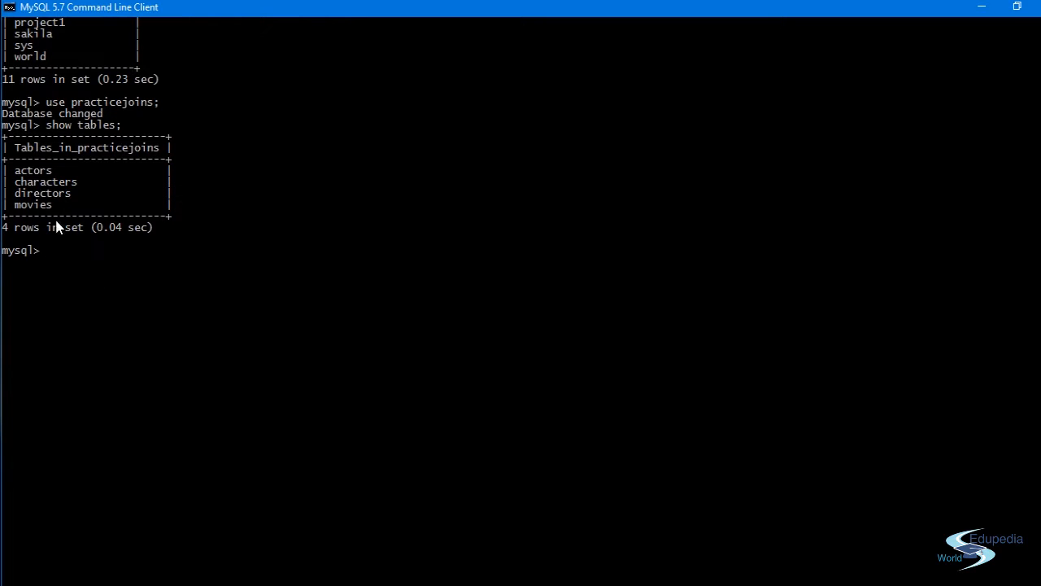
{"action": "mouse_move", "coordinate": [30, 171]}
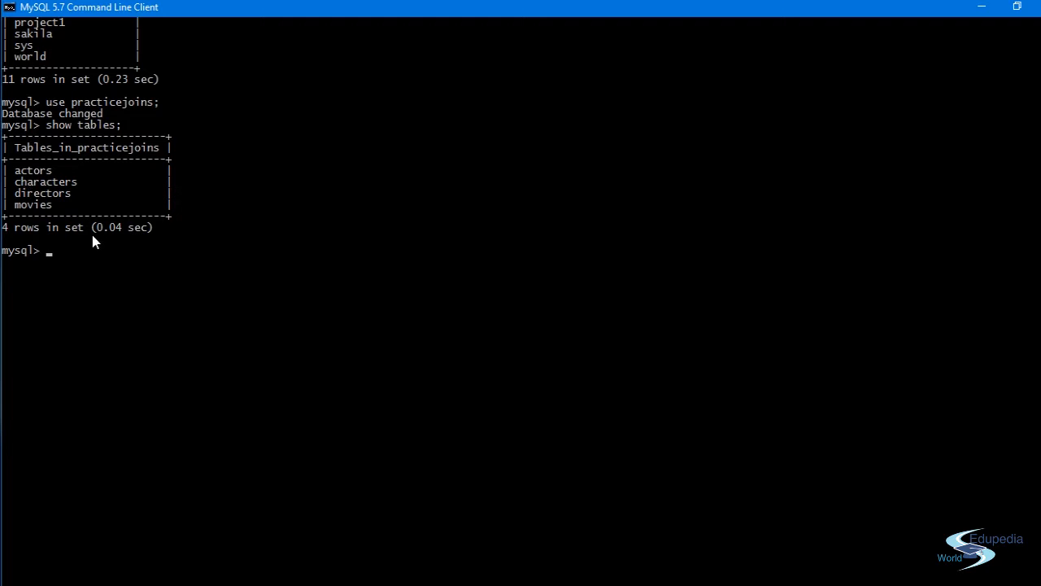
{"action": "mouse_move", "coordinate": [103, 274]}
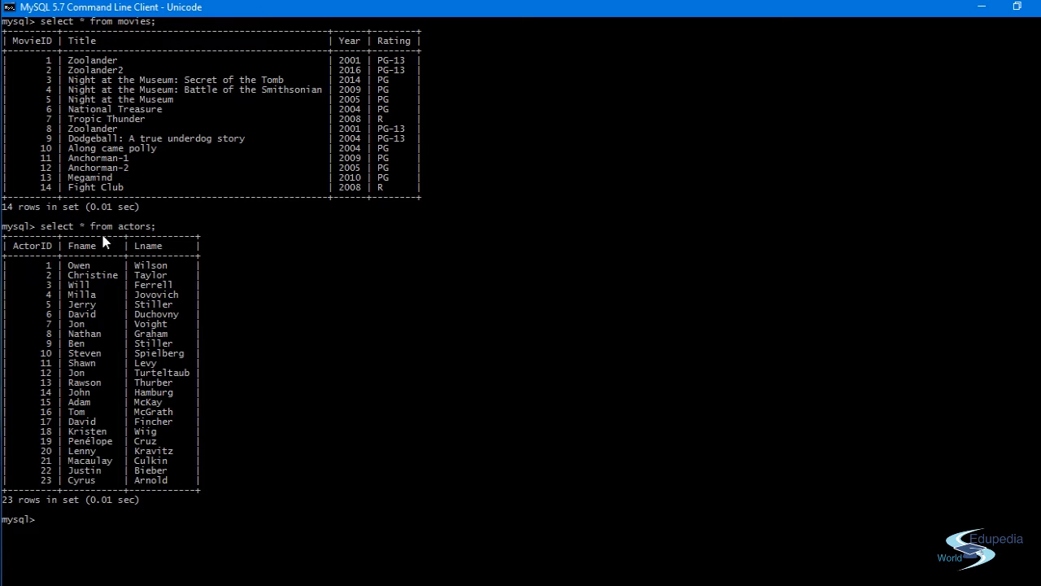
{"action": "mouse_move", "coordinate": [78, 66]}
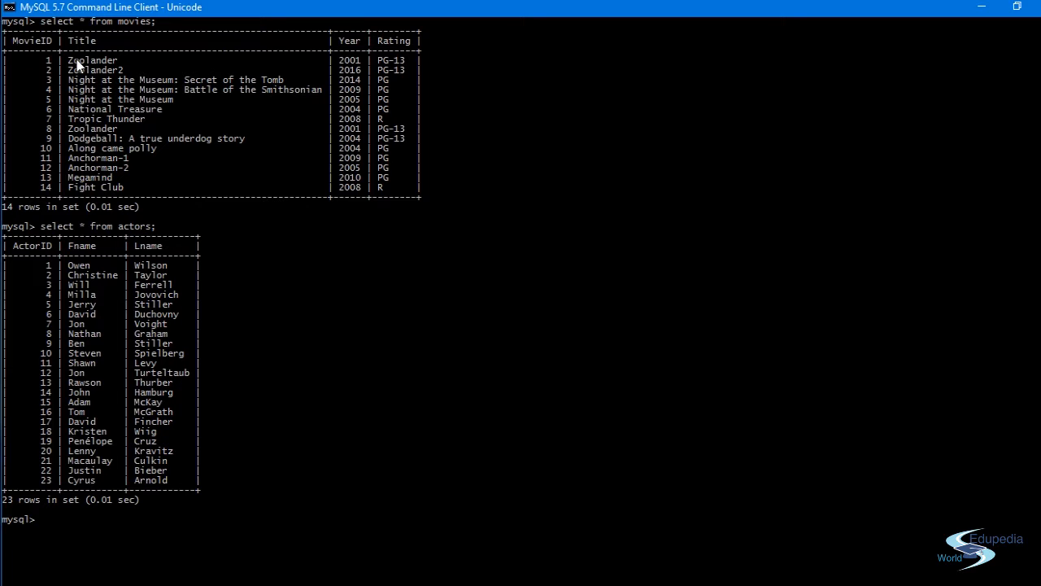
{"action": "mouse_move", "coordinate": [70, 55]}
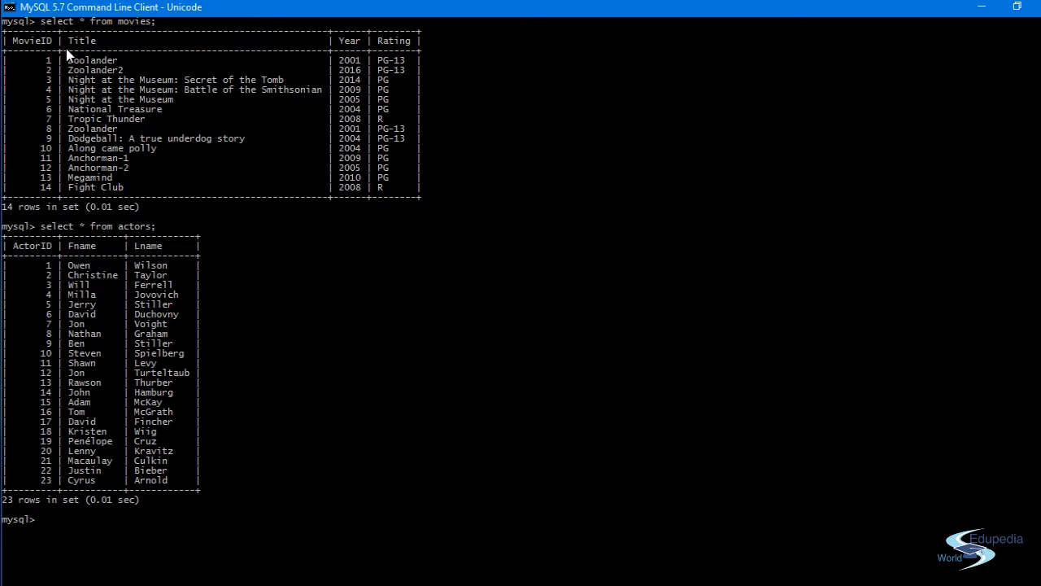
{"action": "mouse_move", "coordinate": [81, 156]}
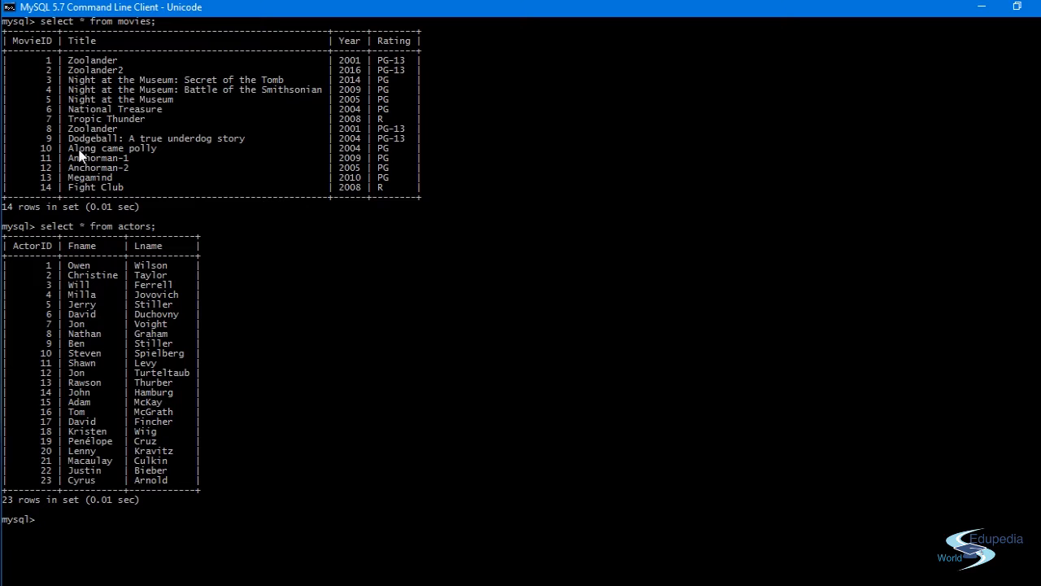
{"action": "mouse_move", "coordinate": [82, 236]}
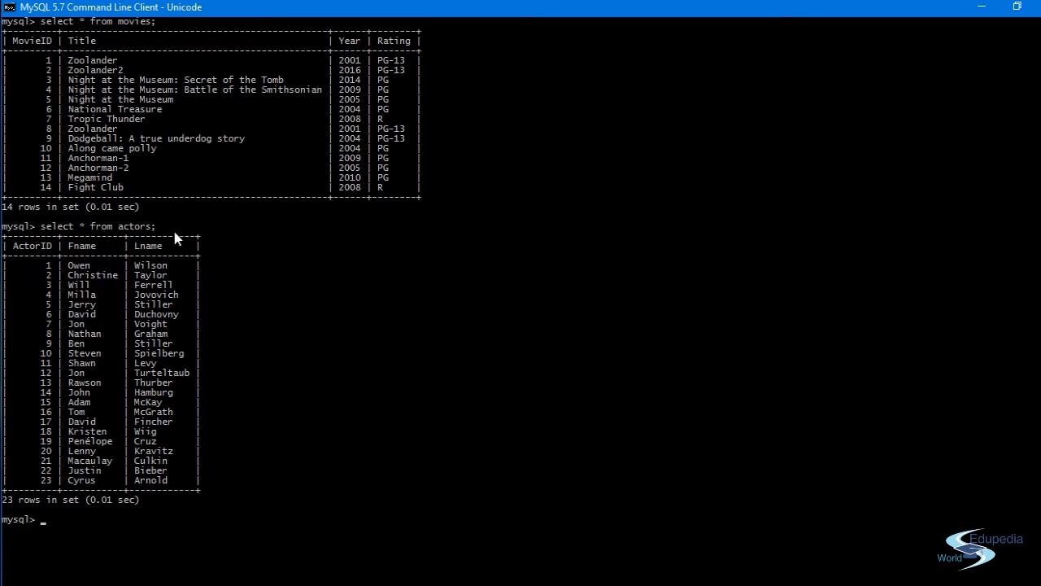
{"action": "type", "text": "s"}
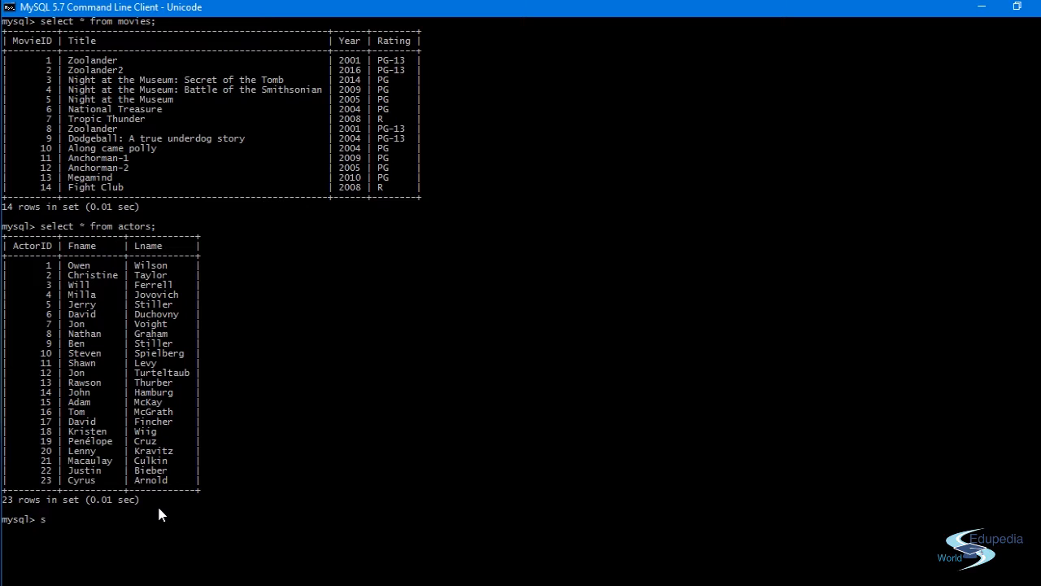
{"action": "type", "text": "elect * f"}
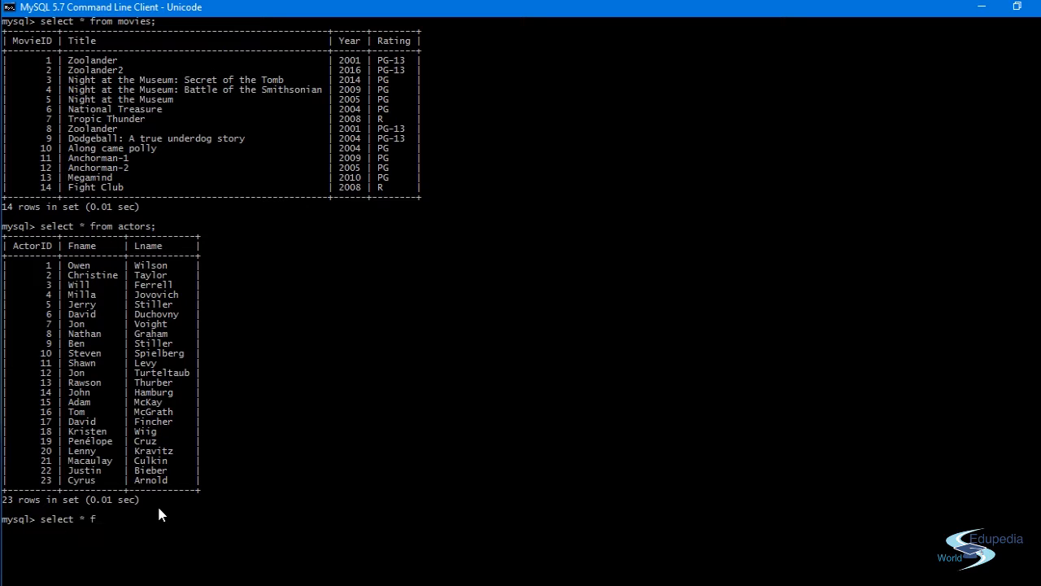
{"action": "type", "text": "rom movie"}
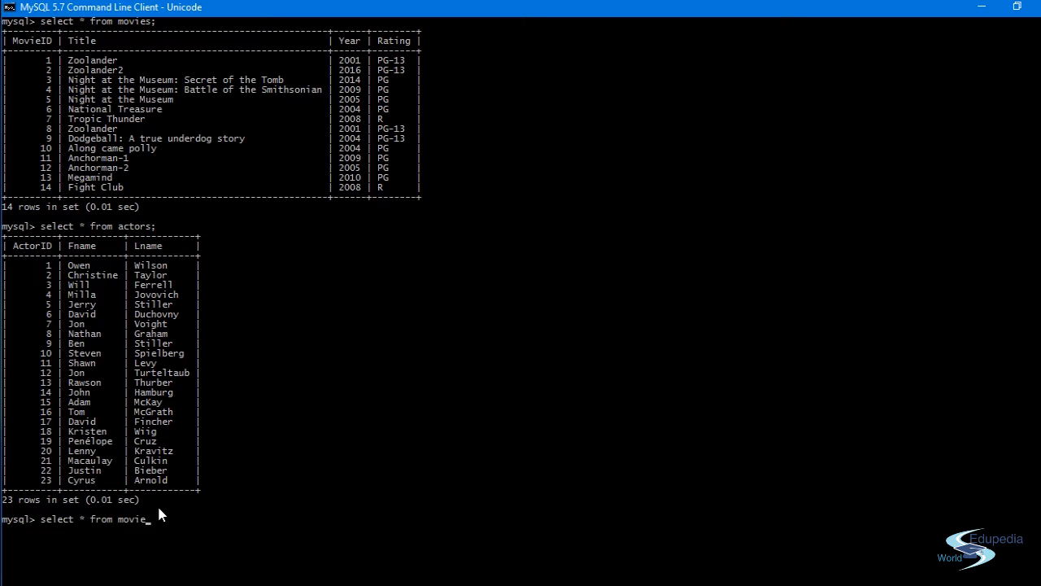
{"action": "key", "text": "Return"}
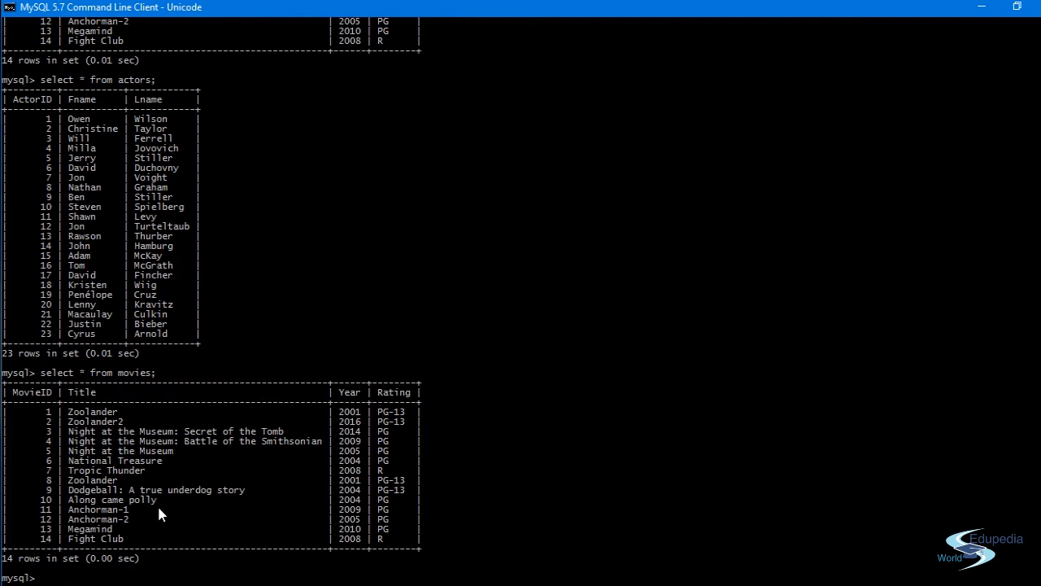
{"action": "mouse_move", "coordinate": [102, 402]}
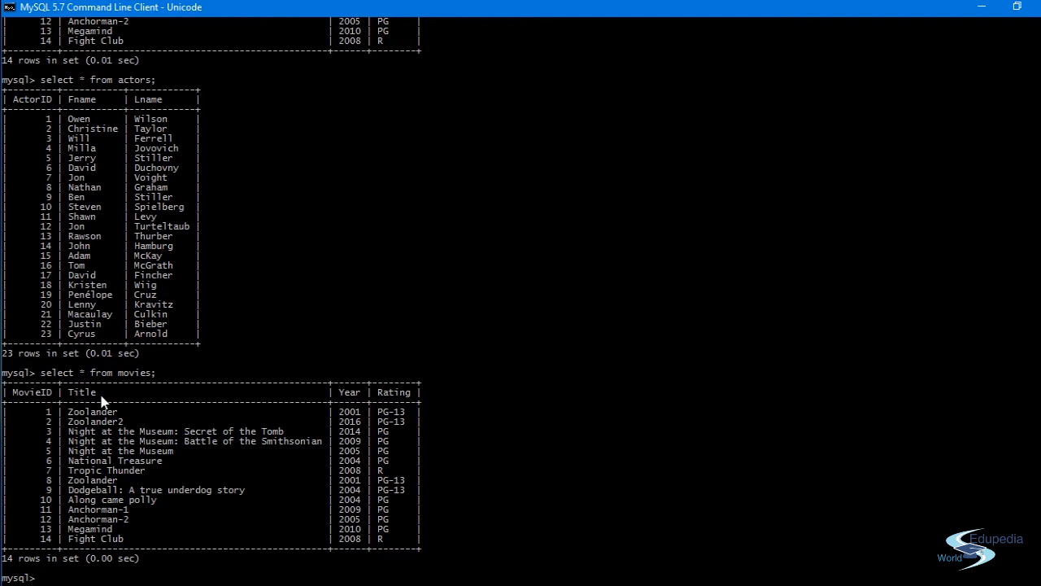
{"action": "mouse_move", "coordinate": [406, 399]}
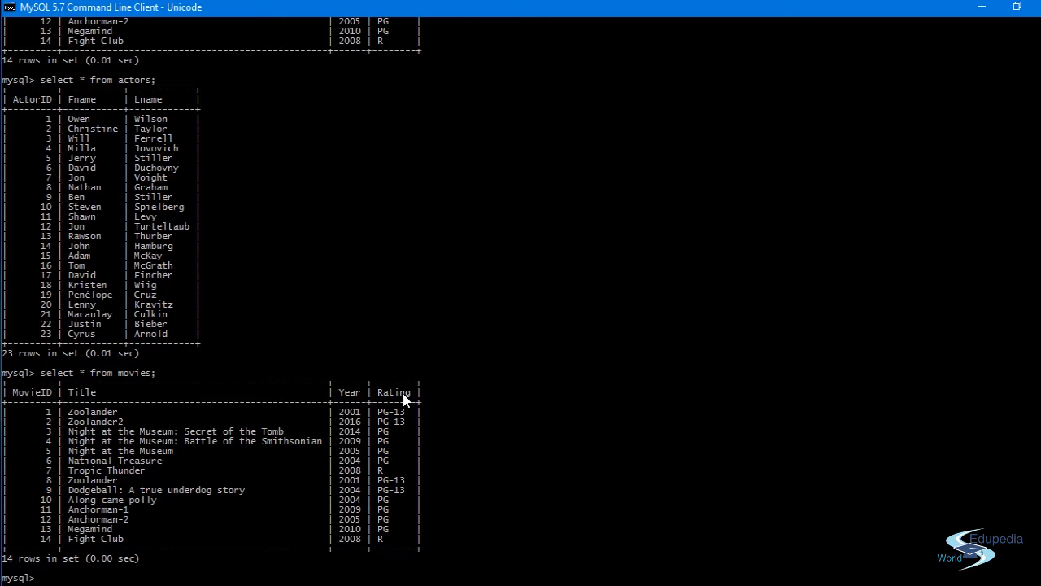
{"action": "type", "text": "Directir"}
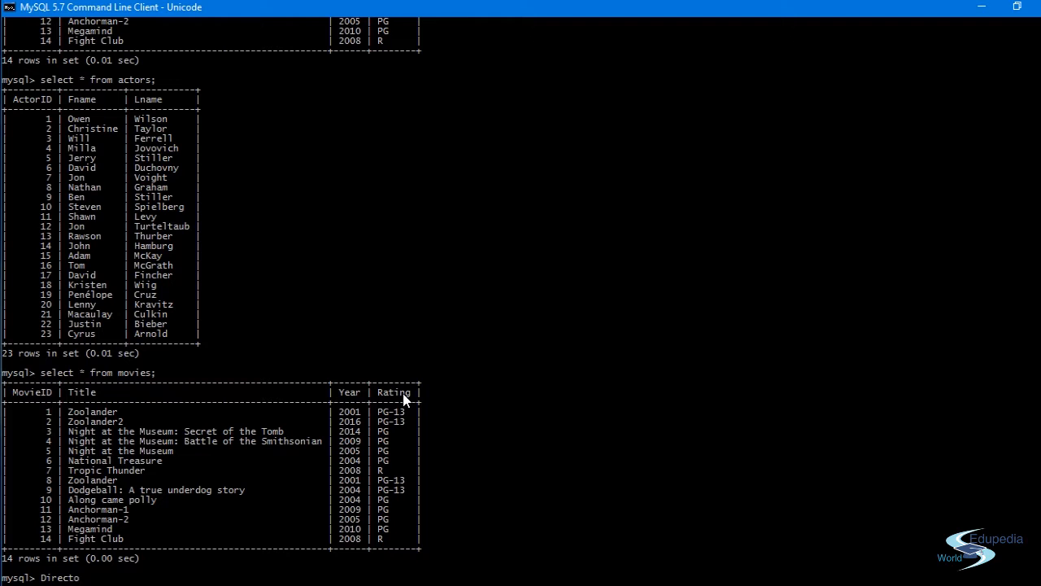
{"action": "type", "text": "r"}
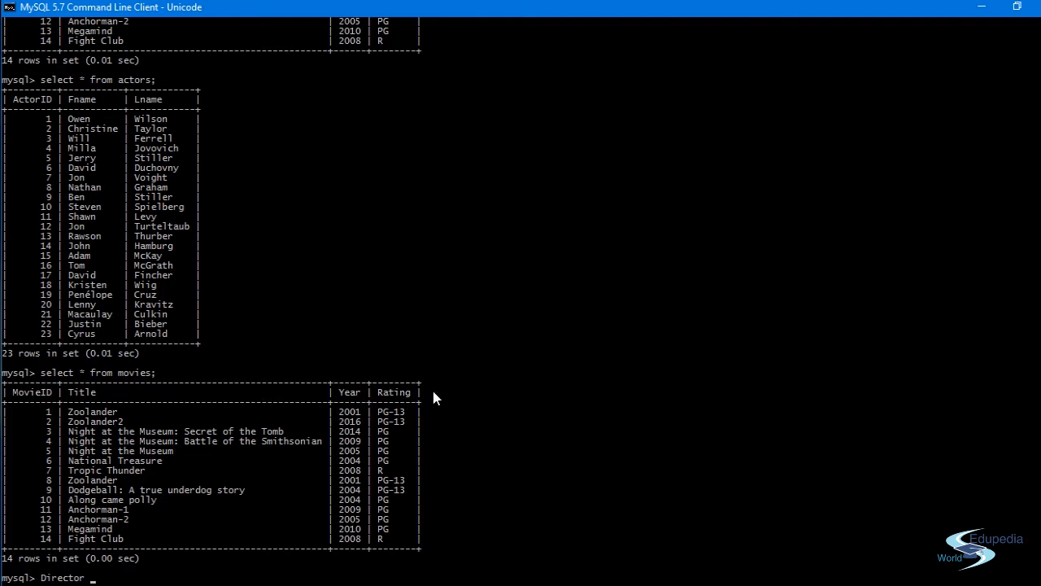
{"action": "mouse_move", "coordinate": [445, 475]}
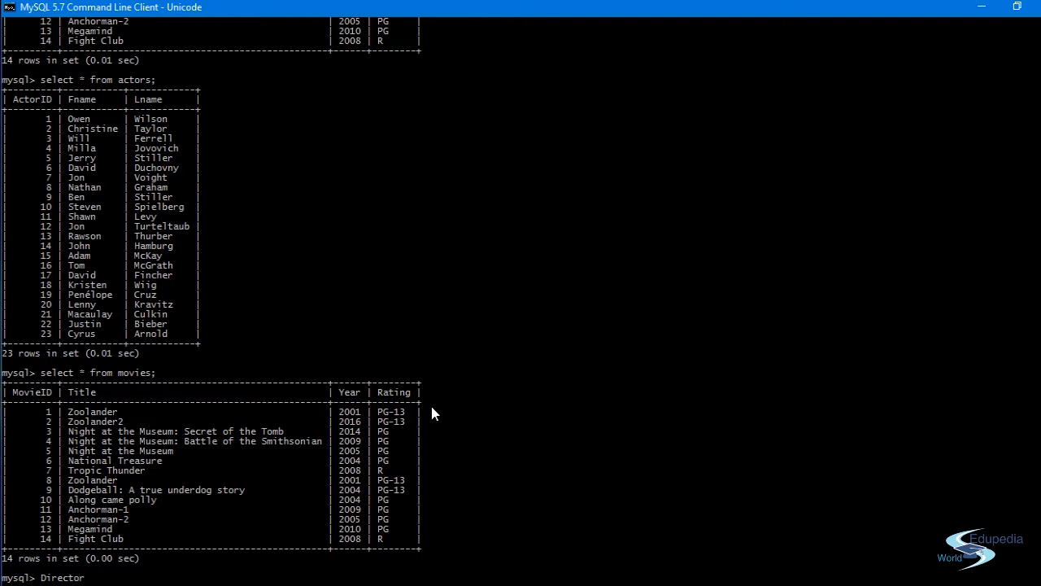
{"action": "mouse_move", "coordinate": [433, 441]}
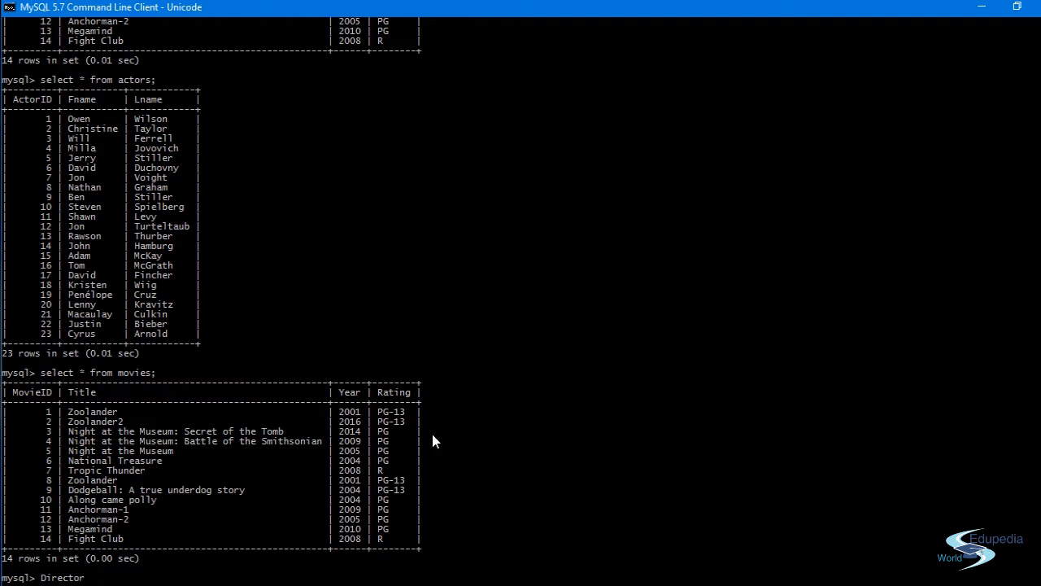
{"action": "mouse_move", "coordinate": [35, 116]}
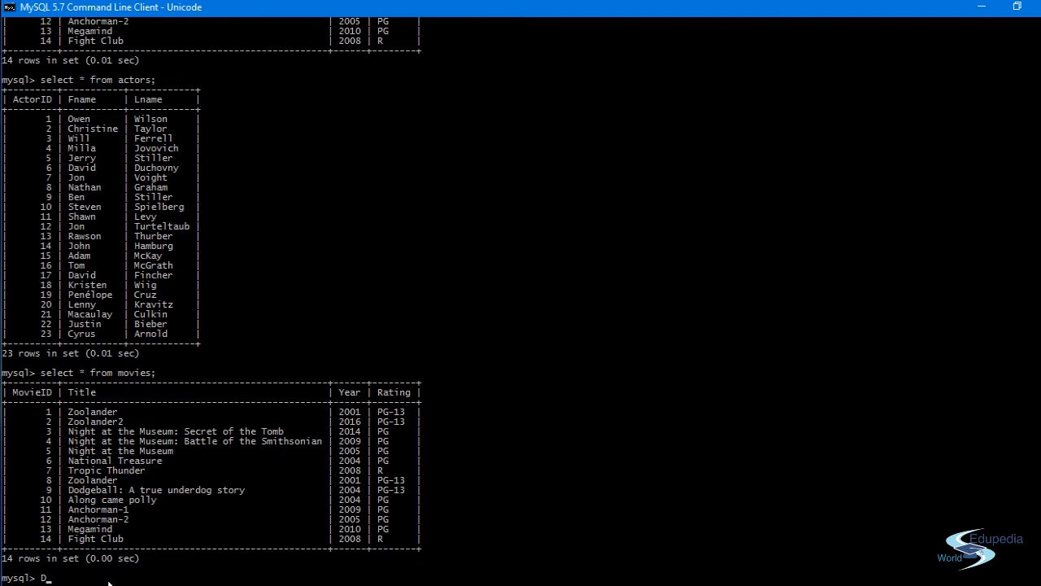
{"action": "type", "text": "Acto"}
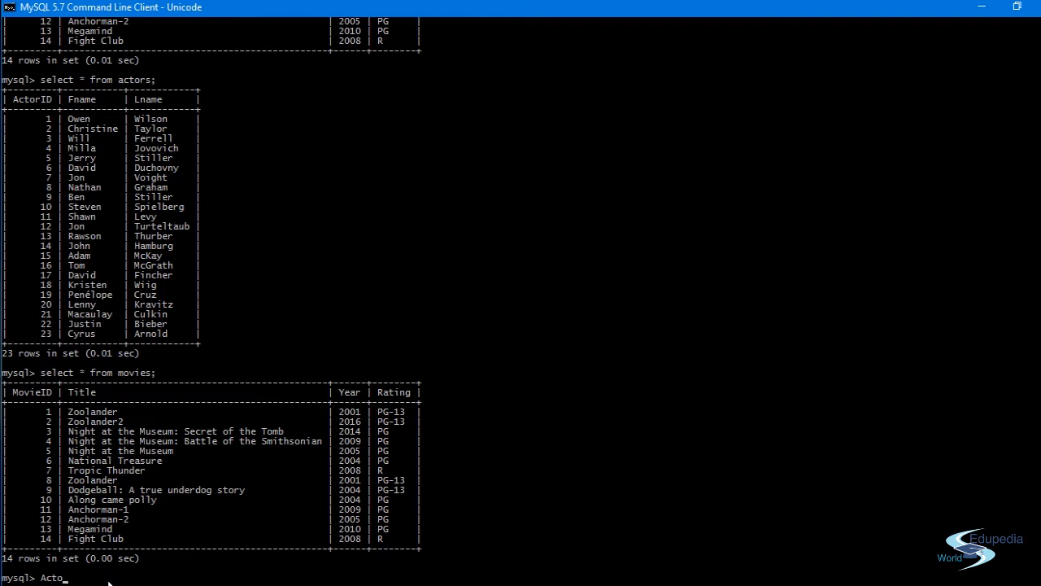
{"action": "type", "text": "r"}
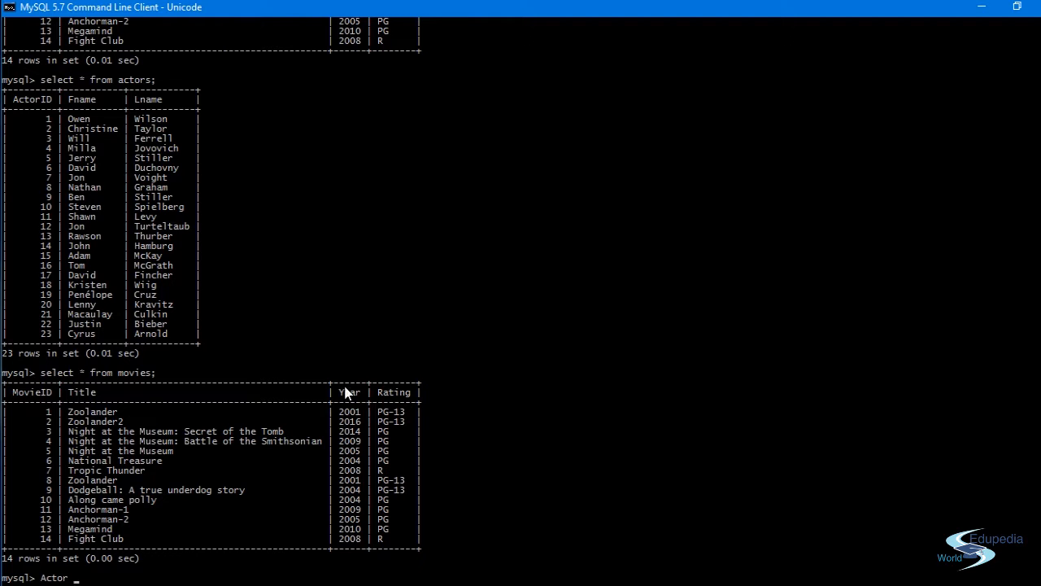
{"action": "mouse_move", "coordinate": [443, 386]}
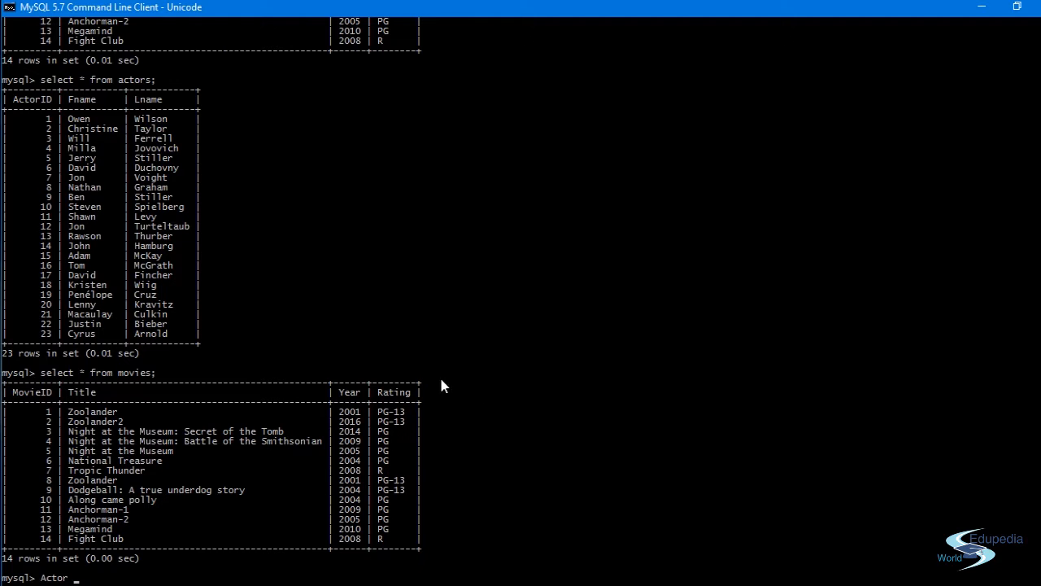
{"action": "mouse_move", "coordinate": [33, 325]}
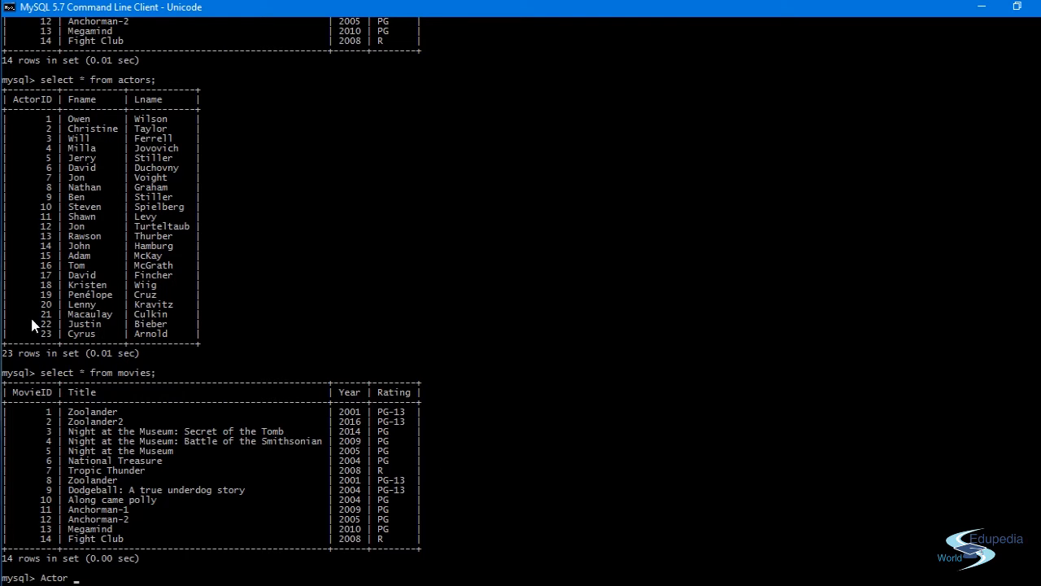
{"action": "mouse_move", "coordinate": [384, 315]}
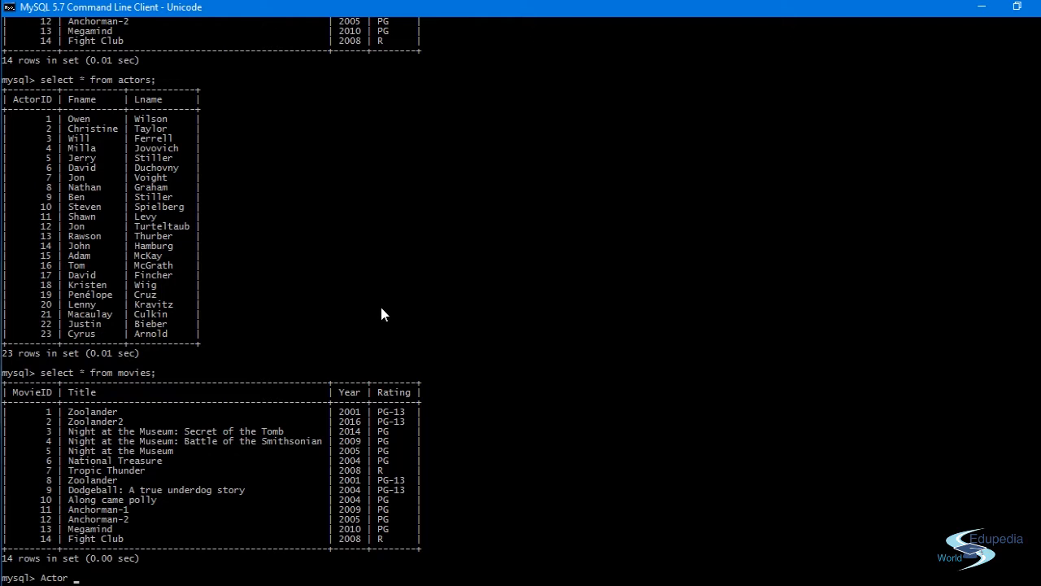
{"action": "key", "text": "Backspace"}
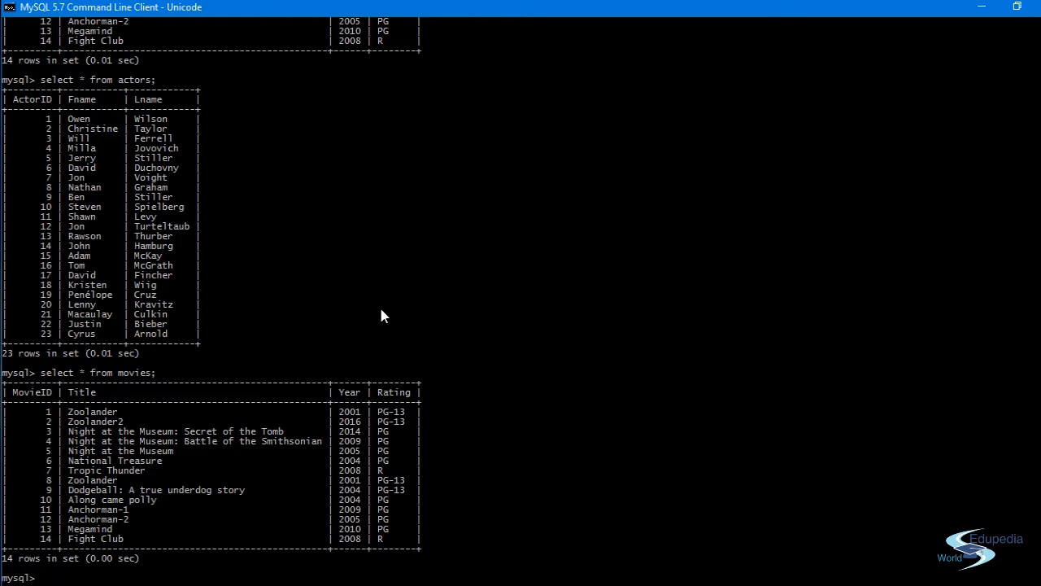
{"action": "mouse_move", "coordinate": [80, 388]}
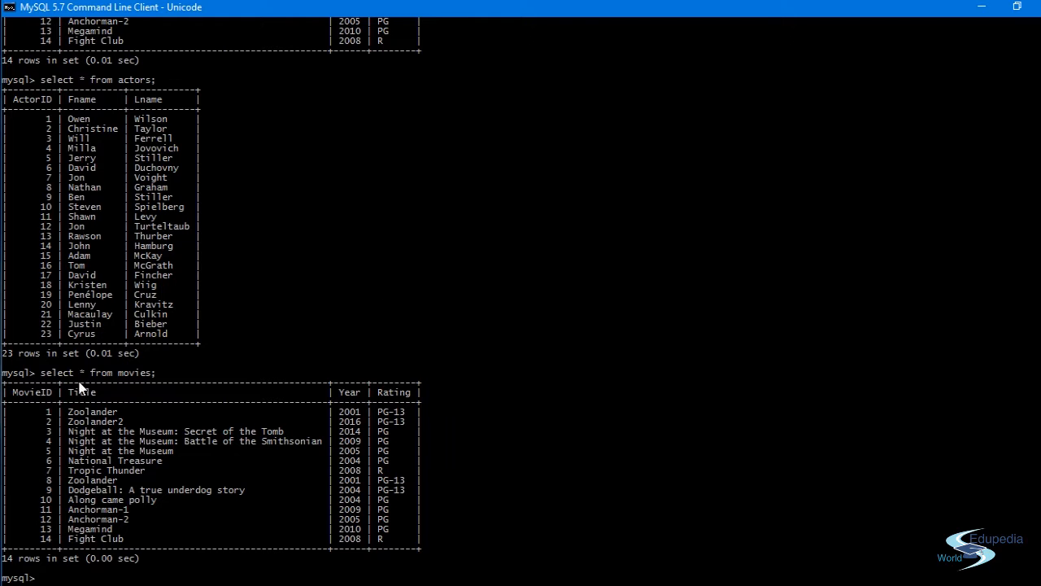
{"action": "type", "text": "Alter"}
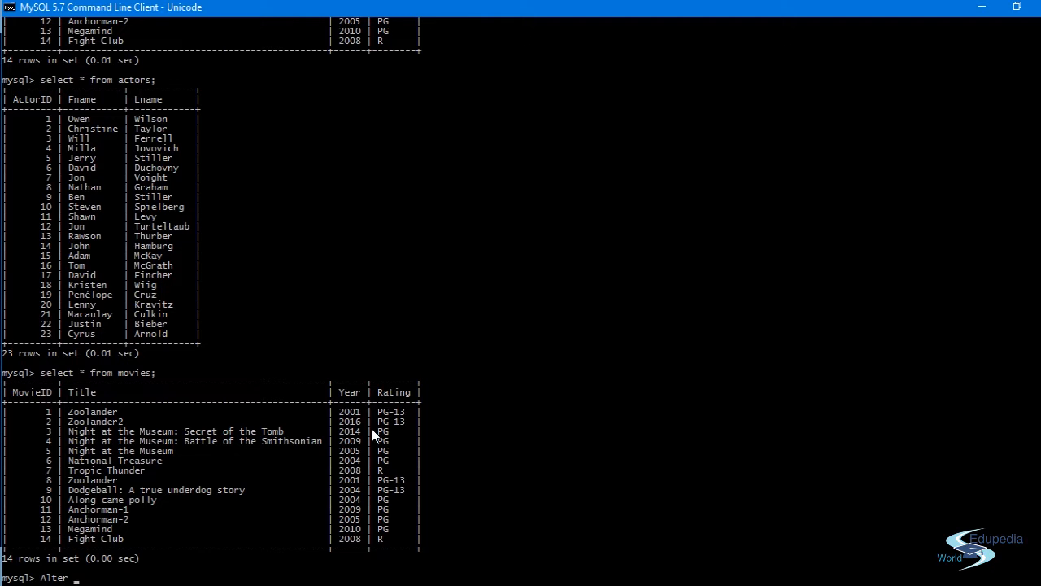
Step: Type 'ALTER TABLE movies ADD COLUMN Actors INT NULL;' at the prompt
{"action": "type", "text": "table"}
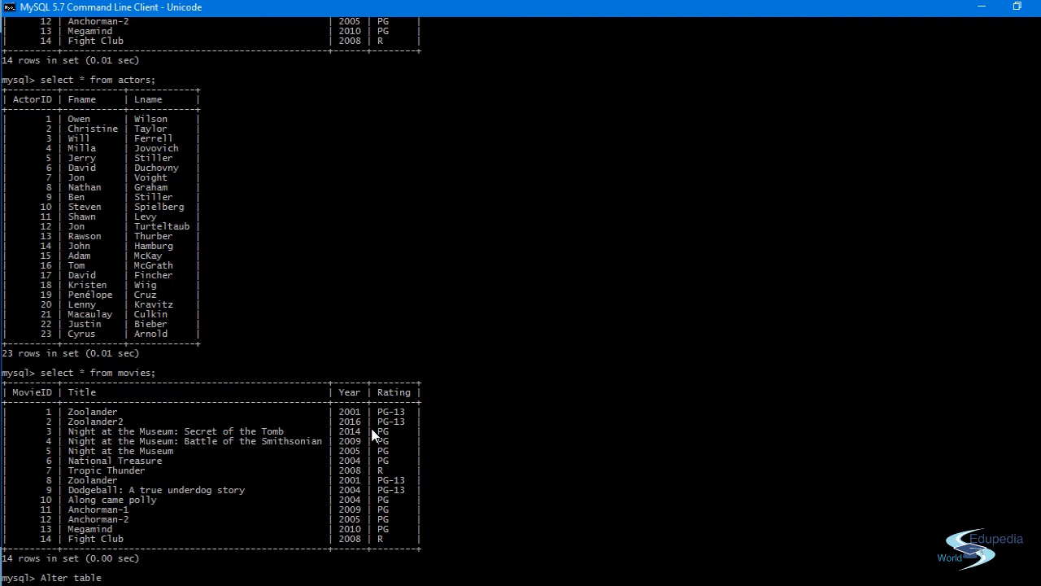
{"action": "type", "text": "movie"}
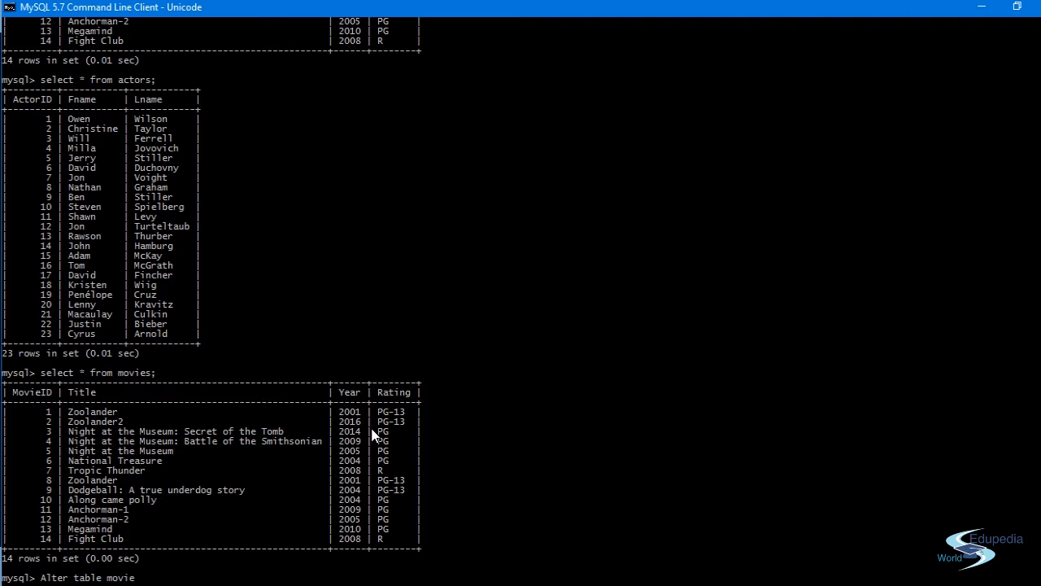
{"action": "type", "text": "s"}
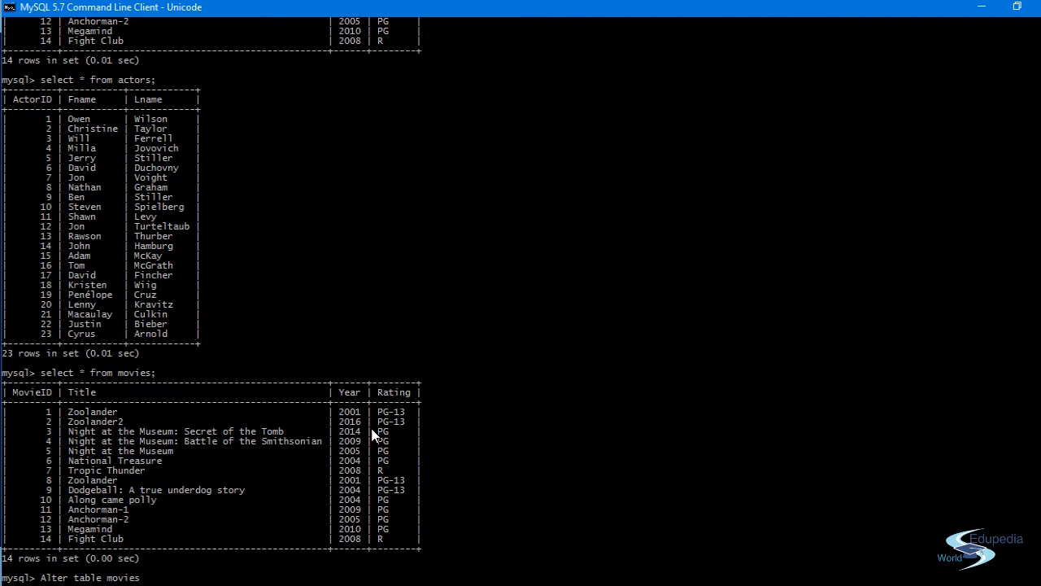
{"action": "type", "text": "add"}
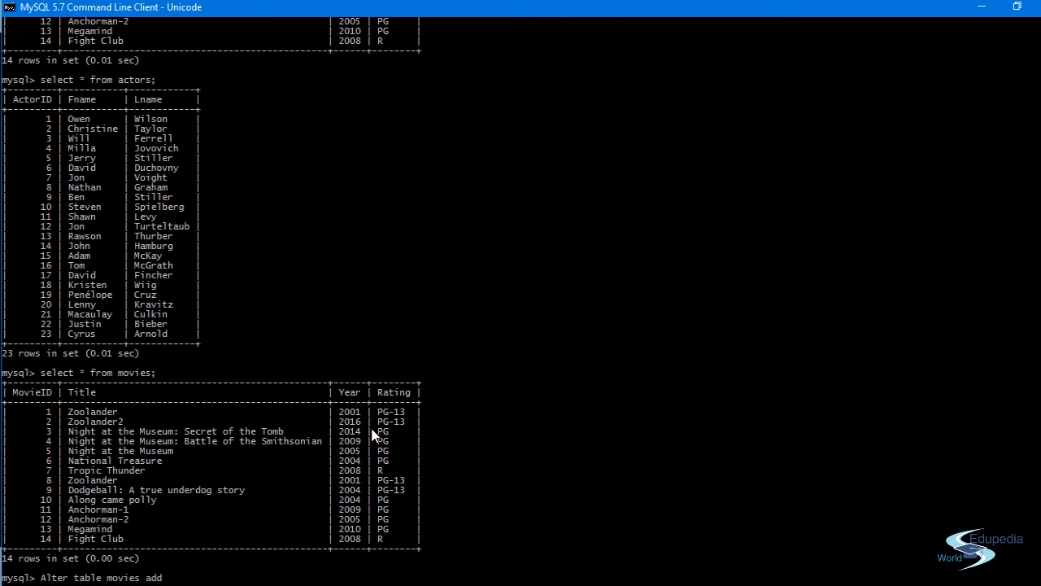
{"action": "type", "text": "column"}
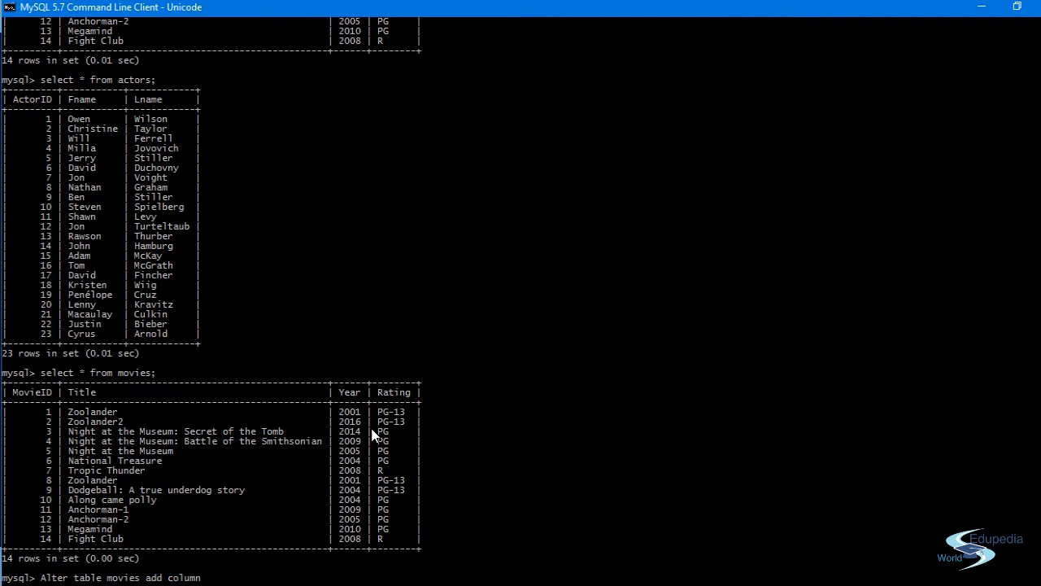
{"action": "type", "text": "Ac"}
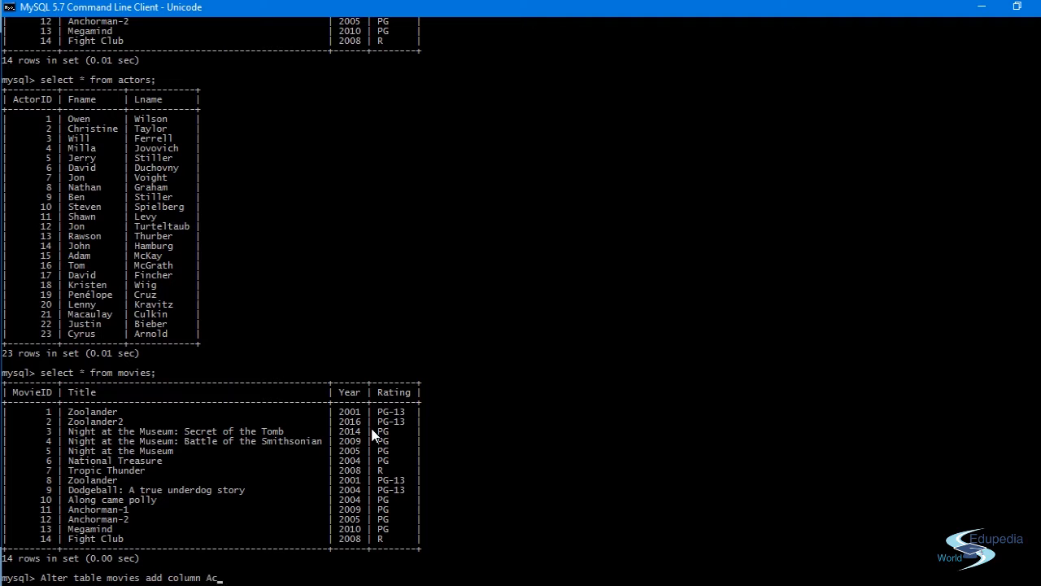
{"action": "type", "text": "tors"}
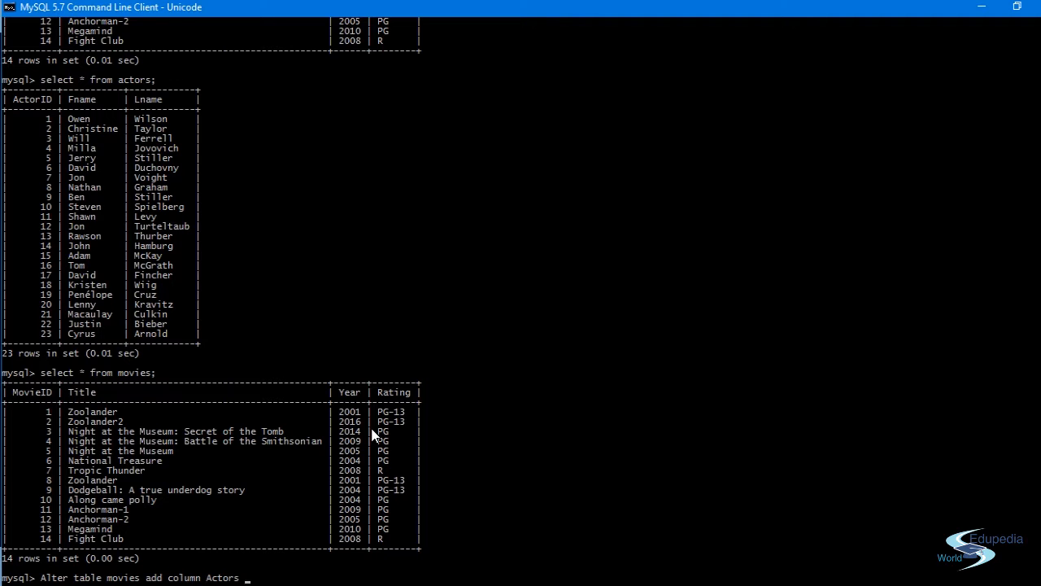
{"action": "type", "text": "int"}
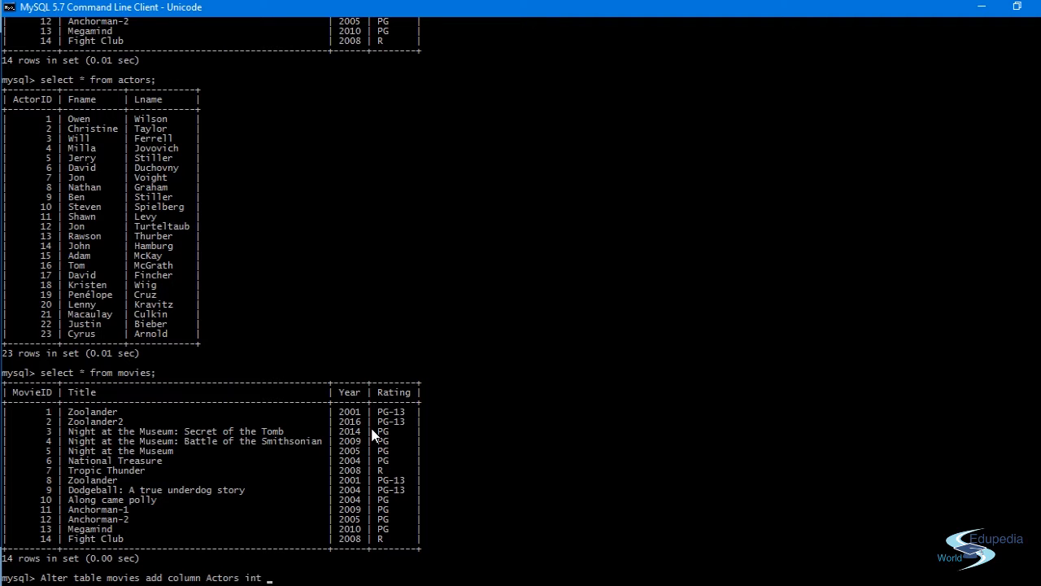
{"action": "type", "text": "Nu"}
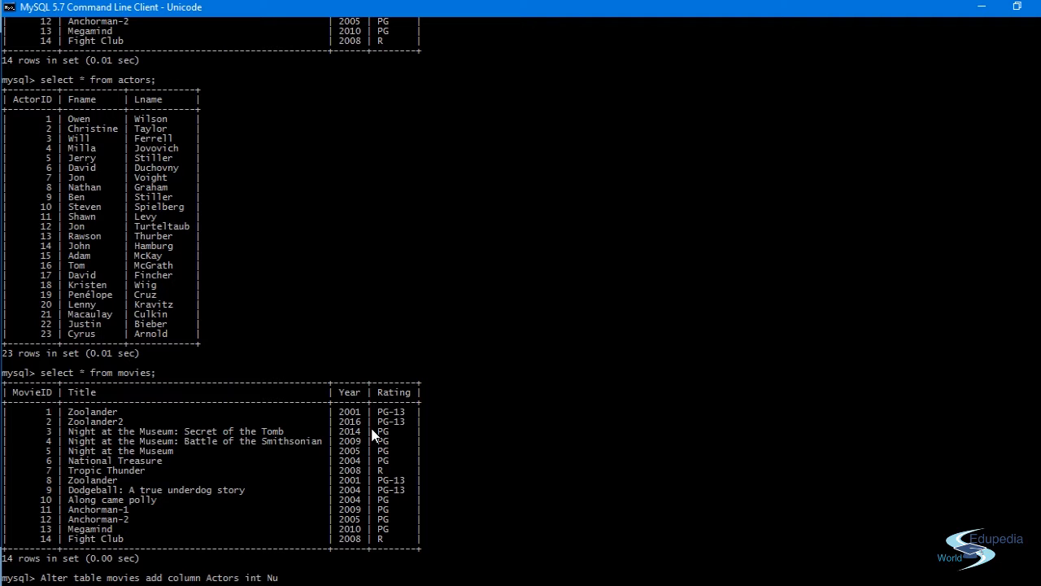
{"action": "type", "text": "ll;"}
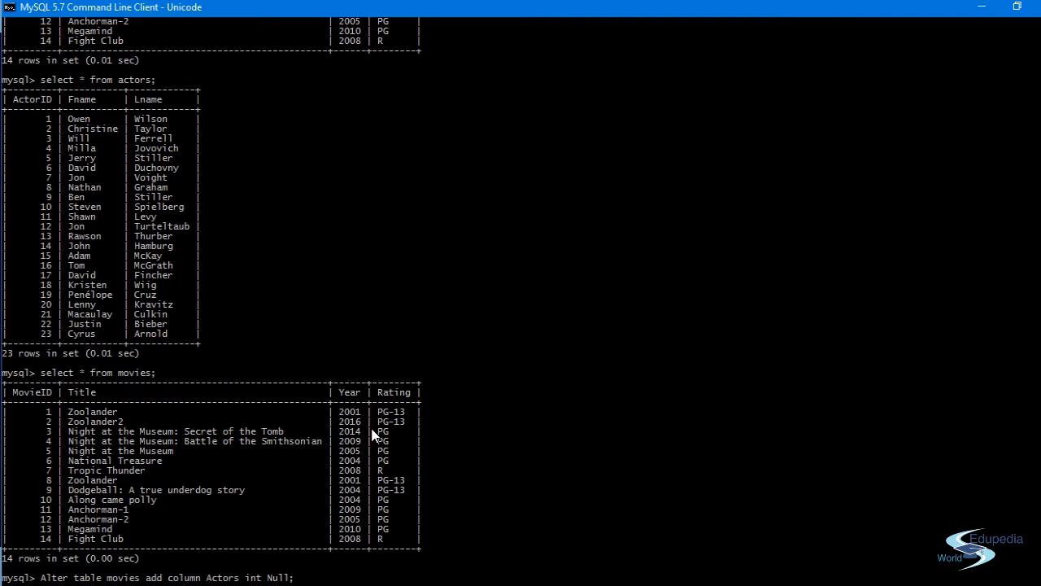
{"action": "mouse_move", "coordinate": [112, 129]}
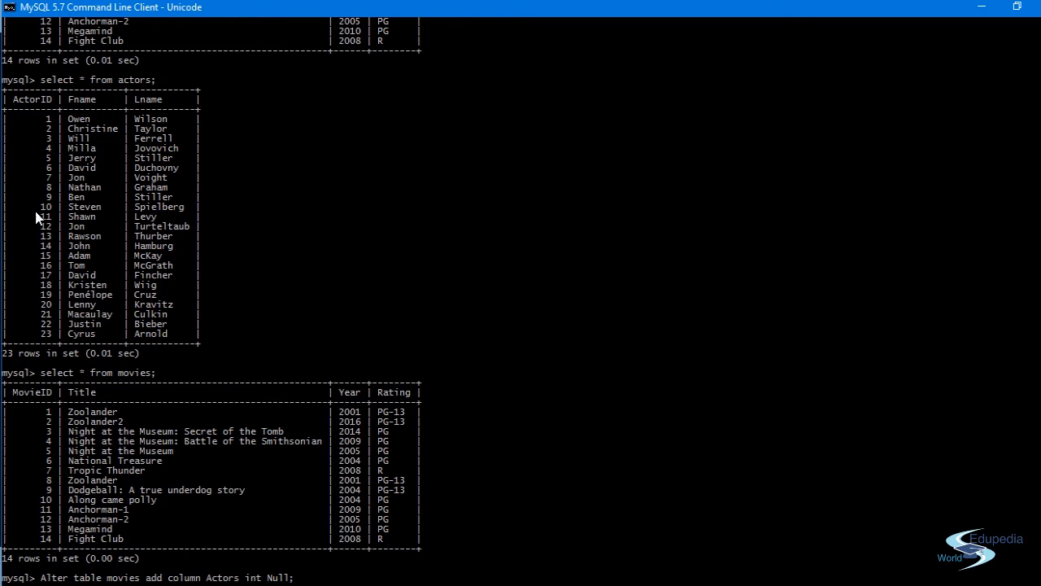
{"action": "mouse_move", "coordinate": [96, 215]}
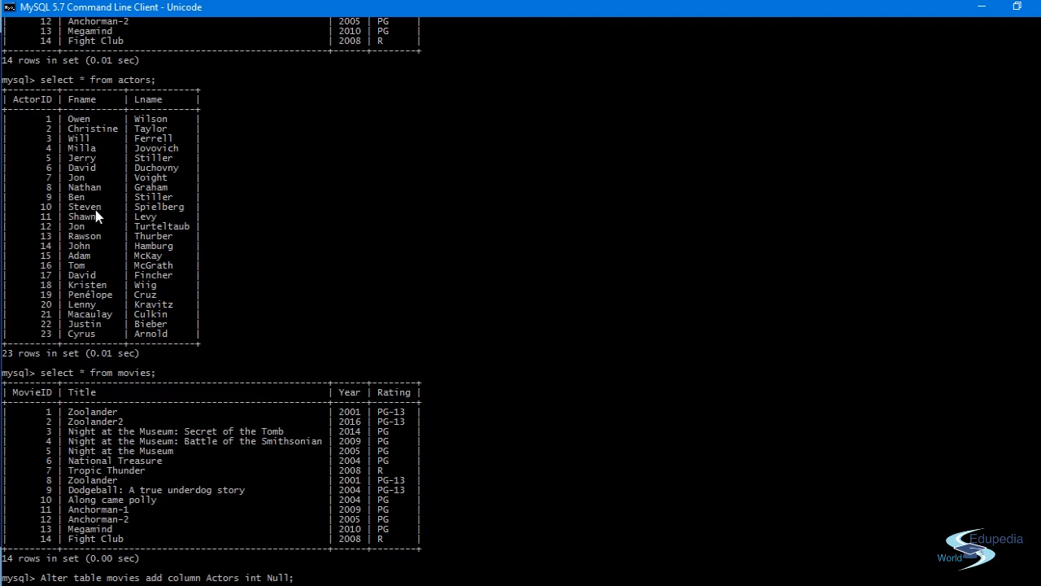
{"action": "mouse_move", "coordinate": [137, 215]}
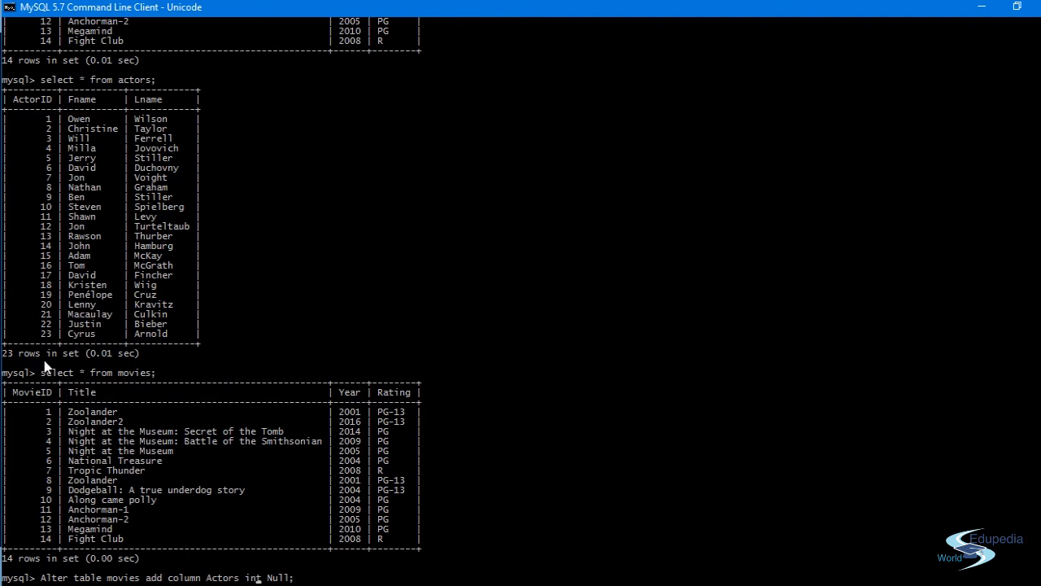
{"action": "mouse_move", "coordinate": [61, 313]}
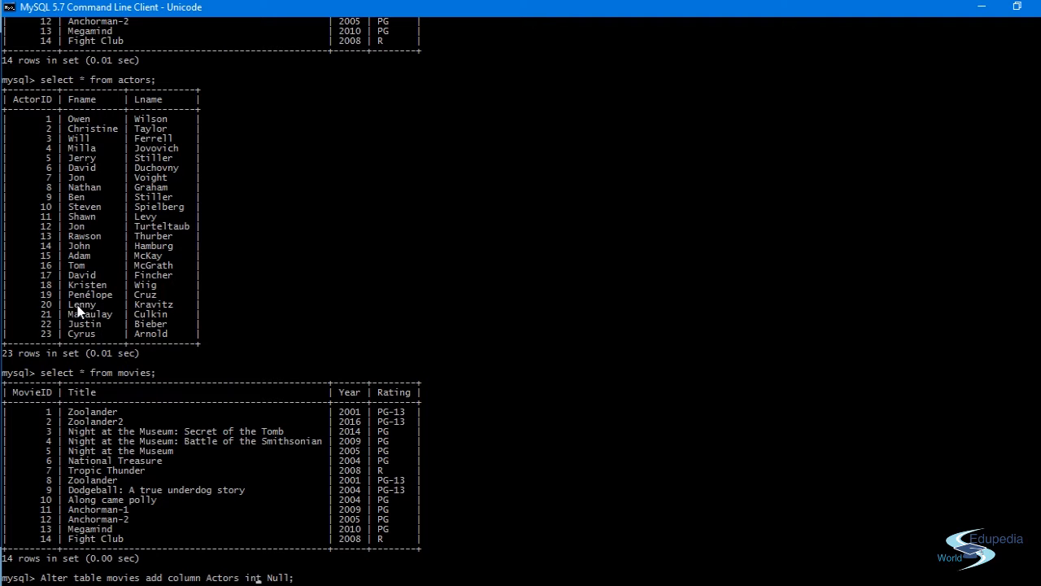
{"action": "mouse_move", "coordinate": [309, 510]}
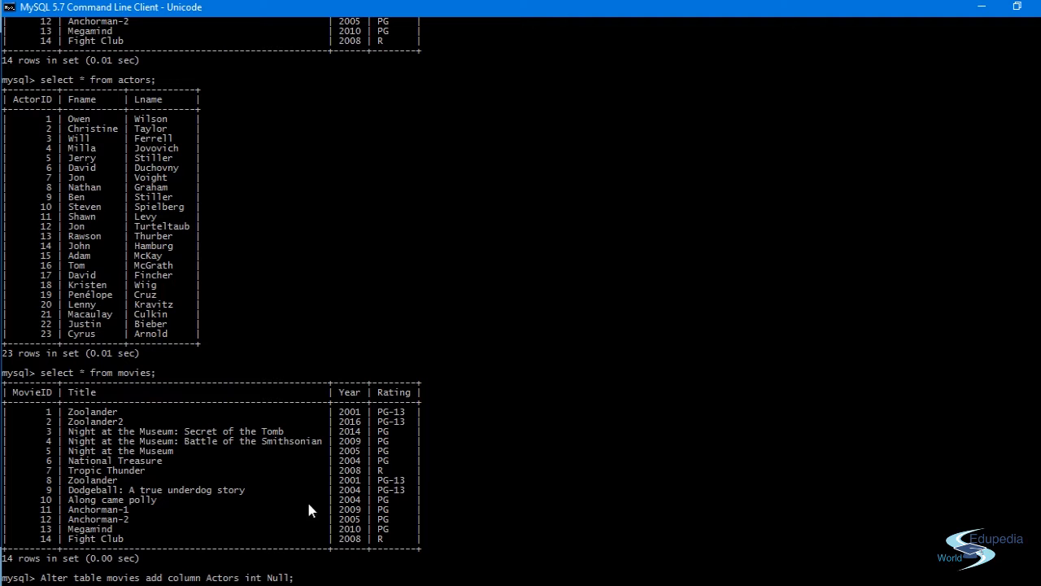
{"action": "mouse_move", "coordinate": [306, 579]}
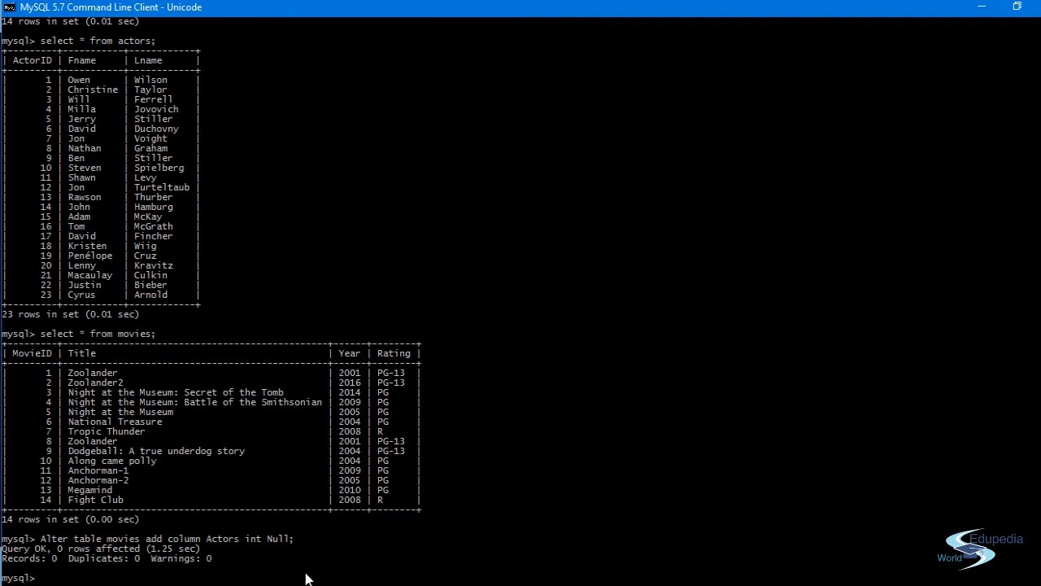
Step: Run 'select * from movies;' to see Actors NULL for all 14 films
{"action": "type", "text": "s"}
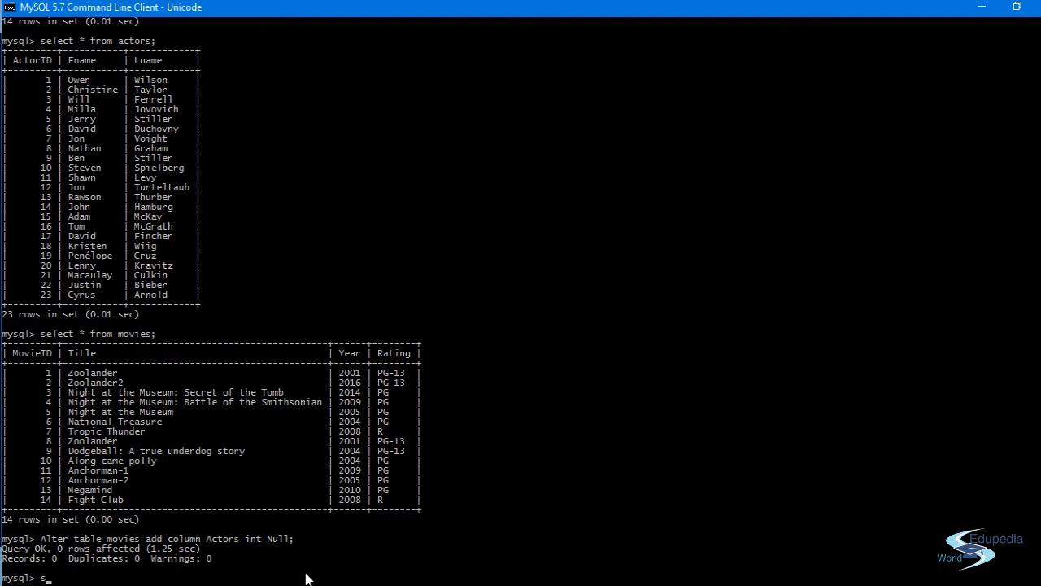
{"action": "type", "text": "elect * from movies;"}
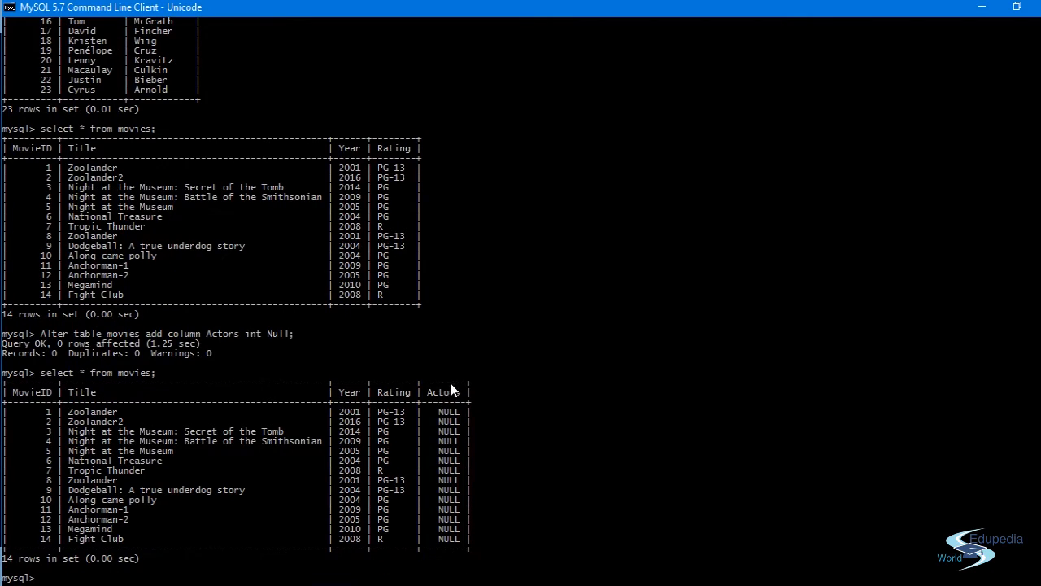
{"action": "mouse_move", "coordinate": [447, 564]}
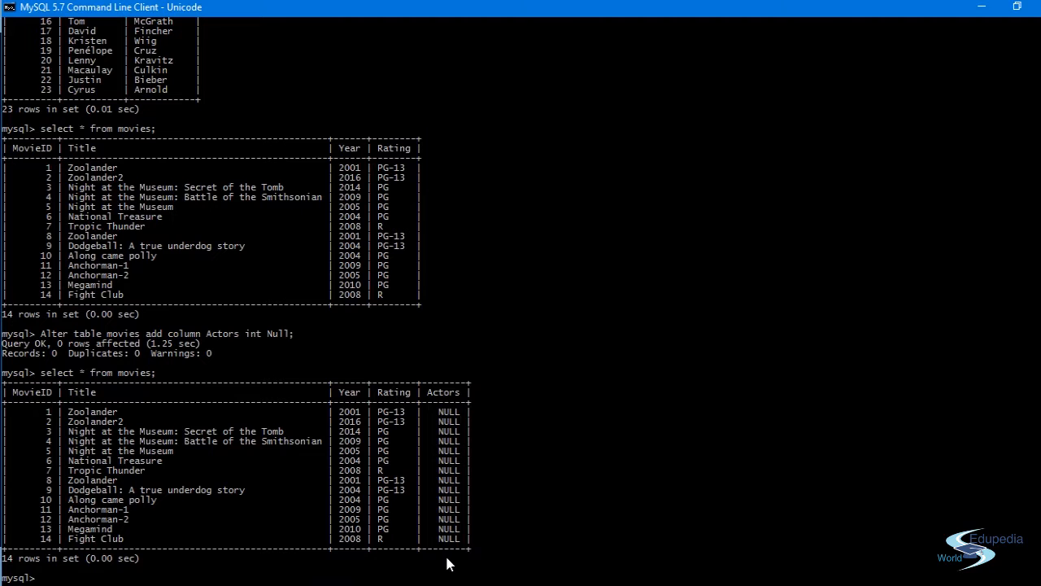
{"action": "mouse_move", "coordinate": [503, 422]}
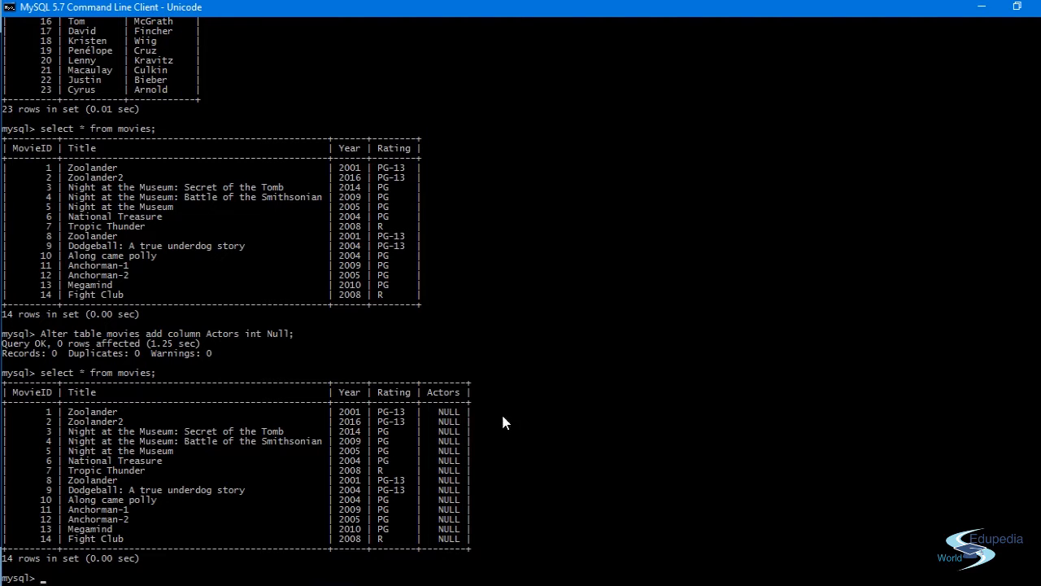
{"action": "mouse_move", "coordinate": [454, 517]}
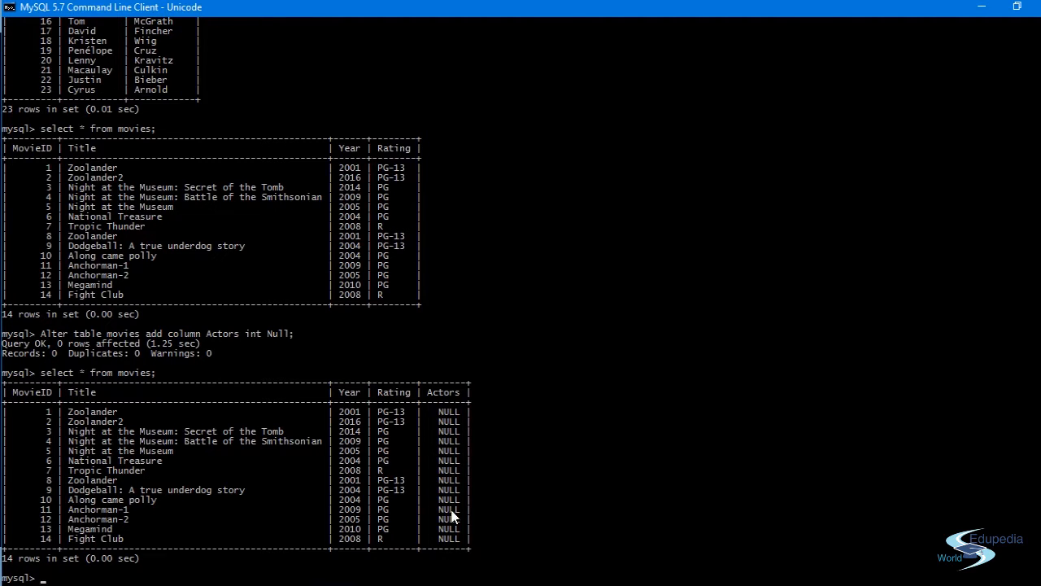
{"action": "mouse_move", "coordinate": [295, 432]}
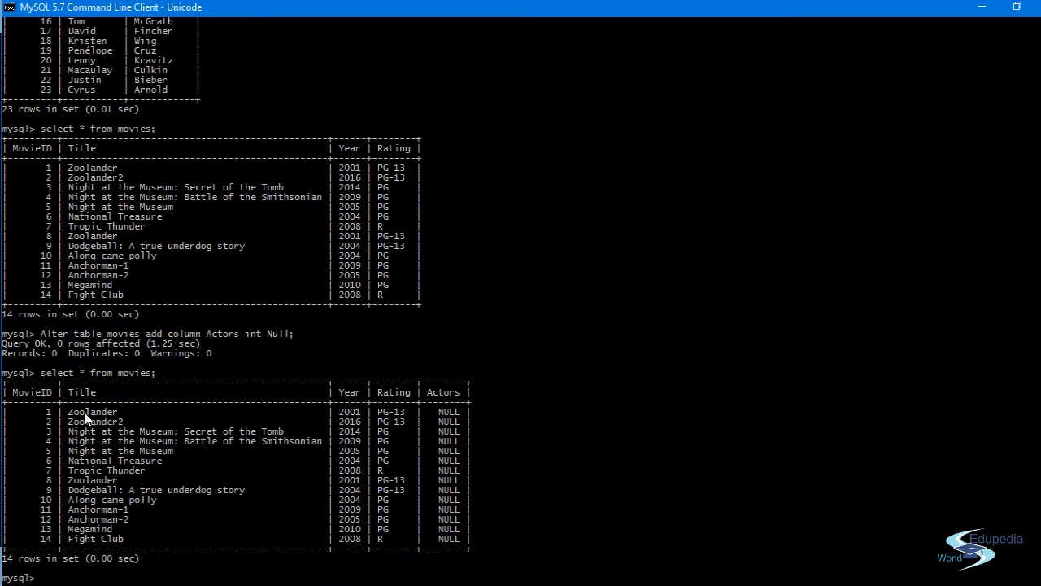
{"action": "mouse_move", "coordinate": [114, 430]}
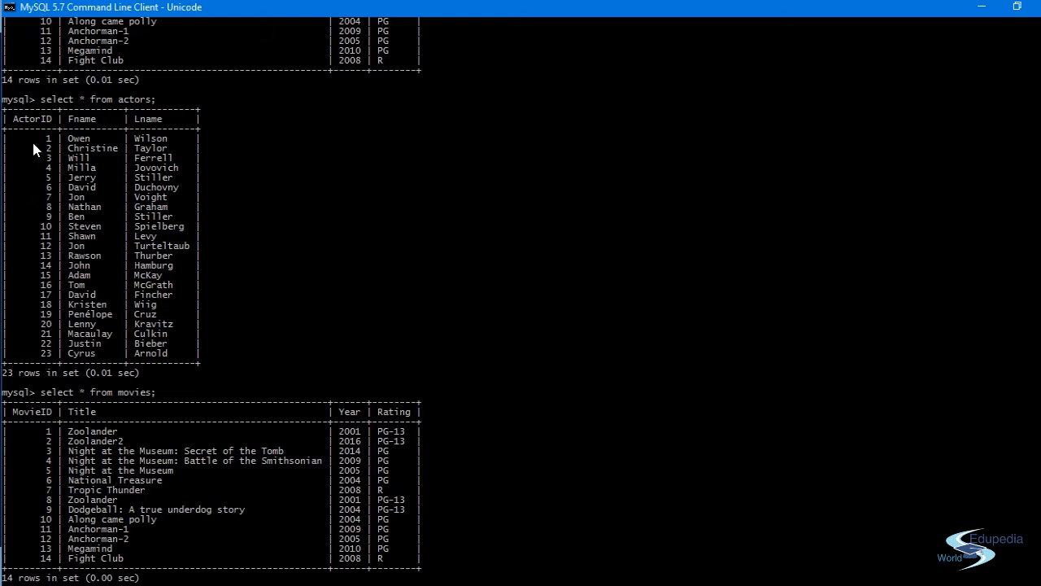
{"action": "mouse_move", "coordinate": [120, 224]}
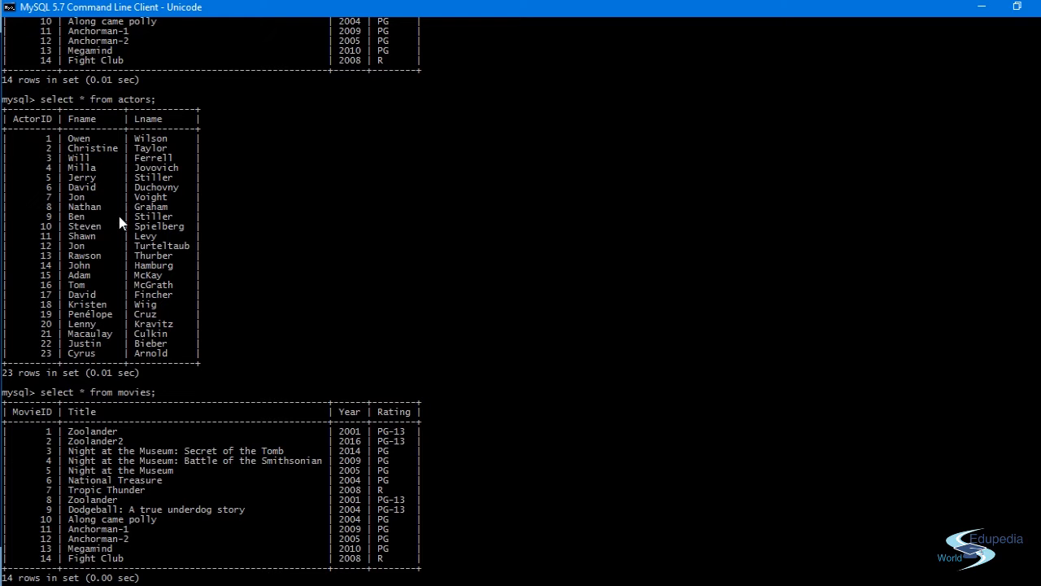
{"action": "mouse_move", "coordinate": [56, 220]}
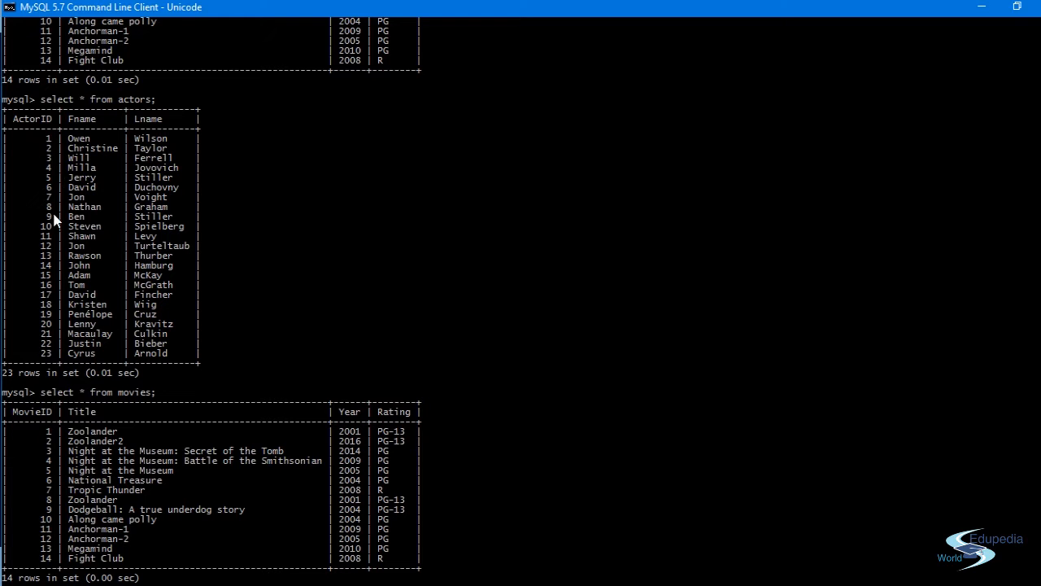
{"action": "mouse_move", "coordinate": [50, 221]}
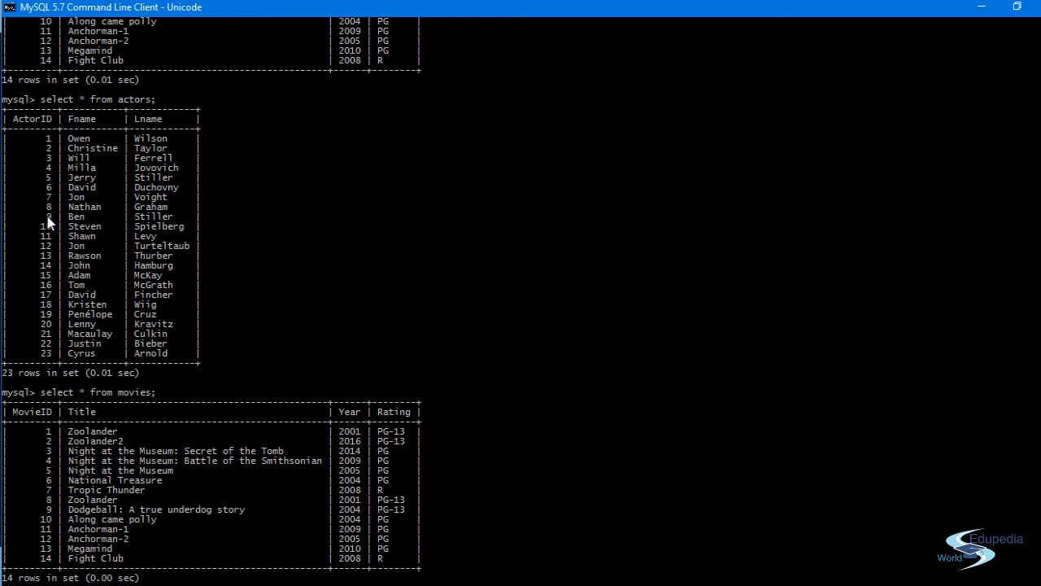
{"action": "mouse_move", "coordinate": [179, 226]}
{"action": "type", "text": "Alter table movies add column Actors int Null;"}
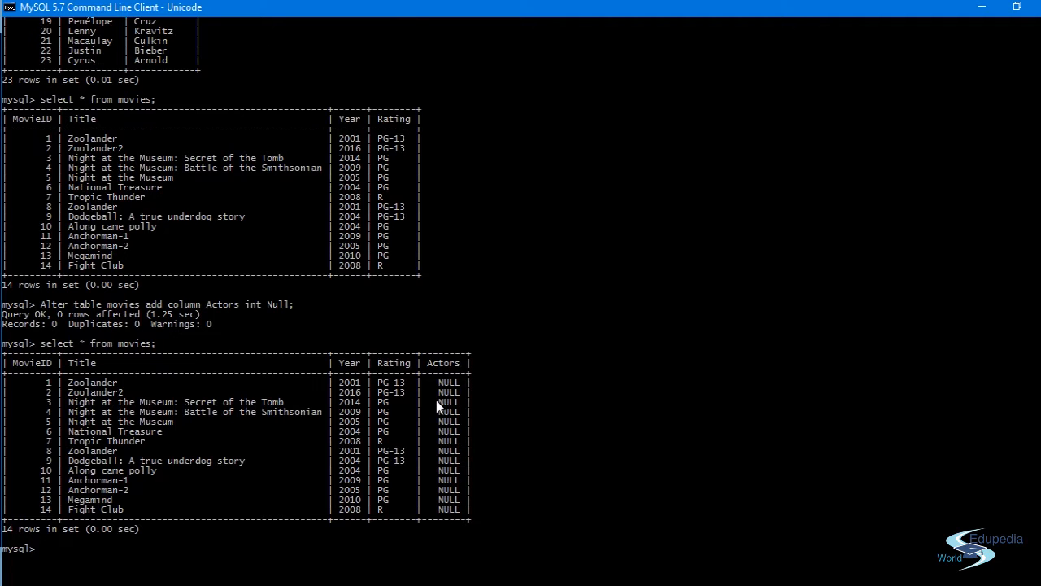
Step: Type 'Update movies set Actors = 1 where MovieID =' across continuation lines
{"action": "type", "text": "U"}
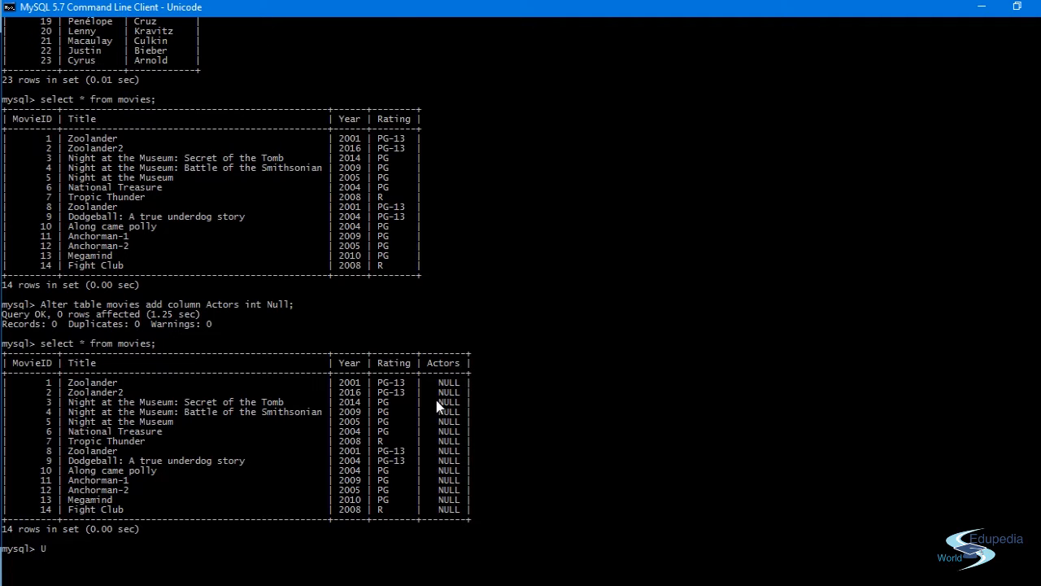
{"action": "type", "text": "pdate"}
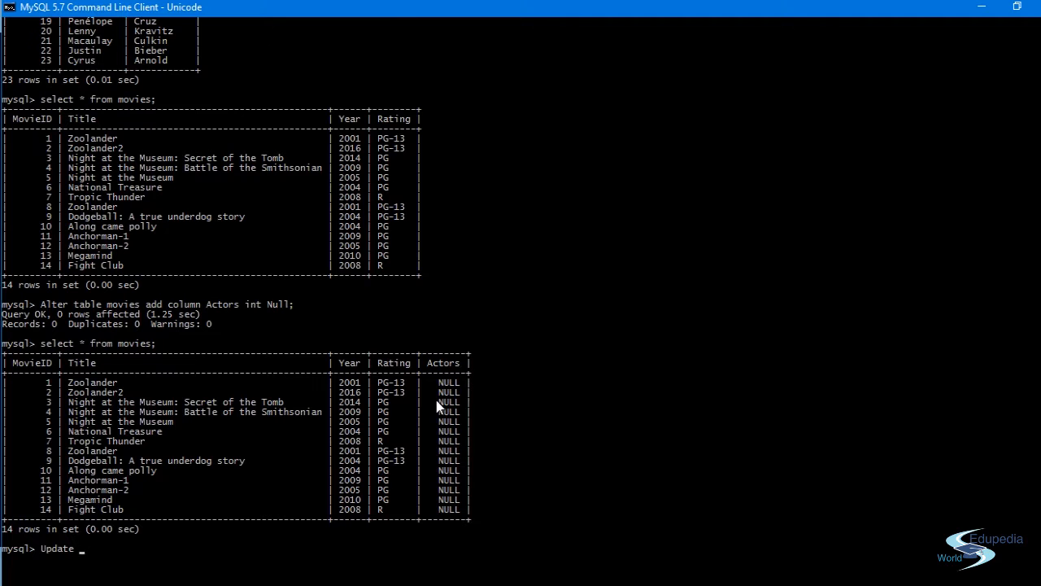
{"action": "type", "text": "movie"}
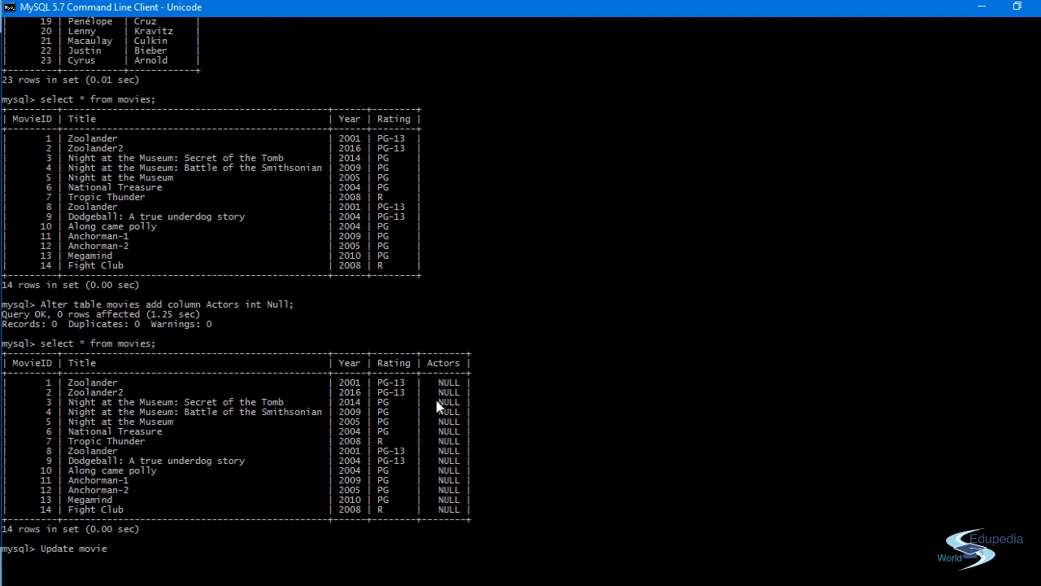
{"action": "type", "text": "s"}
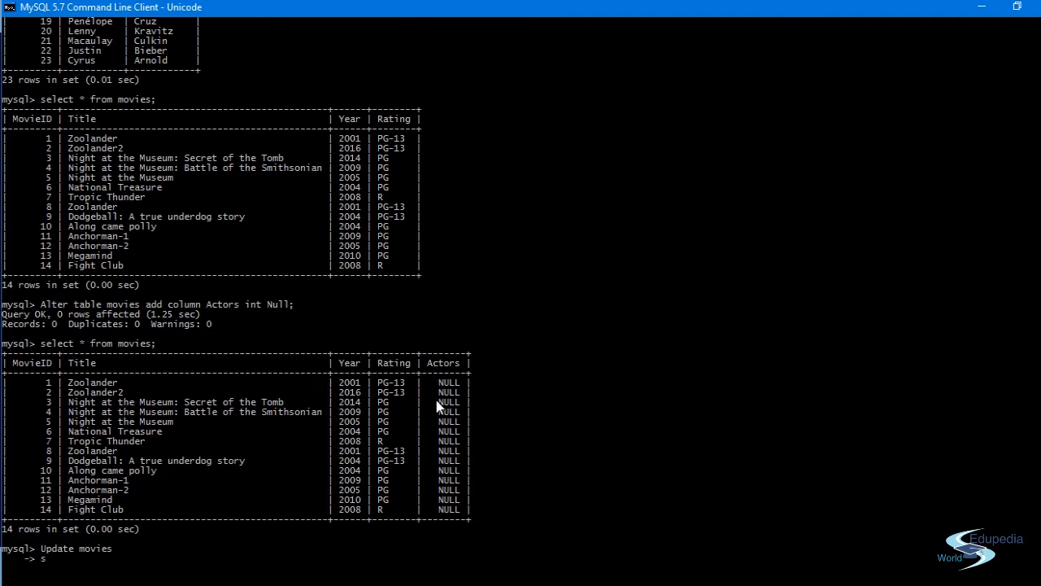
{"action": "type", "text": "et"}
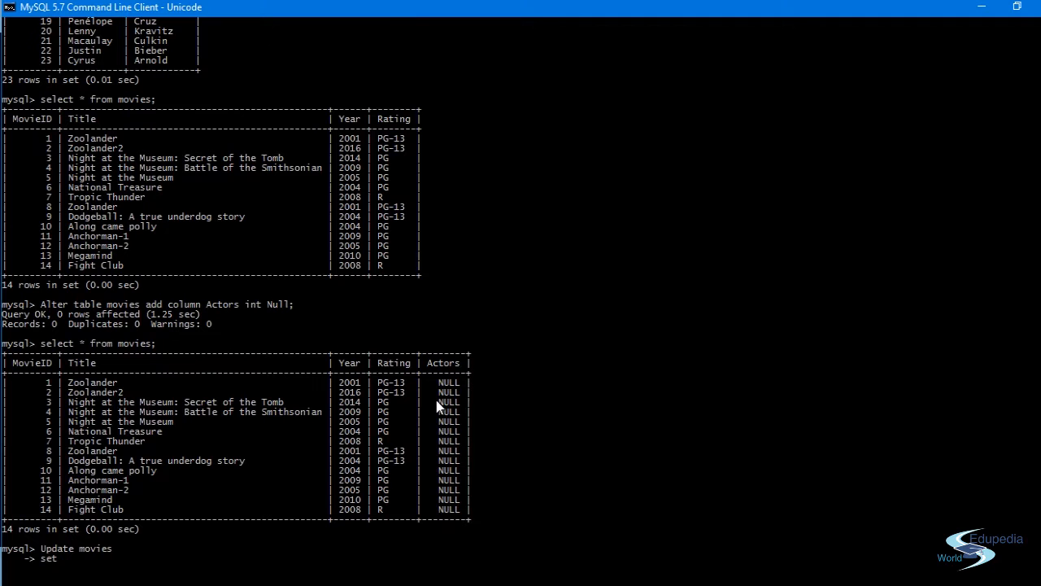
{"action": "type", "text": "Ac"}
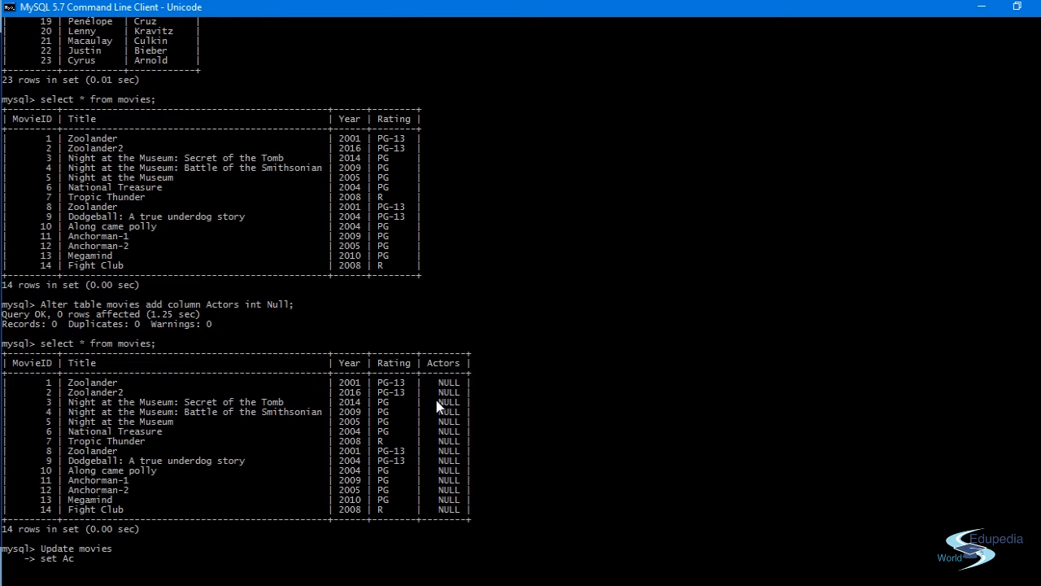
{"action": "type", "text": "tors = 1"}
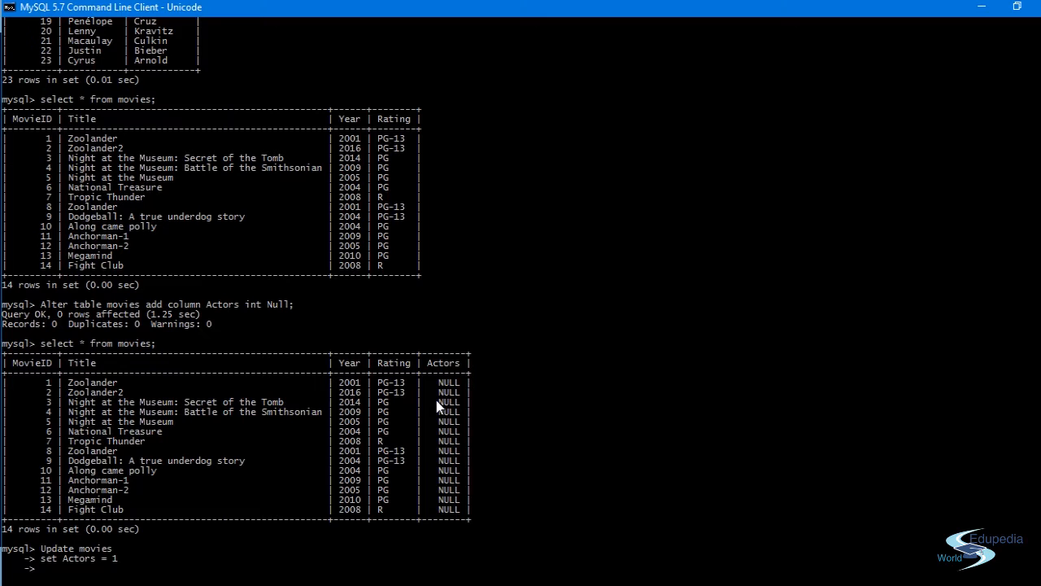
{"action": "type", "text": "where M"}
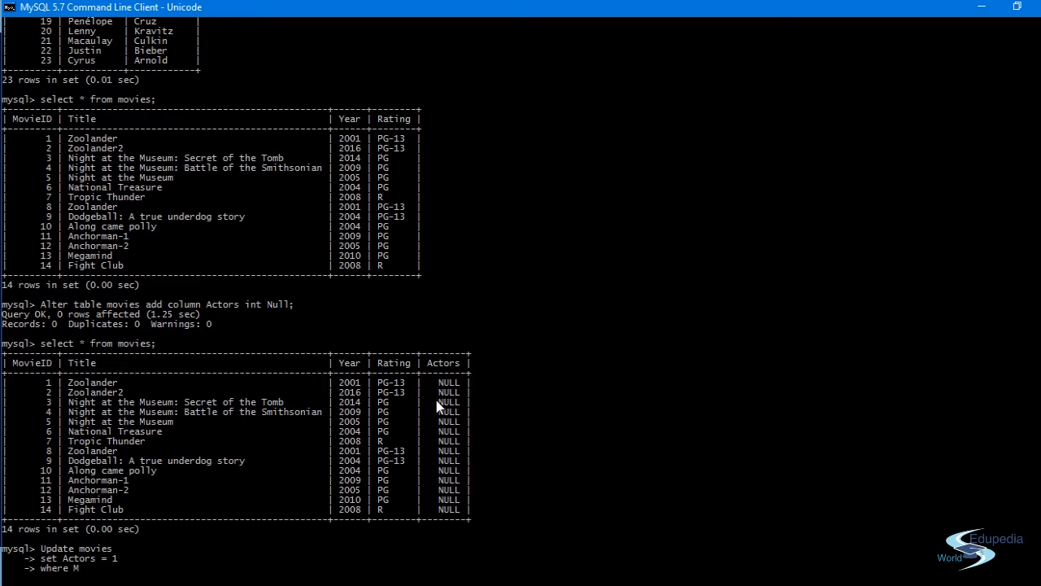
{"action": "type", "text": "o"}
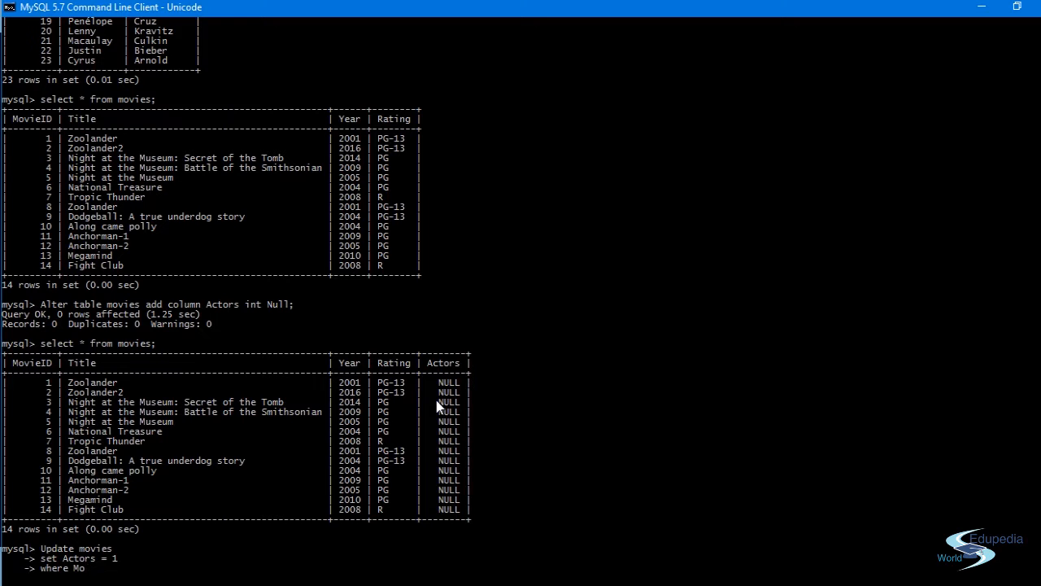
{"action": "type", "text": "vieI"}
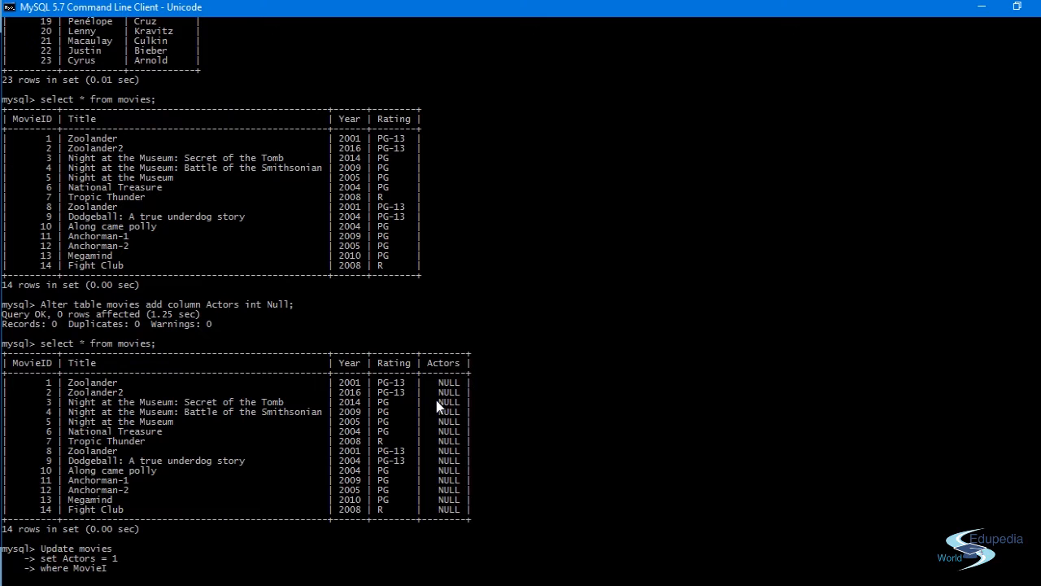
{"action": "type", "text": "D ="}
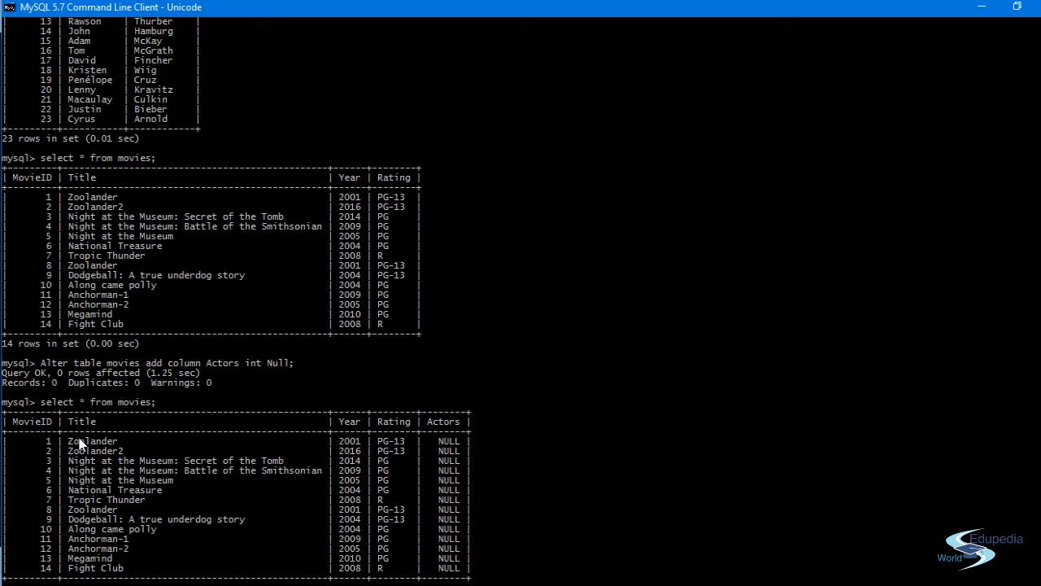
{"action": "mouse_move", "coordinate": [126, 508]}
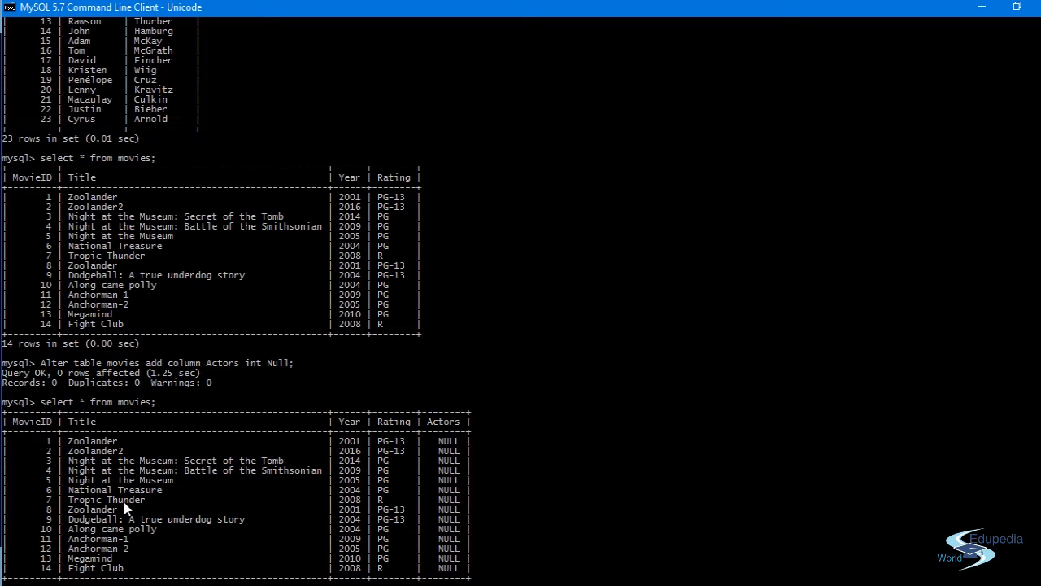
{"action": "mouse_move", "coordinate": [65, 445]}
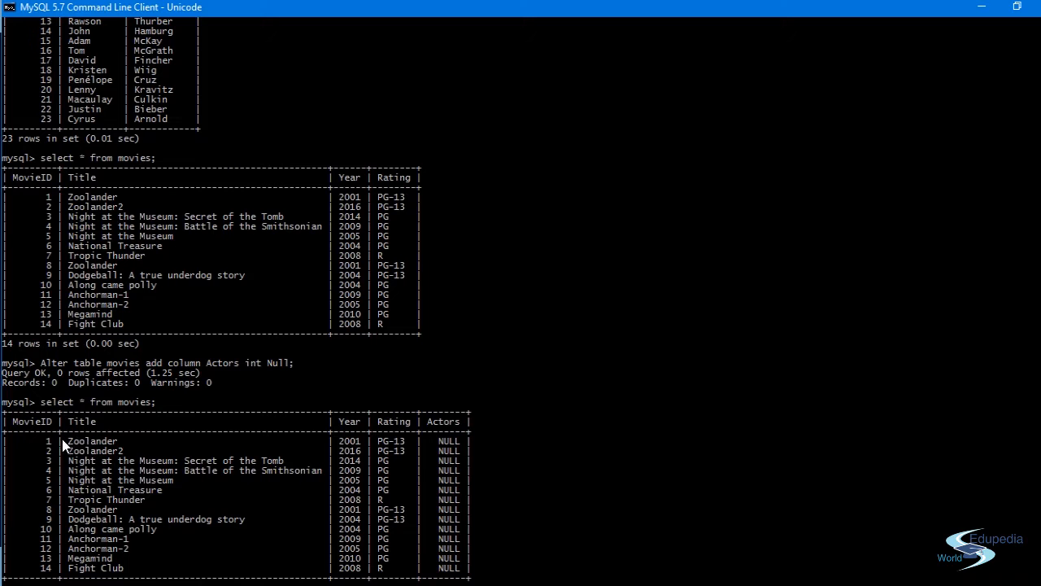
{"action": "mouse_move", "coordinate": [399, 448]}
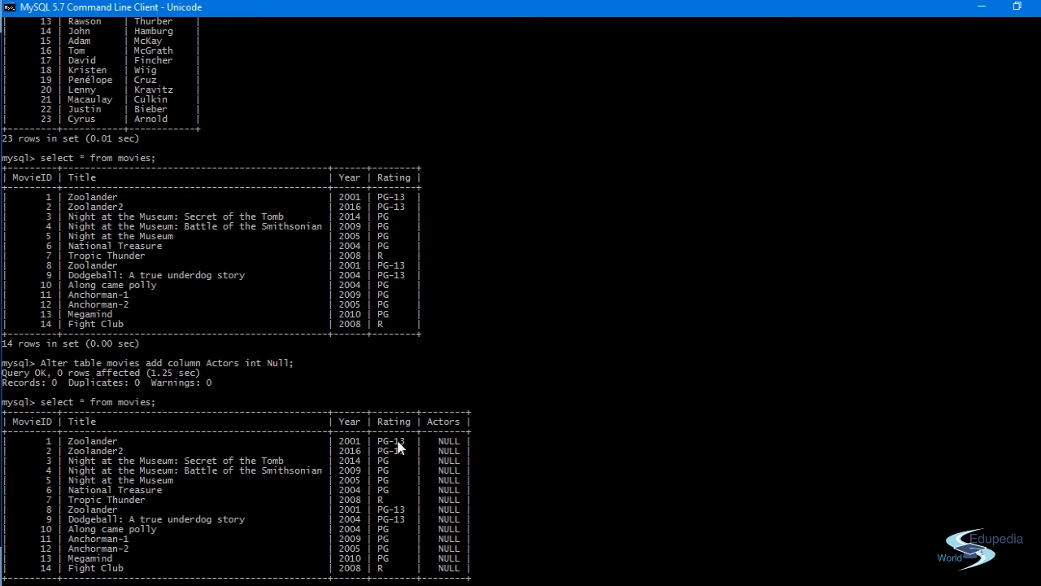
{"action": "mouse_move", "coordinate": [90, 486]}
{"action": "type", "text": "where MovieID ="}
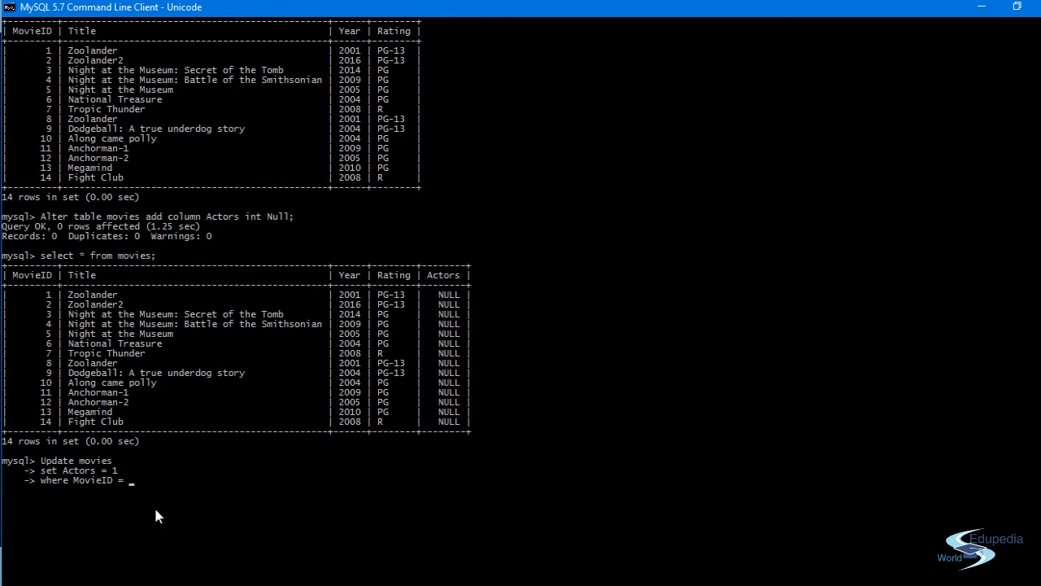
Step: Finish the update with 'WHERE MovieID IN (1,2,7,8);', setting Actors to 1
{"action": "key", "text": "BackSpace"}
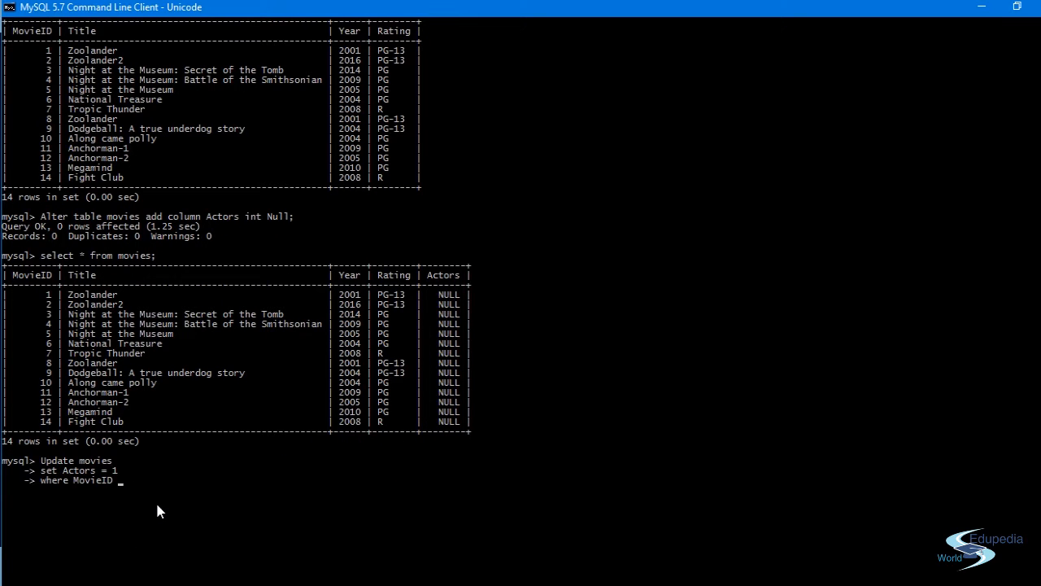
{"action": "type", "text": "IN"}
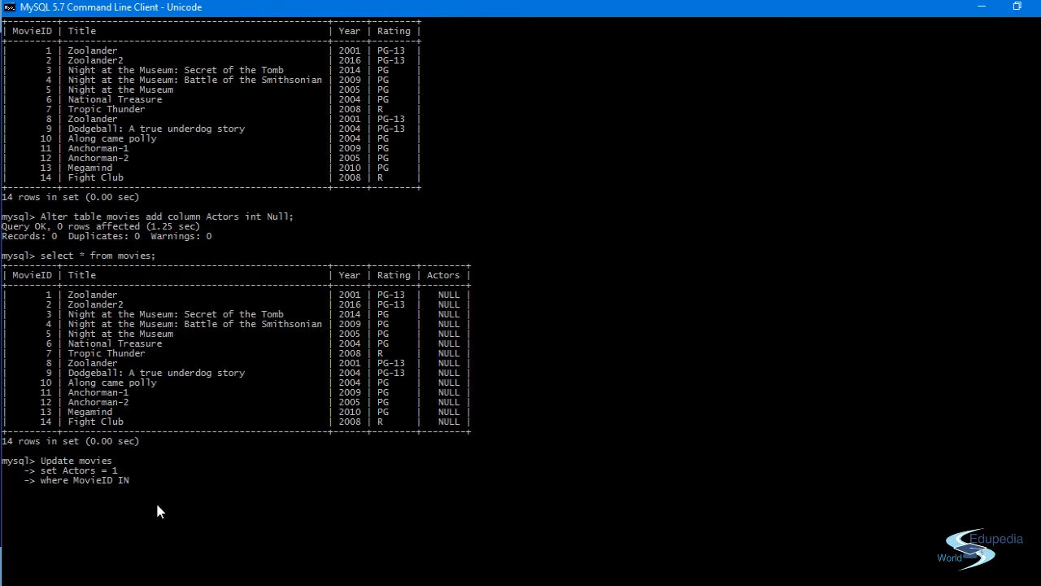
{"action": "type", "text": "("}
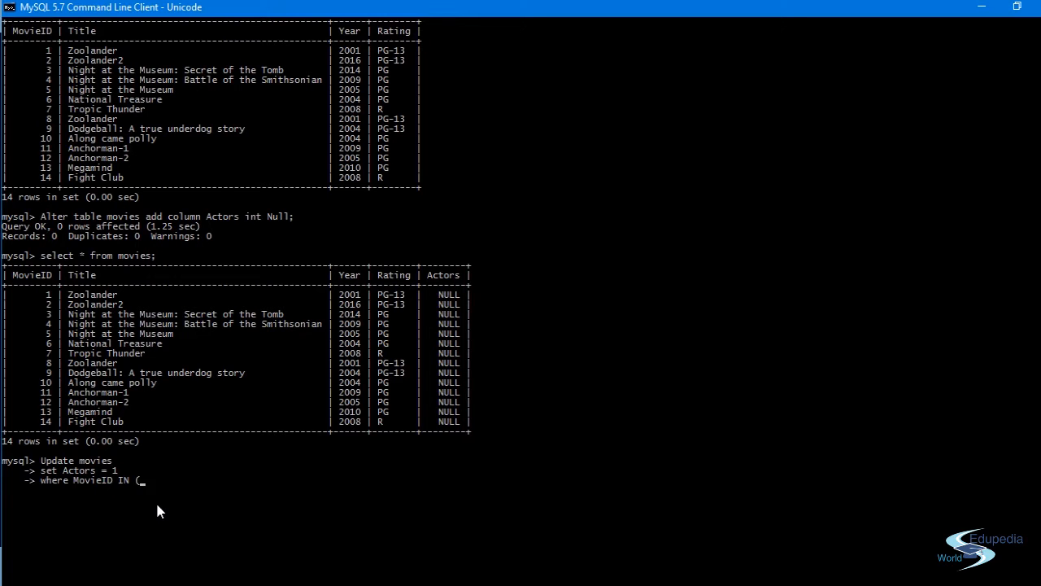
{"action": "type", "text": "1,2"}
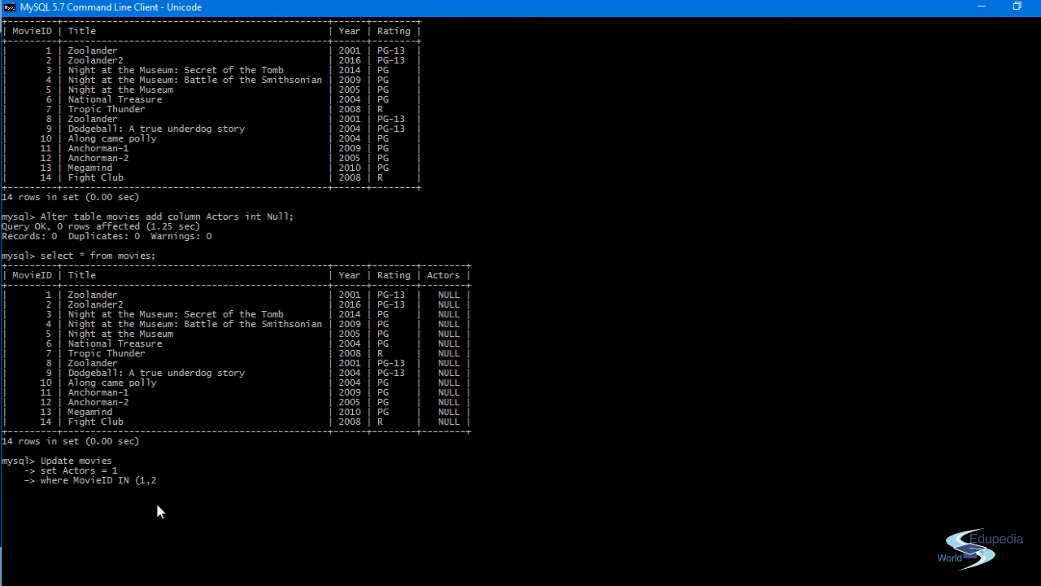
{"action": "type", "text": "7"}
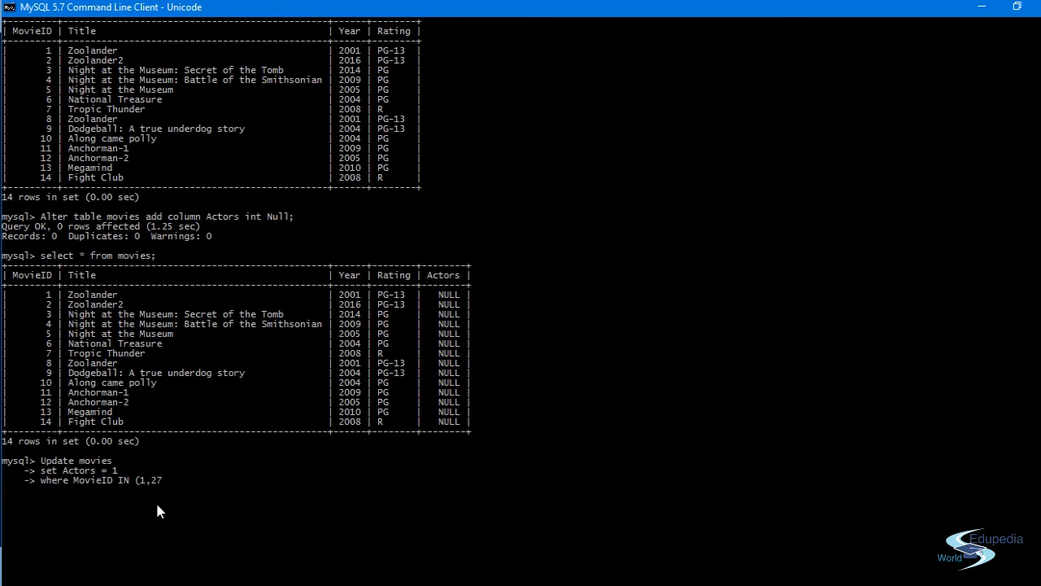
{"action": "type", "text": "8"}
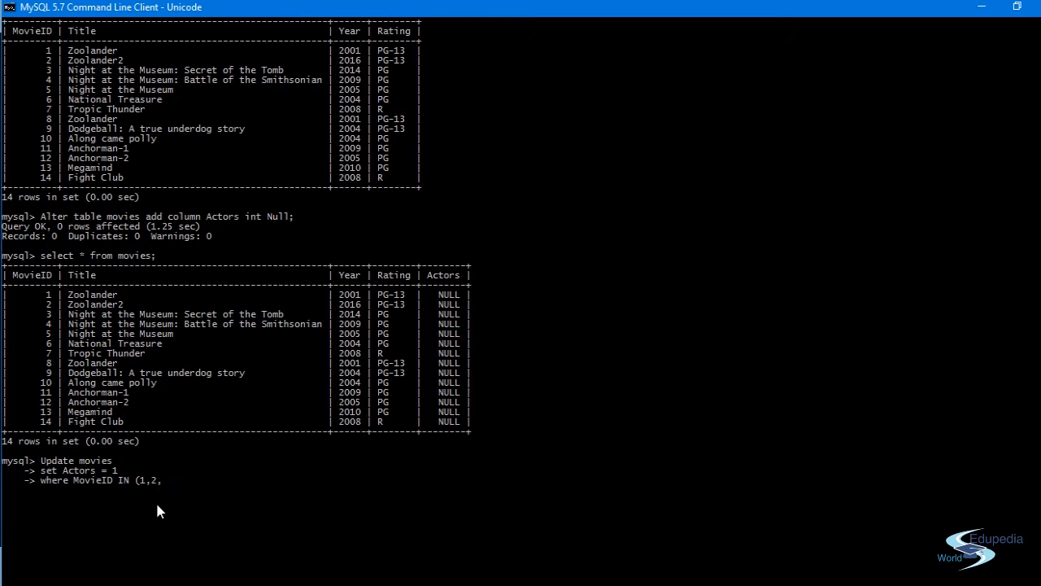
{"action": "type", "text": "7"}
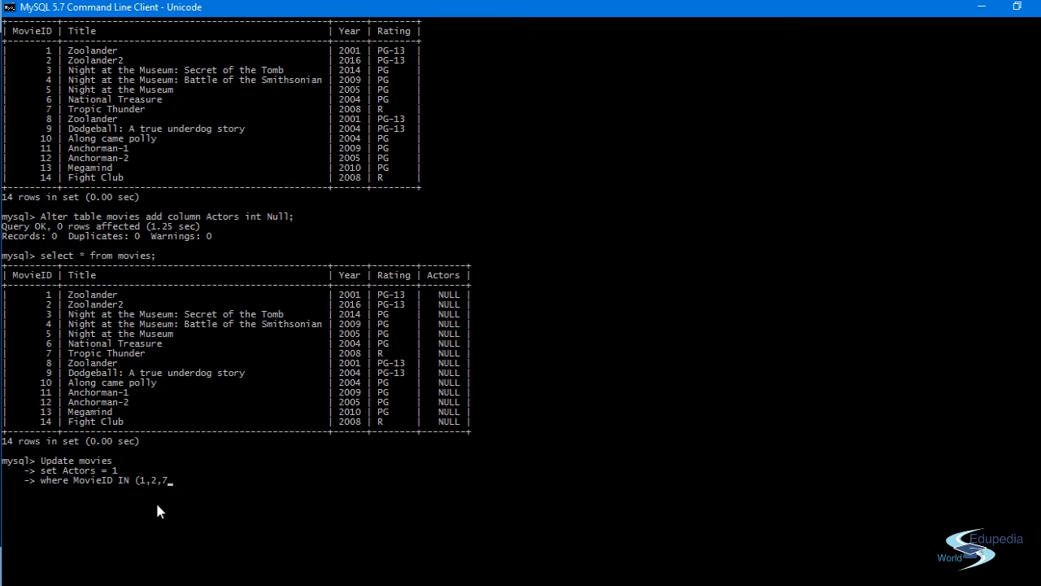
{"action": "type", "text": "8"}
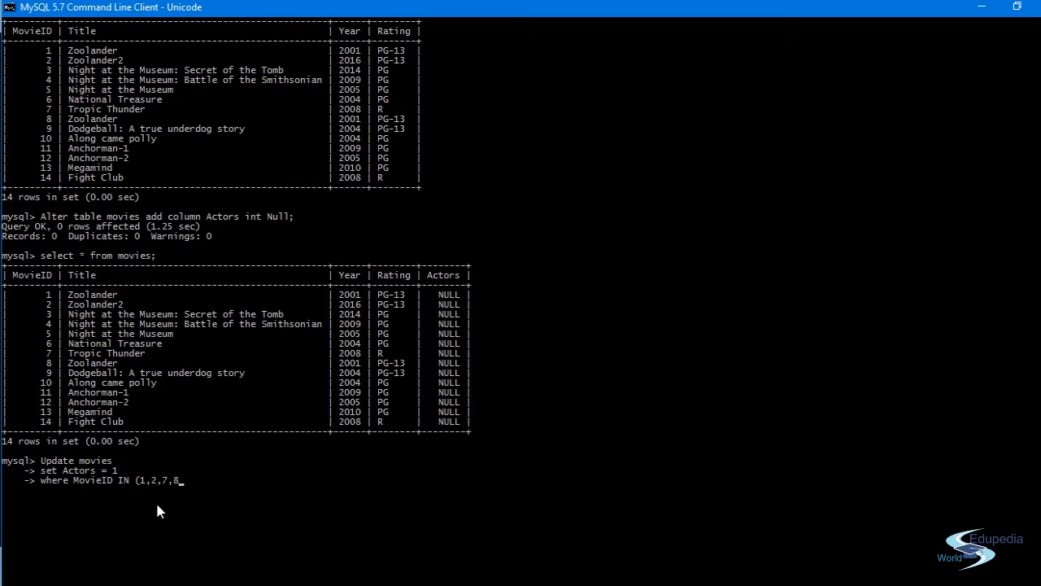
{"action": "mouse_move", "coordinate": [148, 492]}
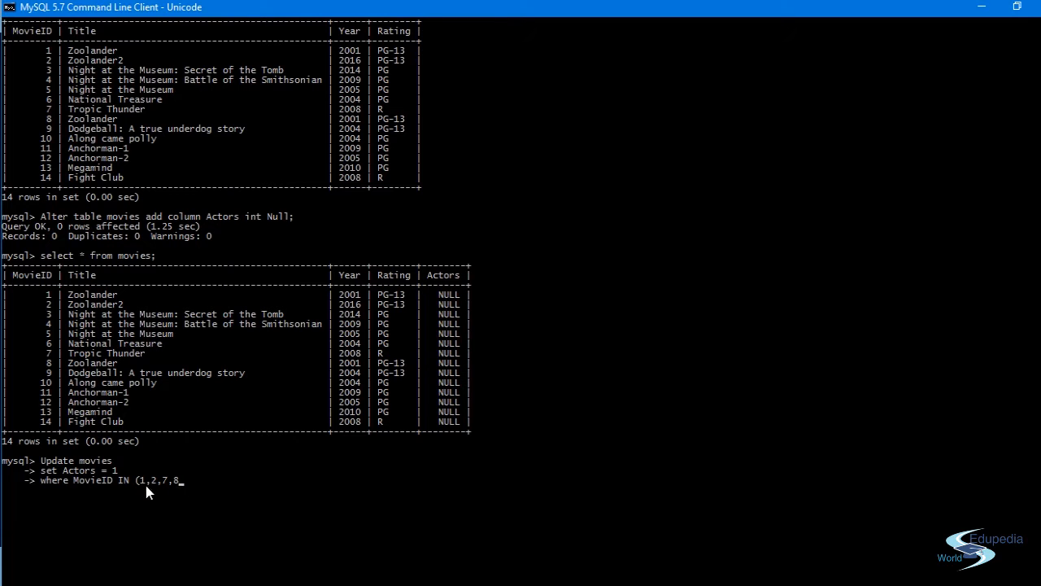
{"action": "mouse_move", "coordinate": [108, 368]}
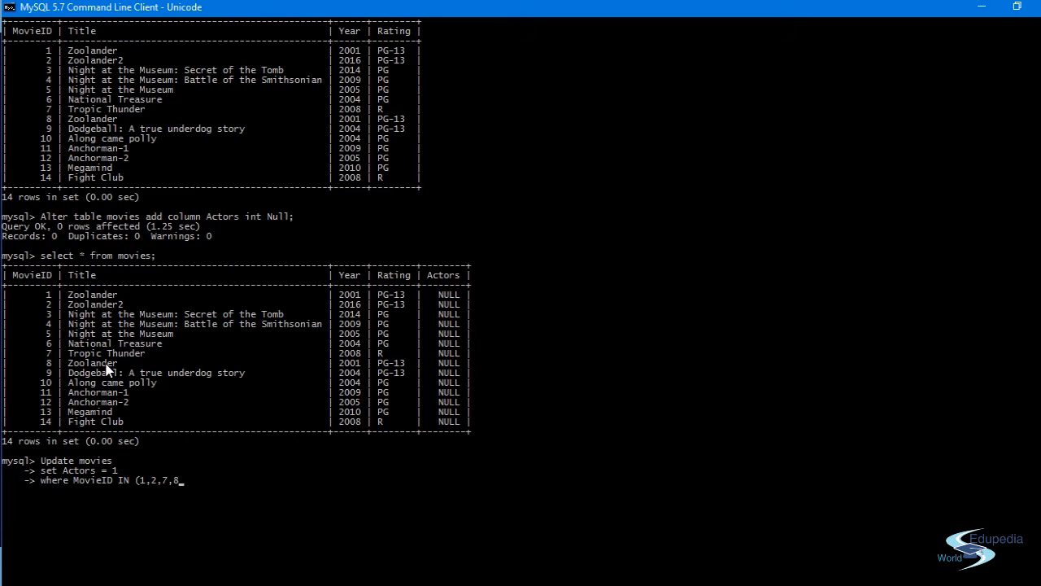
{"action": "mouse_move", "coordinate": [325, 371]}
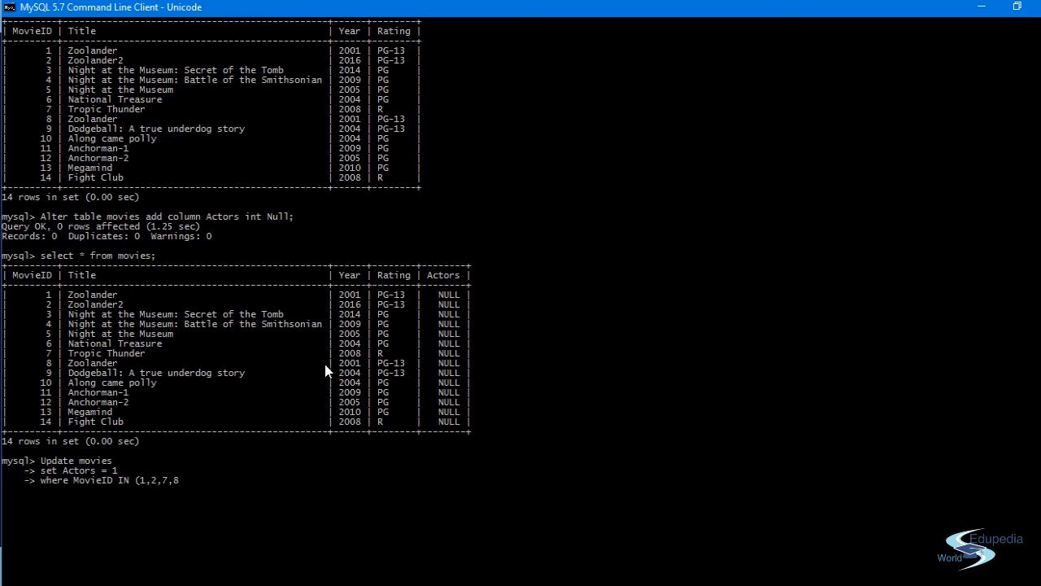
{"action": "type", "text": ");"}
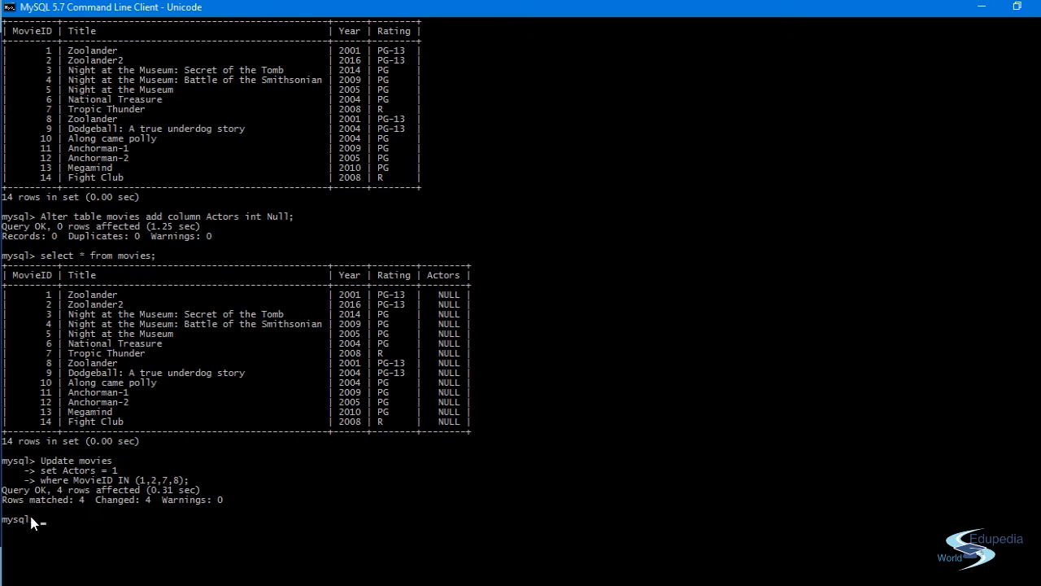
{"action": "type", "text": "where MovieID IN (1,2,7,8);"}
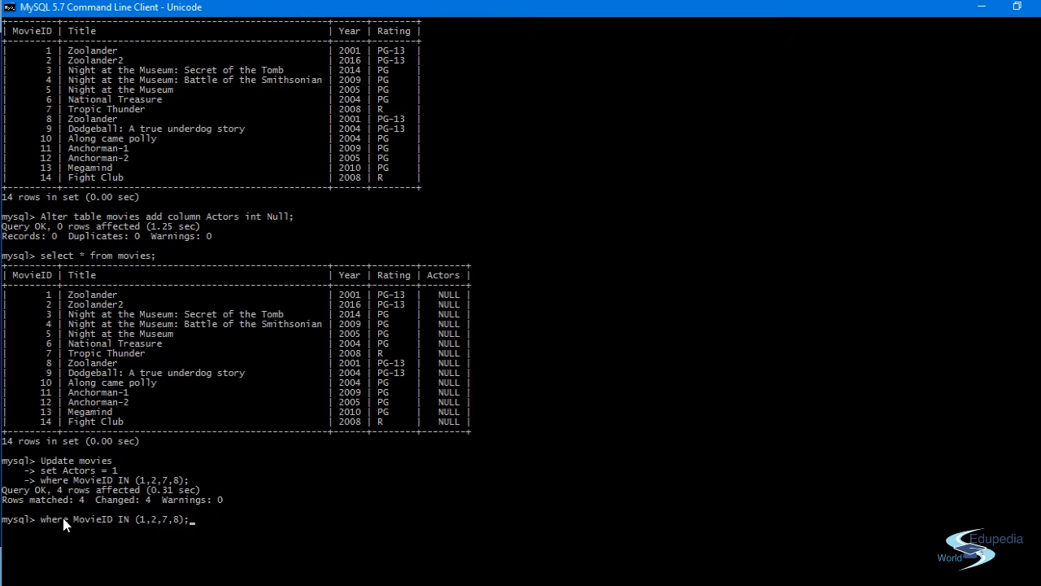
Step: Run 'select * from movies;' to view the updated Actors values
{"action": "type", "text": "select * from movies;"}
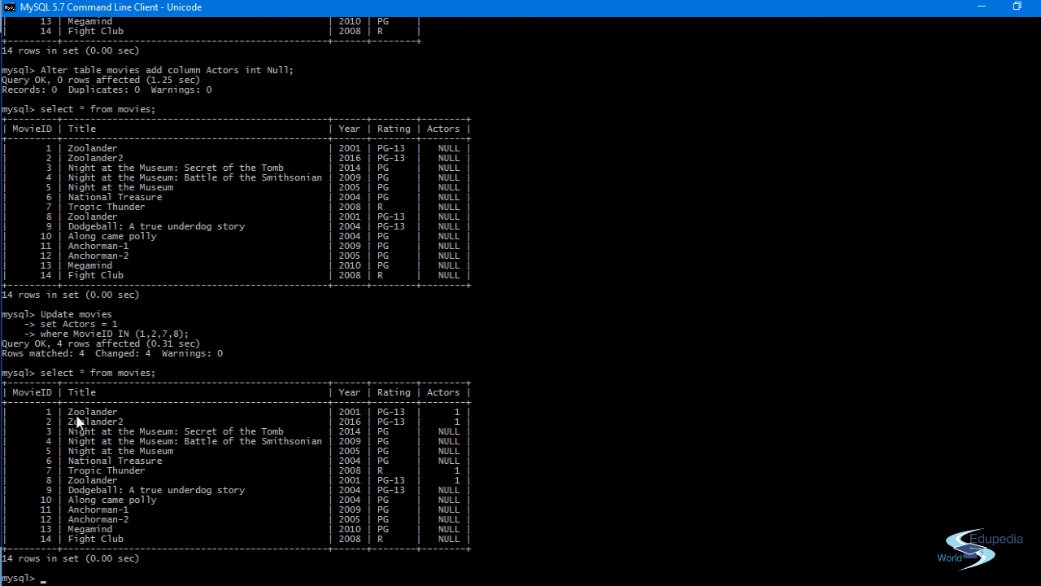
{"action": "mouse_move", "coordinate": [170, 451]}
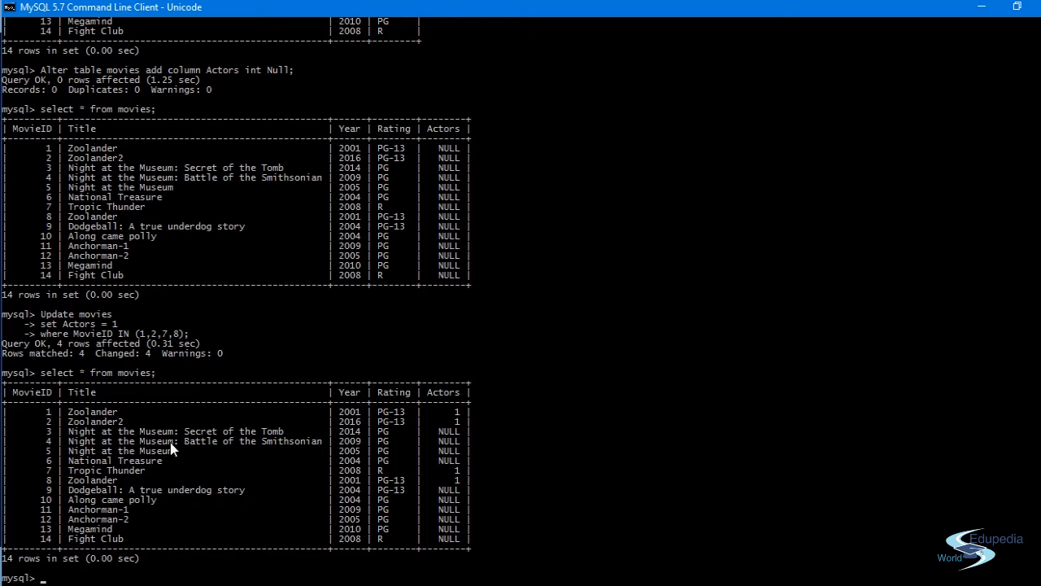
{"action": "mouse_move", "coordinate": [455, 443]}
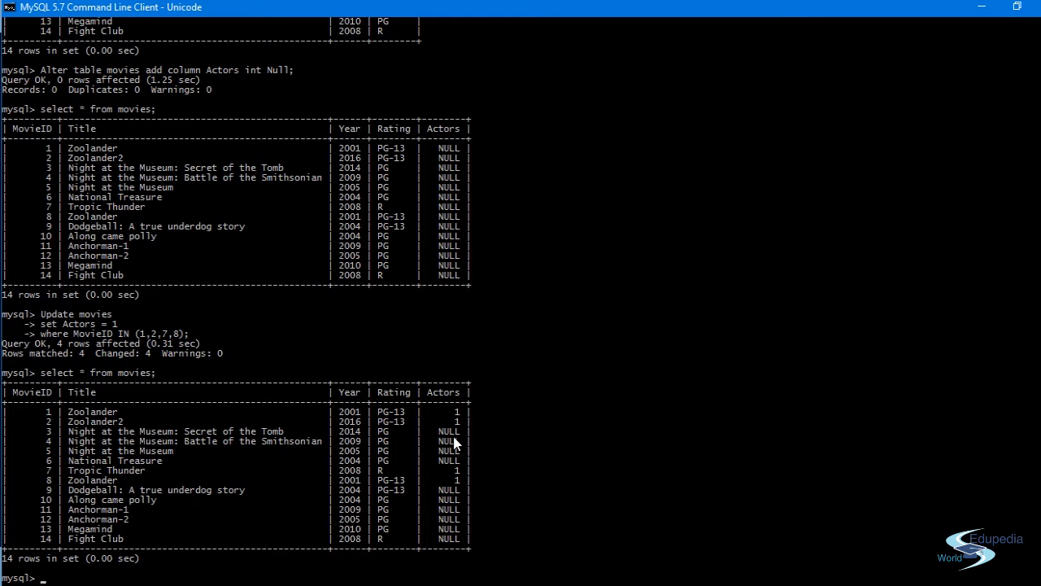
{"action": "mouse_move", "coordinate": [435, 432]}
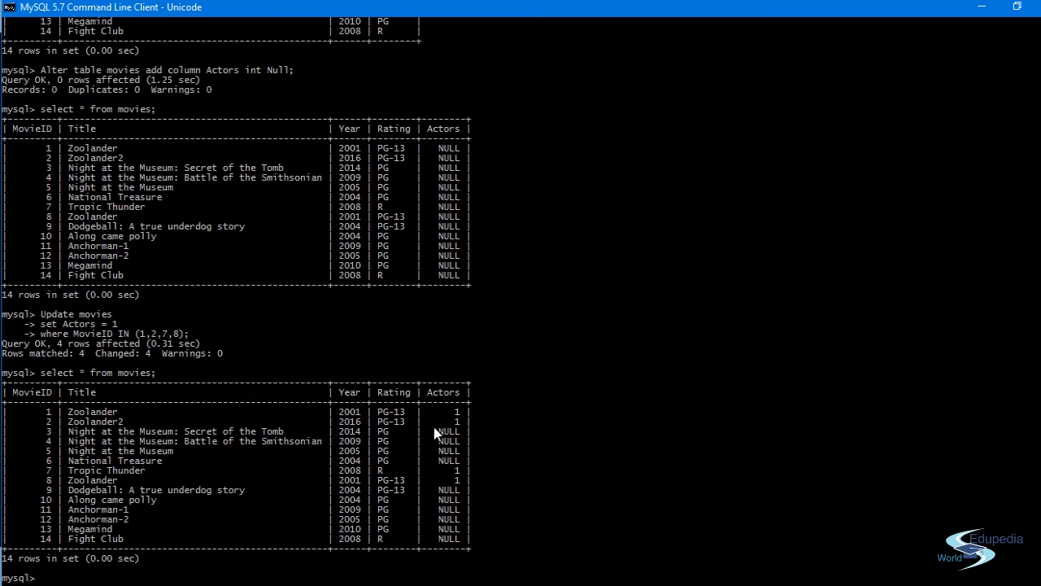
{"action": "mouse_move", "coordinate": [433, 430]}
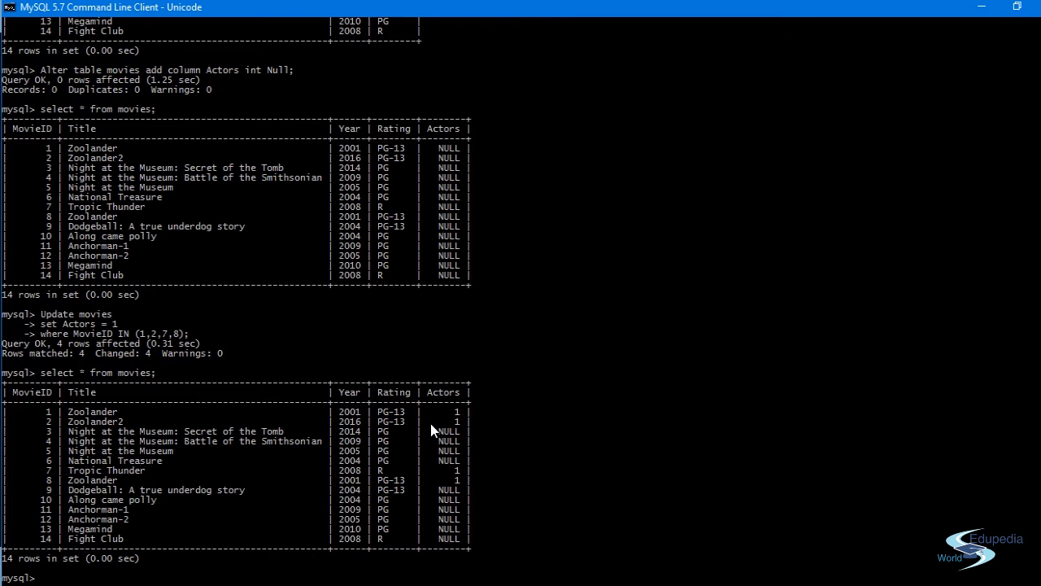
{"action": "key", "text": "Return"}
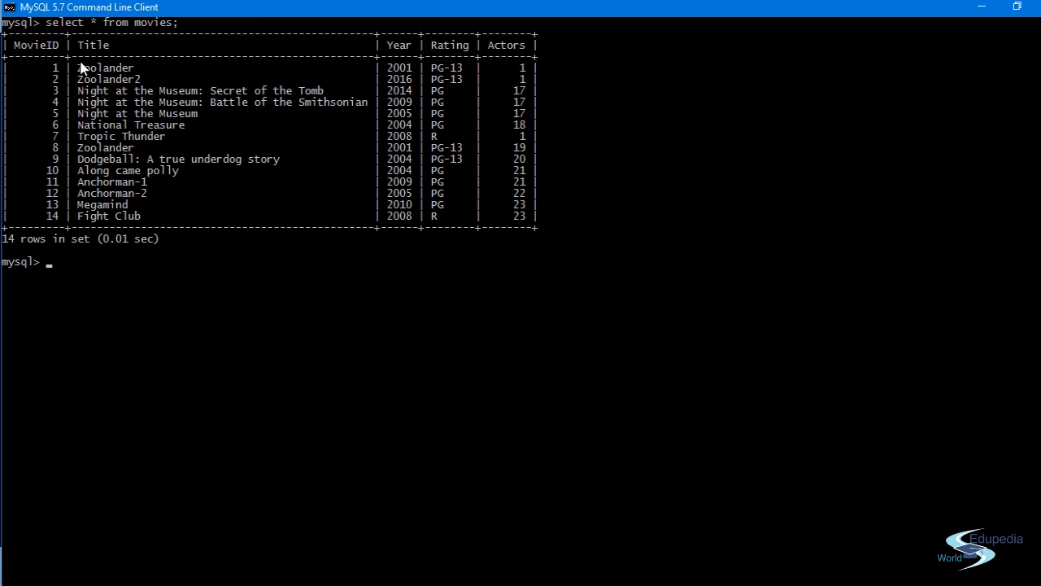
{"action": "mouse_move", "coordinate": [491, 209]}
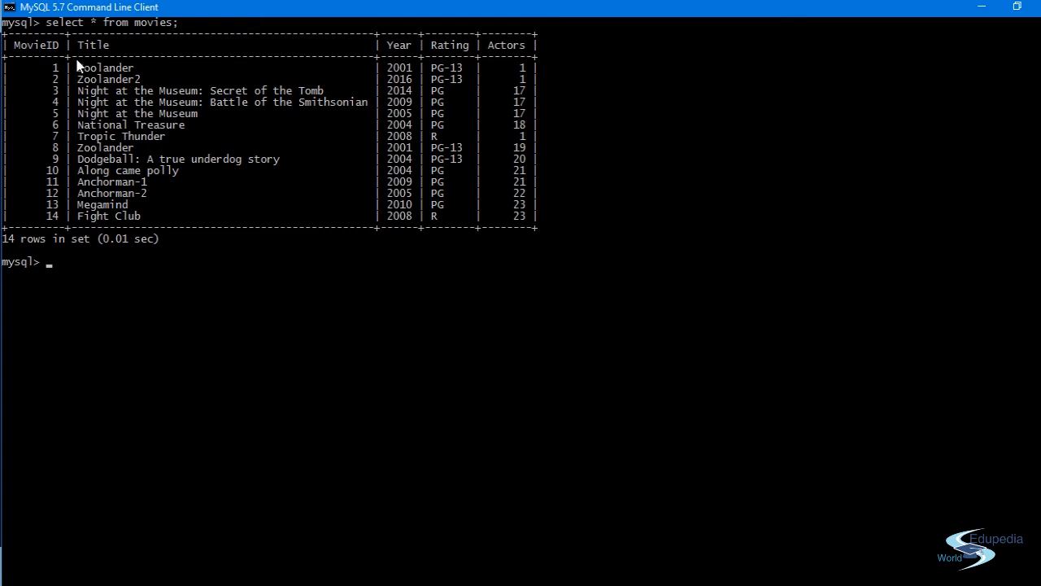
{"action": "mouse_move", "coordinate": [355, 103]}
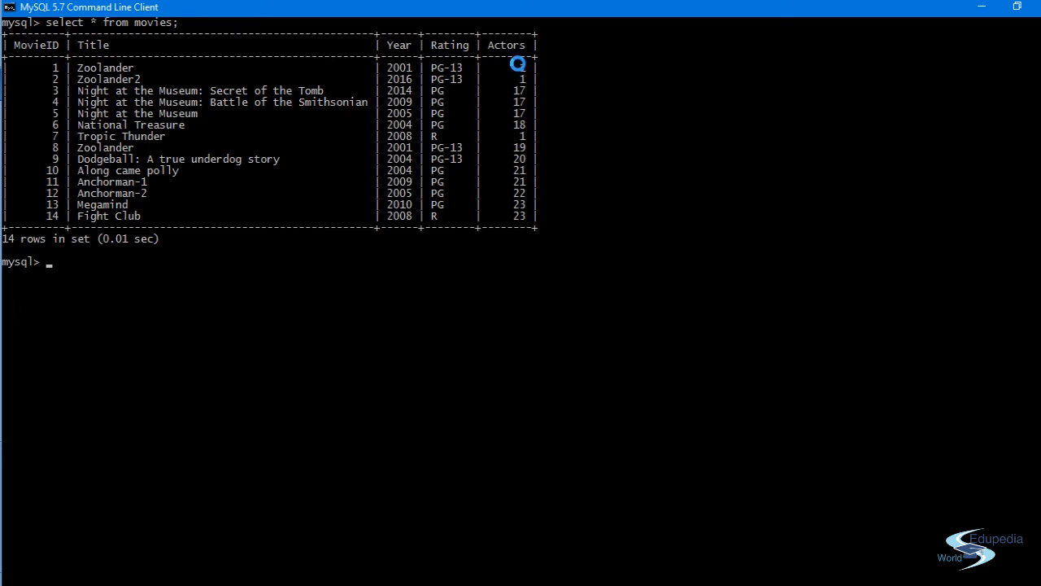
Step: Type 'select * from actors;' at the prompt without running it
{"action": "type", "text": "se"}
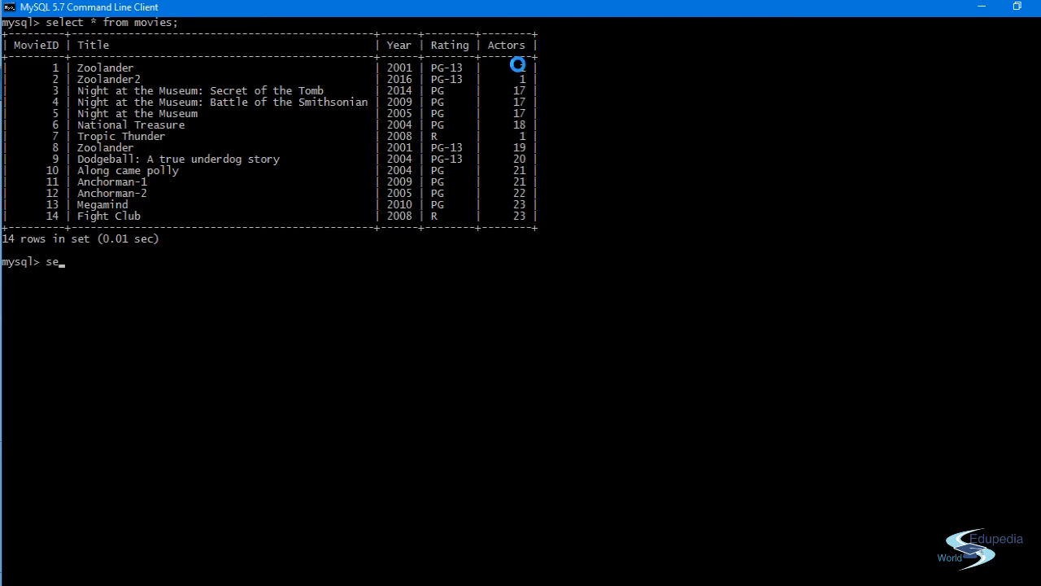
{"action": "type", "text": "lect"}
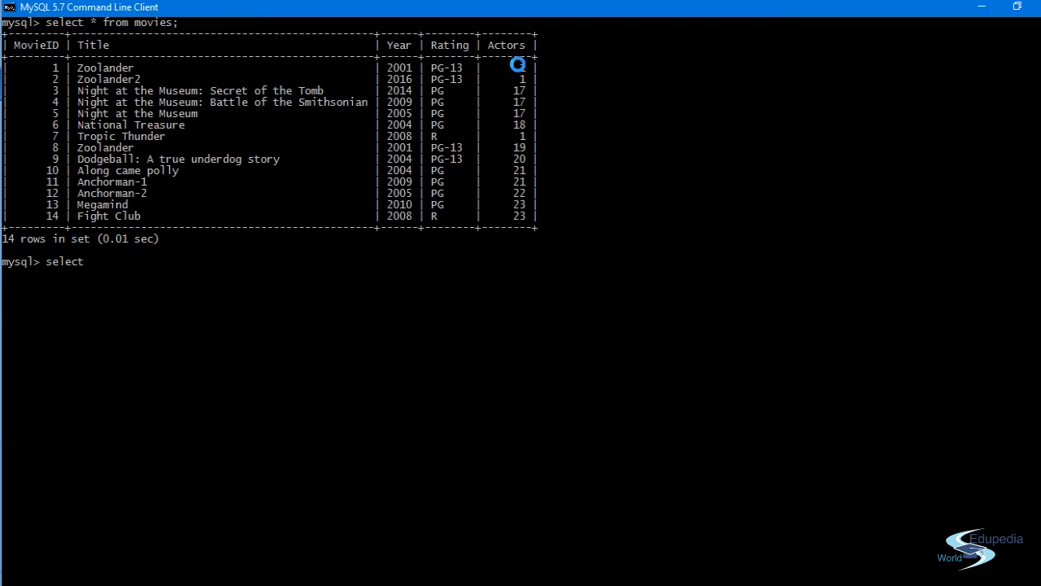
{"action": "type", "text": "* f"}
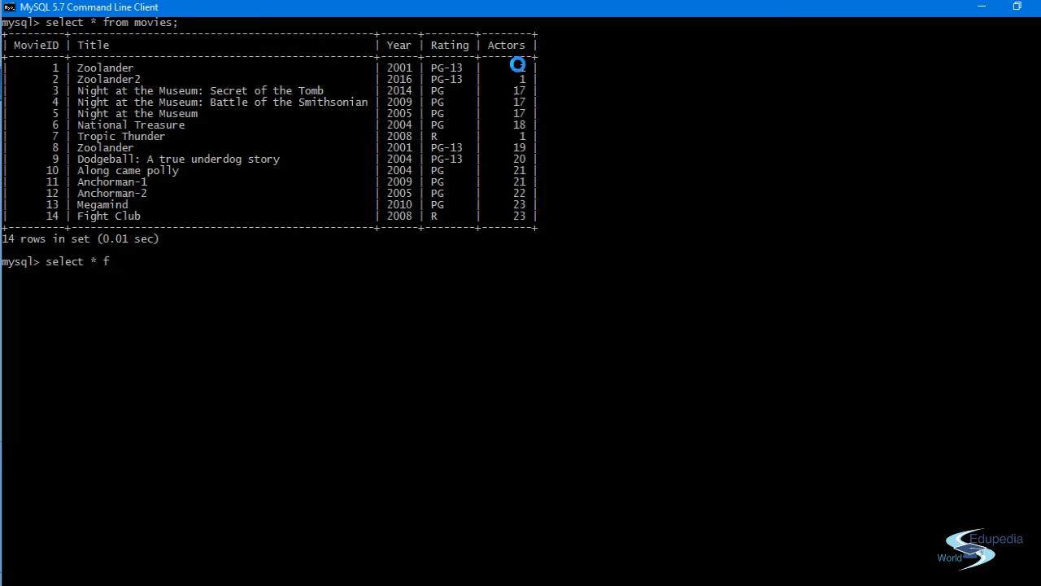
{"action": "type", "text": "rom a"}
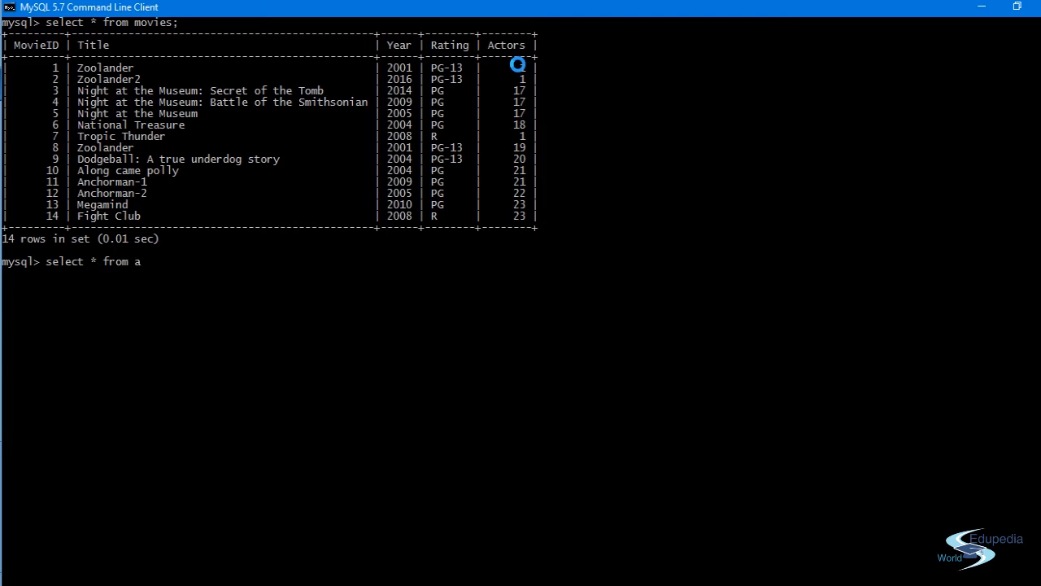
{"action": "type", "text": "ctors;"}
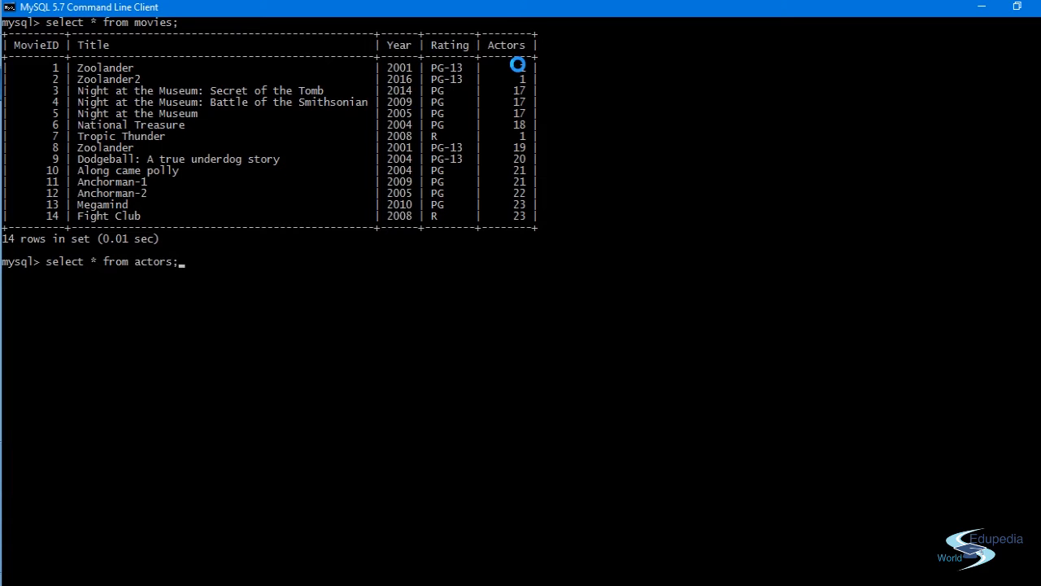
Step: Run the actors query and scroll through the 23 ActorIDs with first and last names
{"action": "key", "text": "Return"}
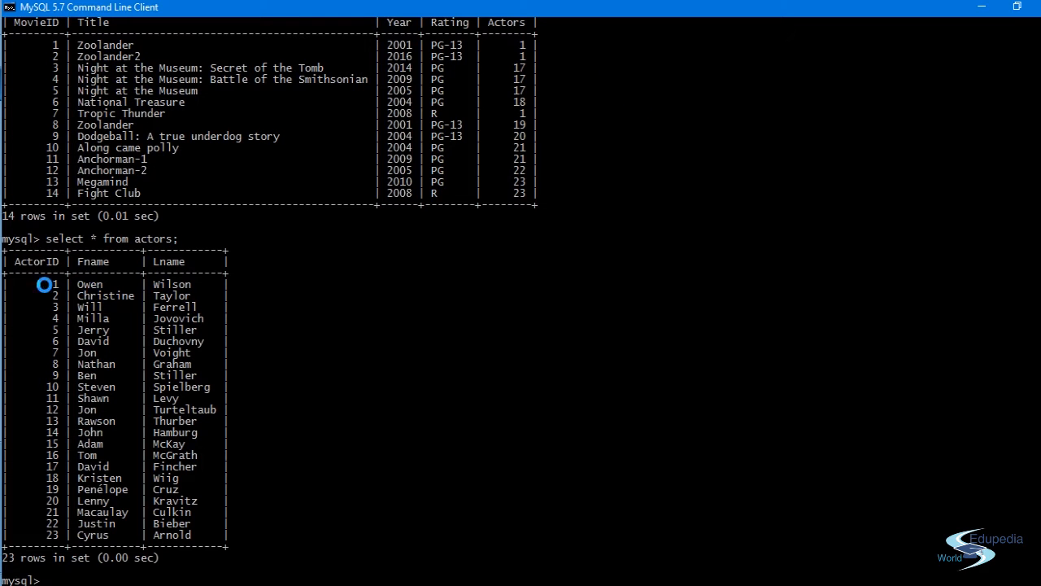
{"action": "mouse_move", "coordinate": [137, 392]}
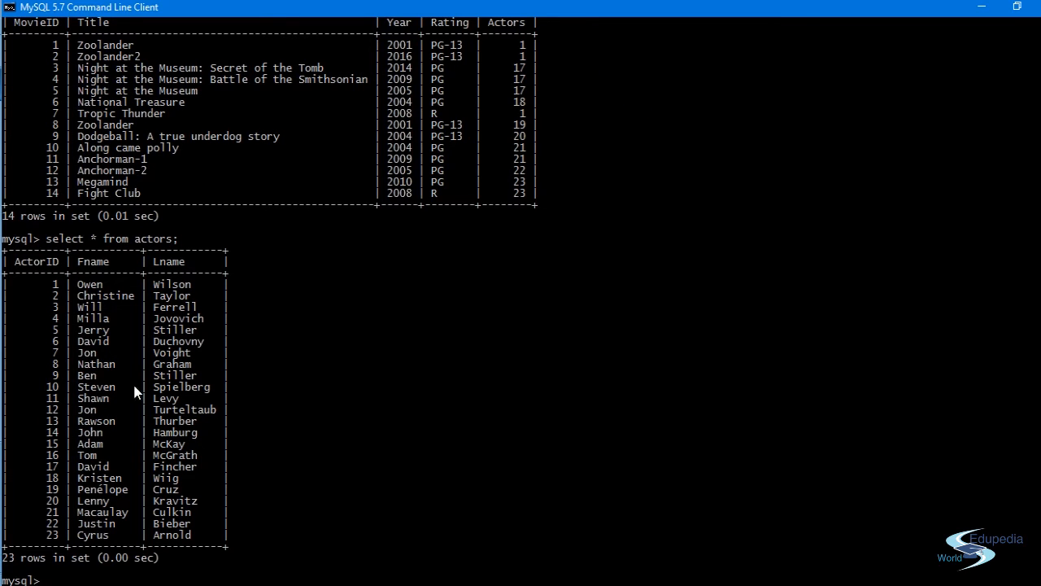
{"action": "mouse_move", "coordinate": [205, 440]}
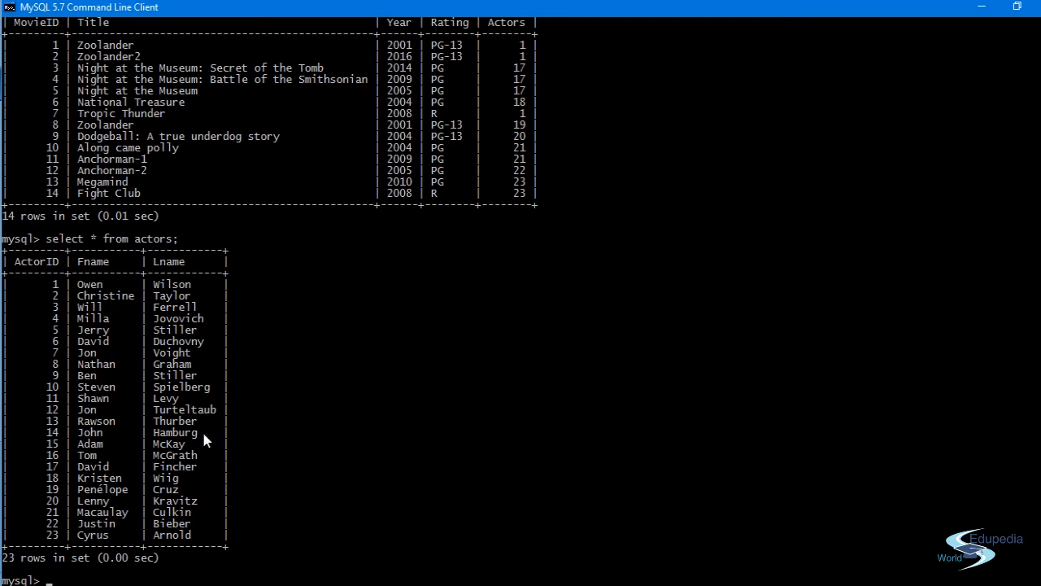
{"action": "mouse_move", "coordinate": [167, 409]}
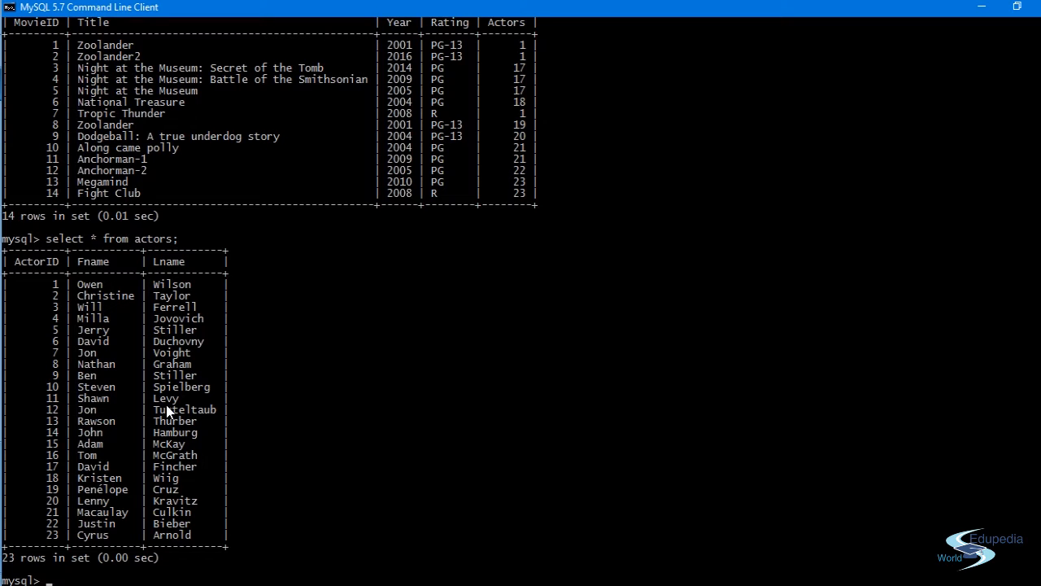
{"action": "scroll", "scroll_direction": "down", "scroll_amount": 3}
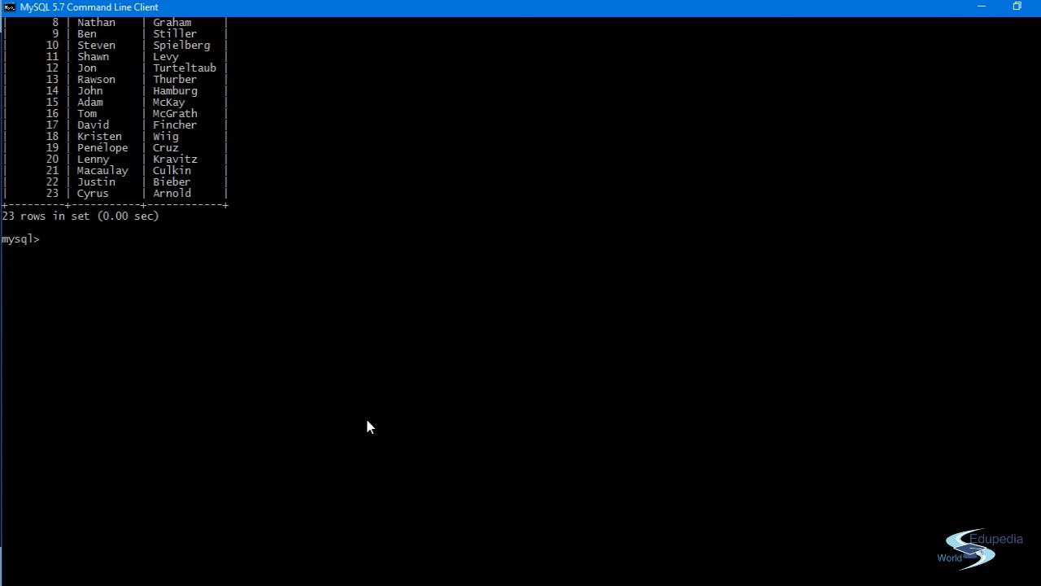
Step: Replace the partial select with 'show columns in characters'
{"action": "type", "text": "sel"}
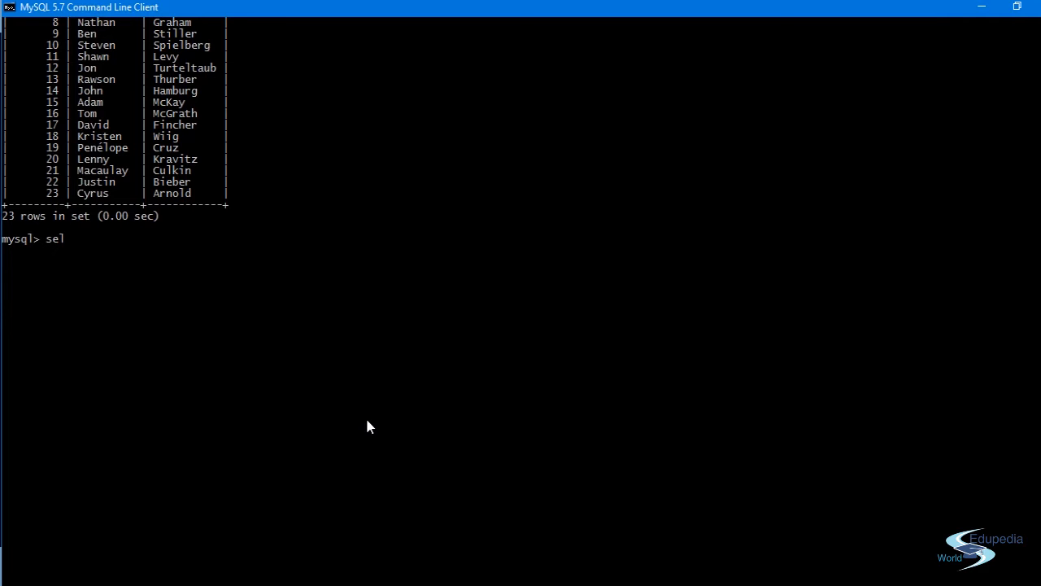
{"action": "type", "text": "ect"}
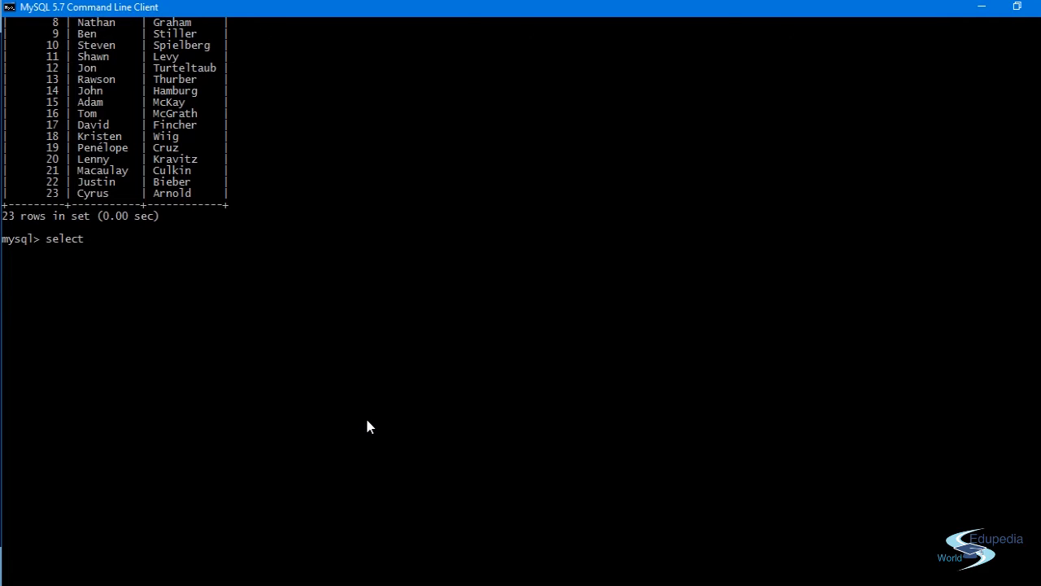
{"action": "key", "text": "backspace"}
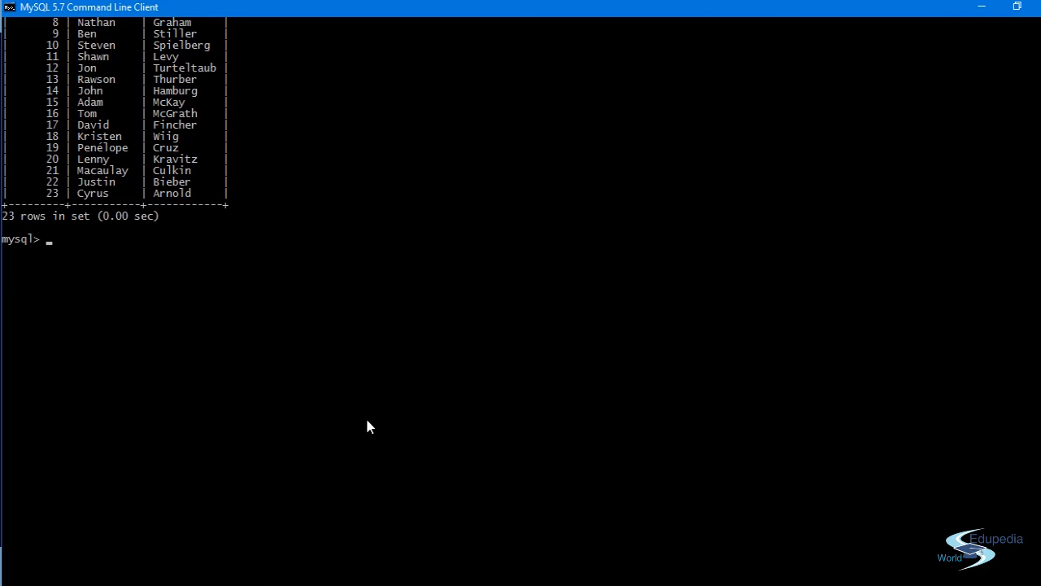
{"action": "type", "text": "show c"}
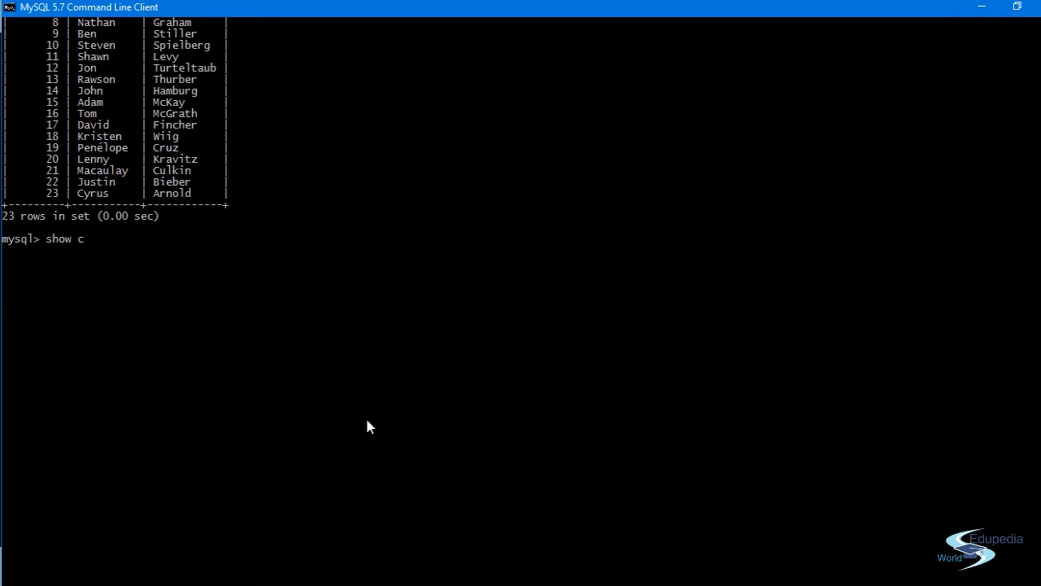
{"action": "type", "text": "olumn"}
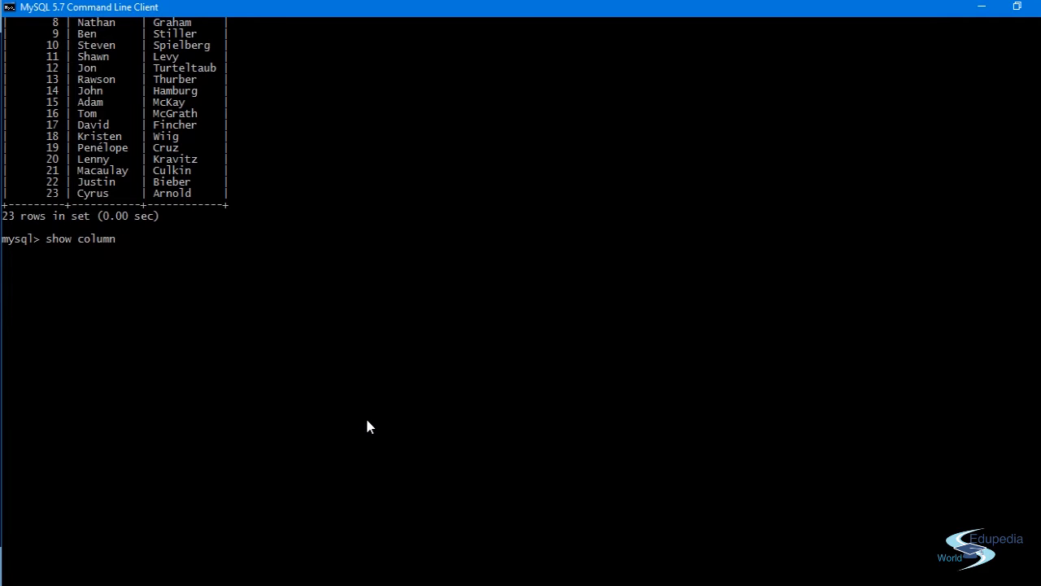
{"action": "type", "text": "s"}
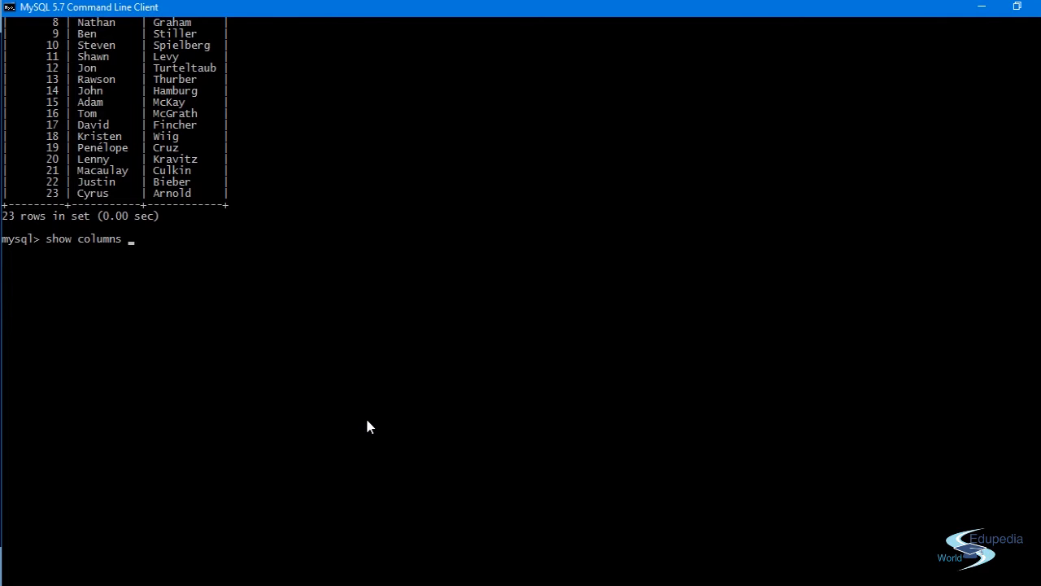
{"action": "type", "text": "in cha"}
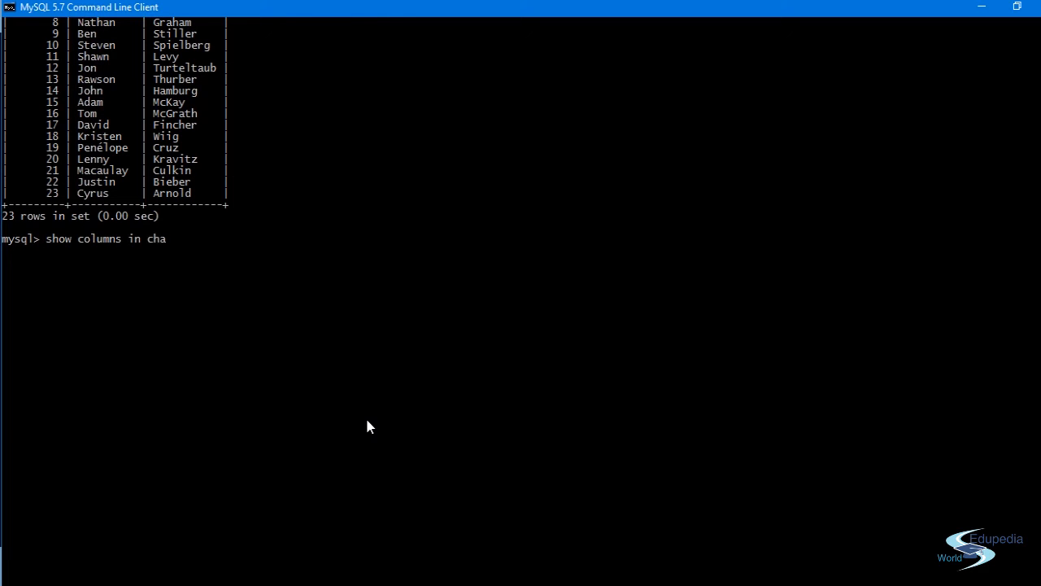
{"action": "type", "text": "racters"}
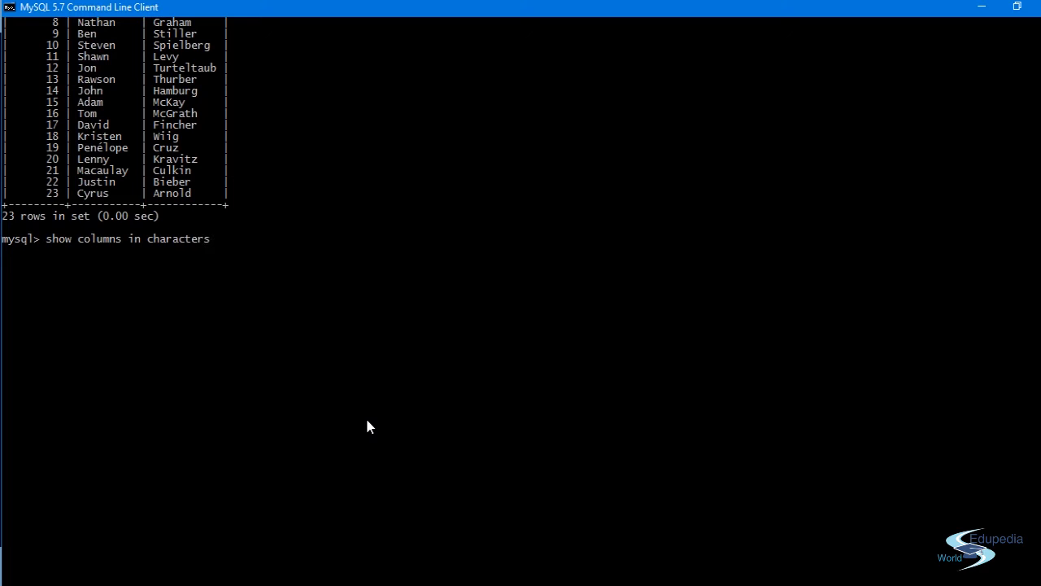
Step: Run 'show columns in characters;' to list characterID, MovieID, ActorID and CharacterName with their types
{"action": "key", "text": "Return"}
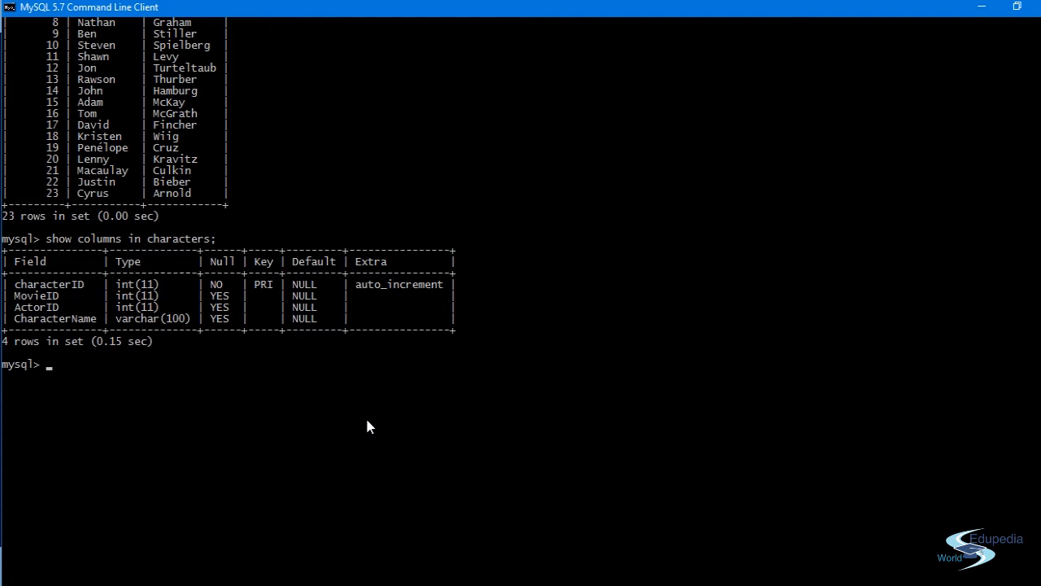
{"action": "mouse_move", "coordinate": [42, 295]}
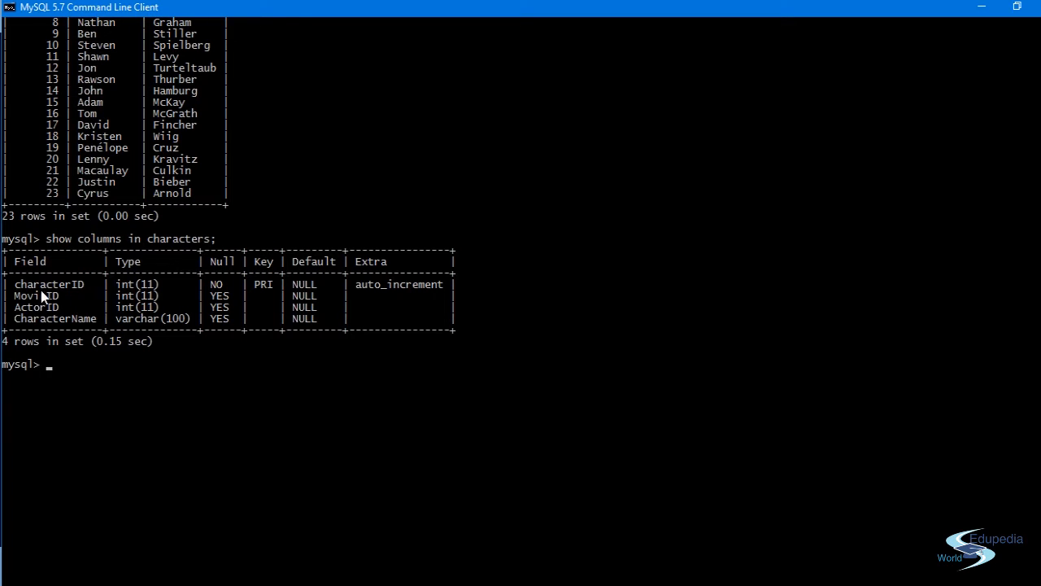
{"action": "mouse_move", "coordinate": [157, 289]}
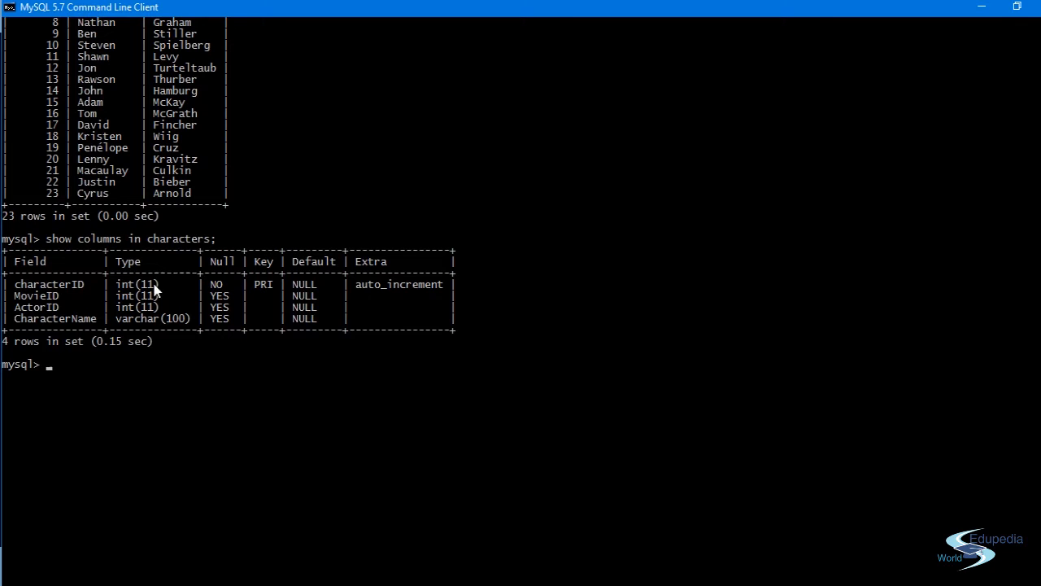
{"action": "mouse_move", "coordinate": [299, 293]}
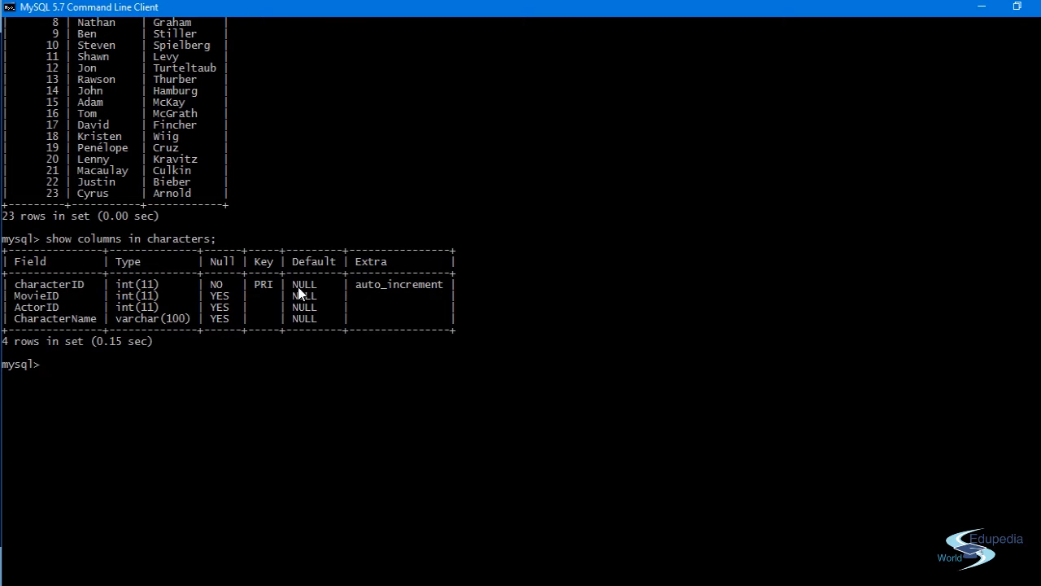
{"action": "mouse_move", "coordinate": [399, 291]}
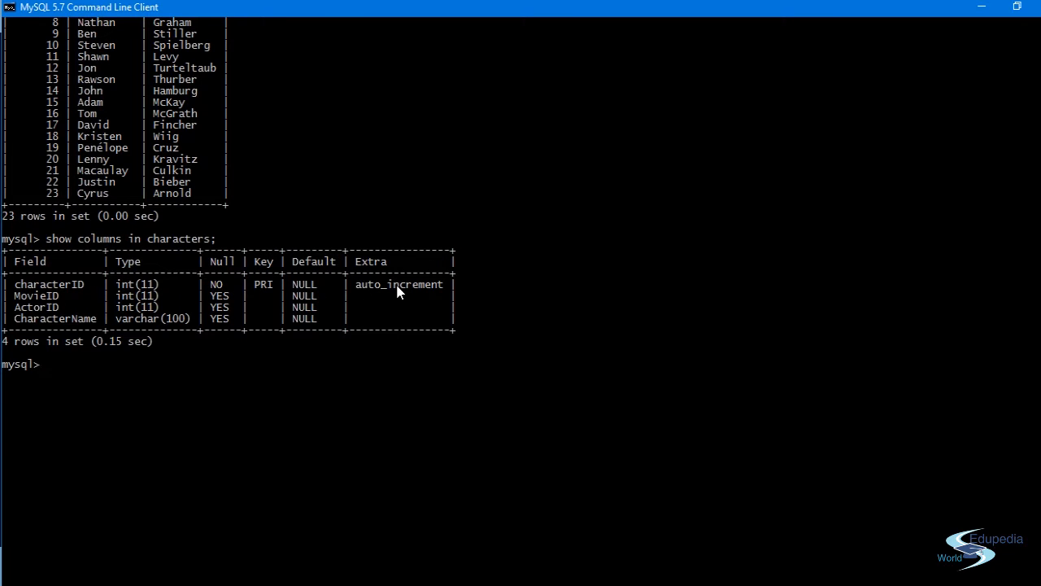
{"action": "mouse_move", "coordinate": [415, 292]}
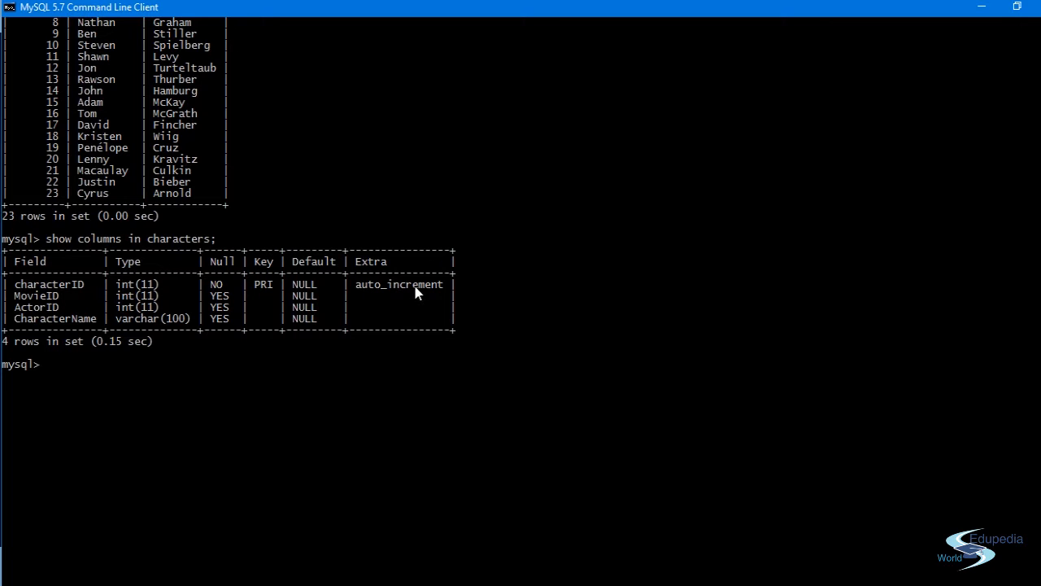
{"action": "mouse_move", "coordinate": [30, 306]}
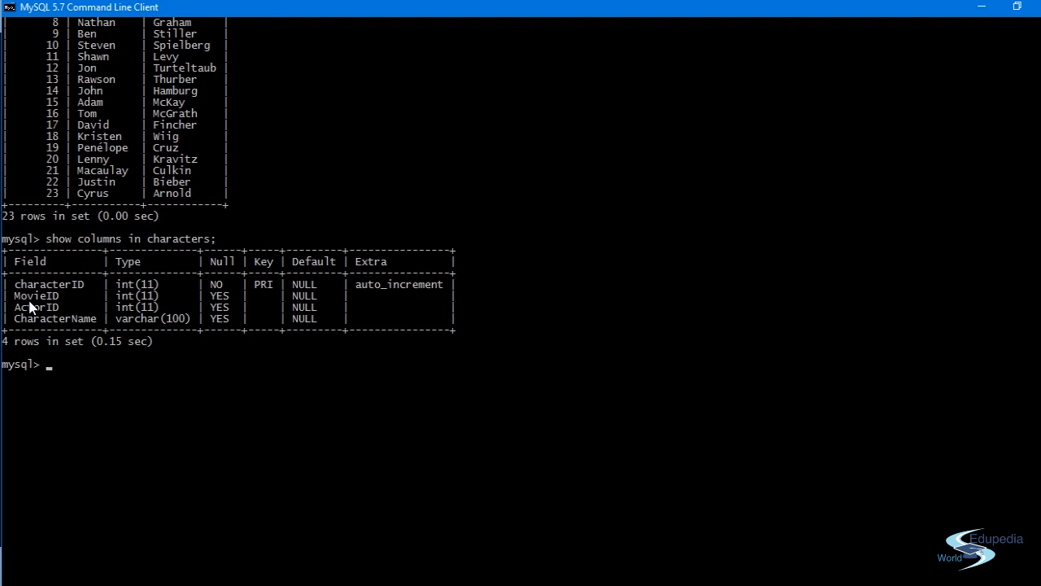
{"action": "mouse_move", "coordinate": [223, 309]}
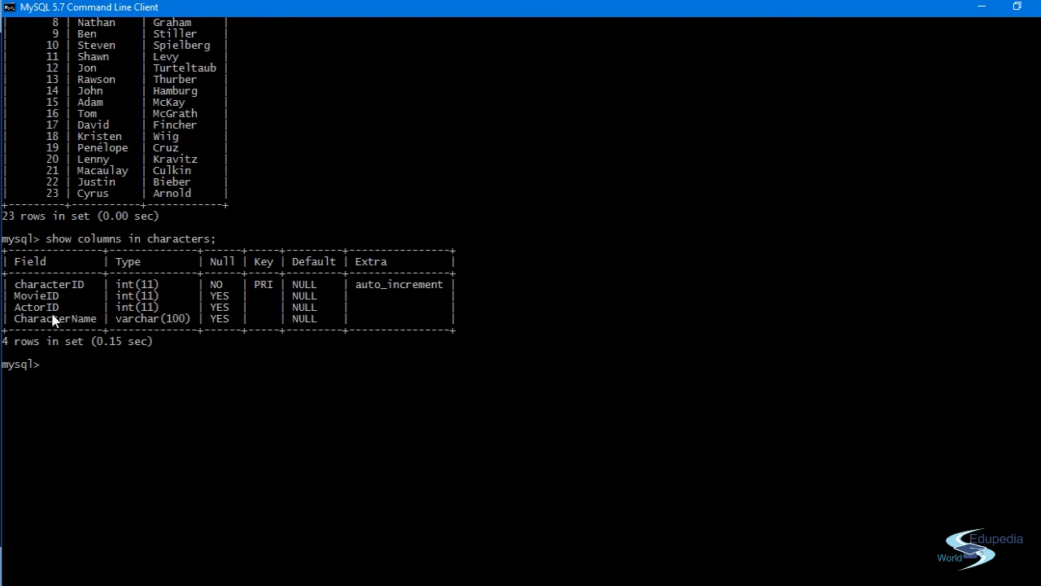
{"action": "mouse_move", "coordinate": [73, 327]}
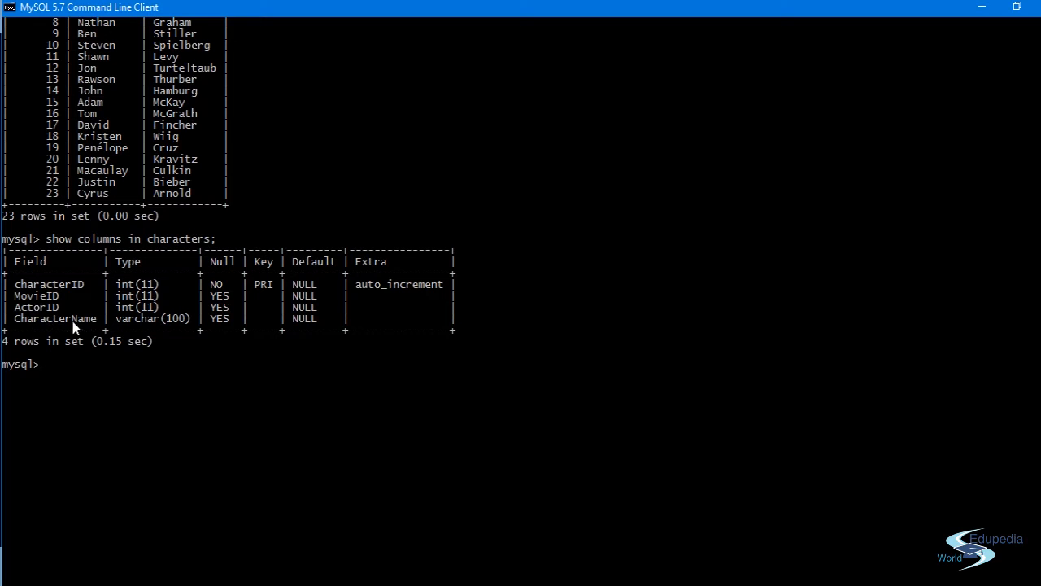
{"action": "mouse_move", "coordinate": [42, 284]}
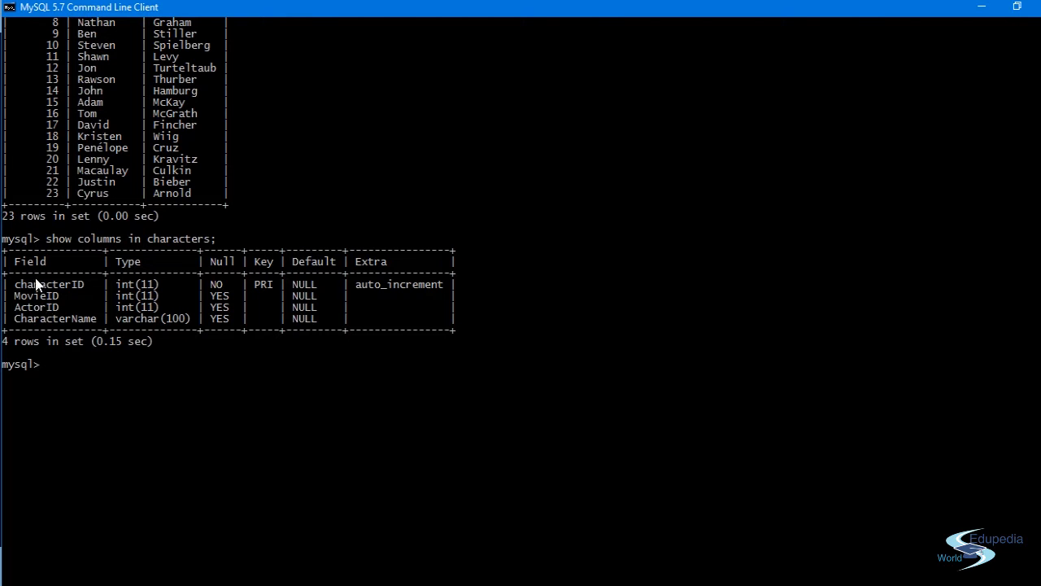
{"action": "mouse_move", "coordinate": [87, 327]}
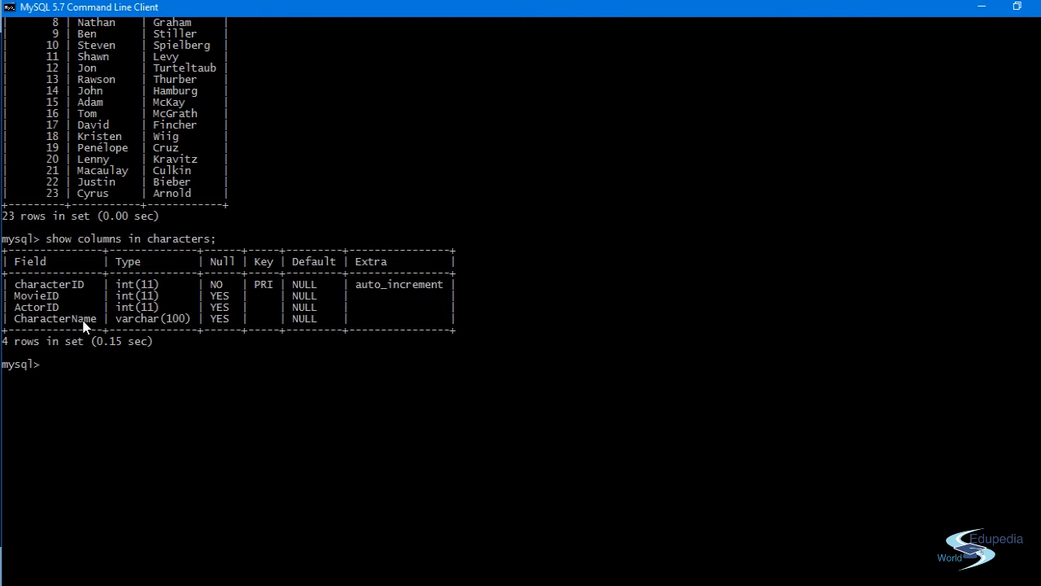
{"action": "mouse_move", "coordinate": [26, 283]}
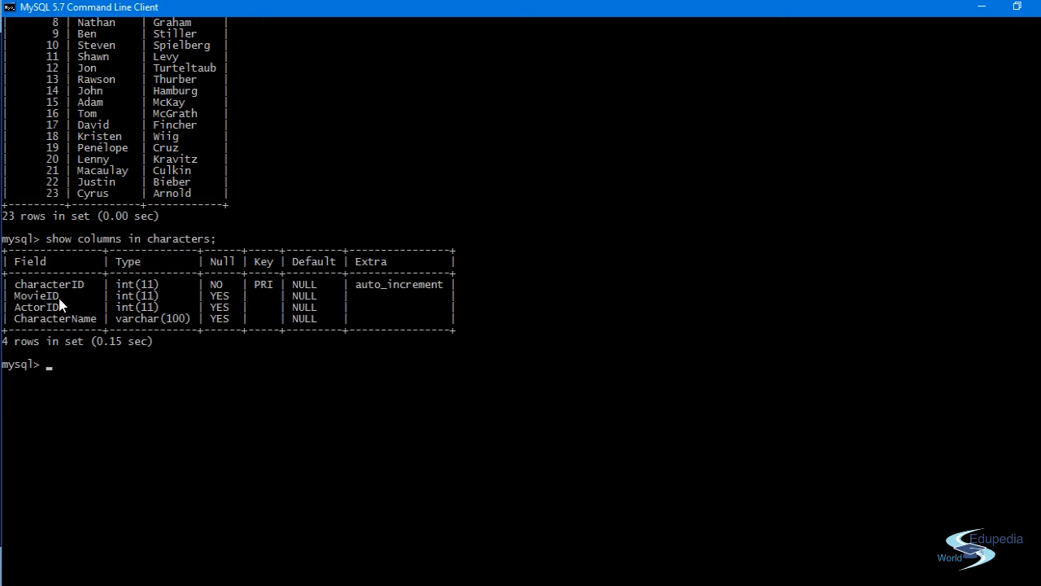
{"action": "scroll", "scroll_direction": "up", "scroll_amount": 3}
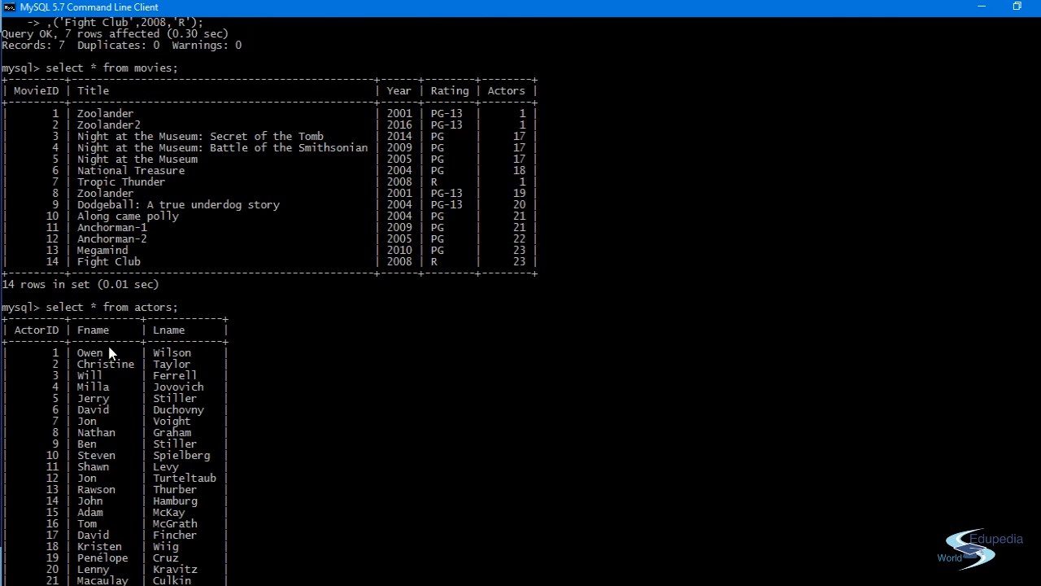
{"action": "scroll", "scroll_direction": "down", "scroll_amount": 3}
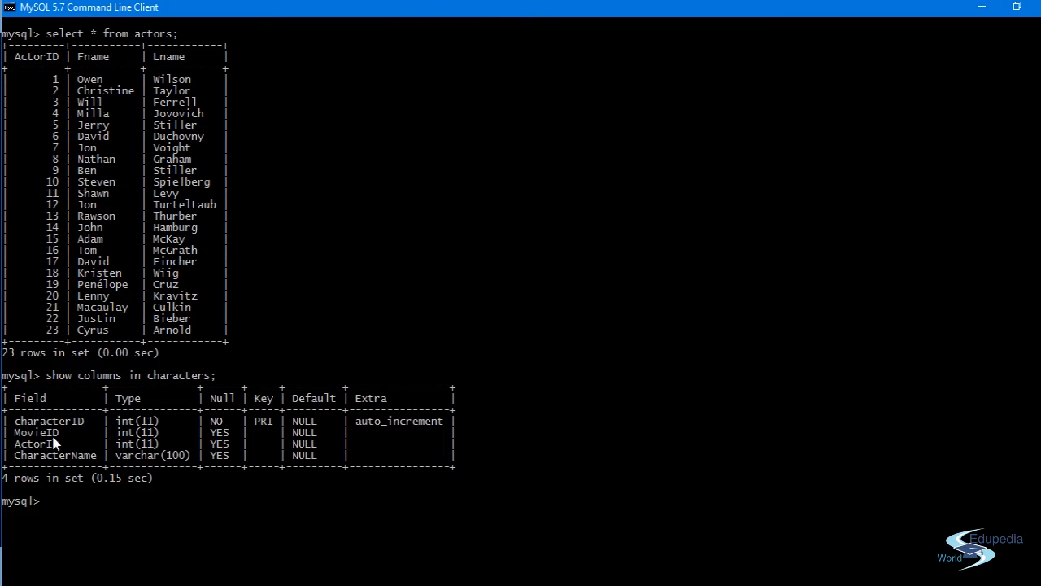
{"action": "scroll", "scroll_direction": "up", "scroll_amount": 3}
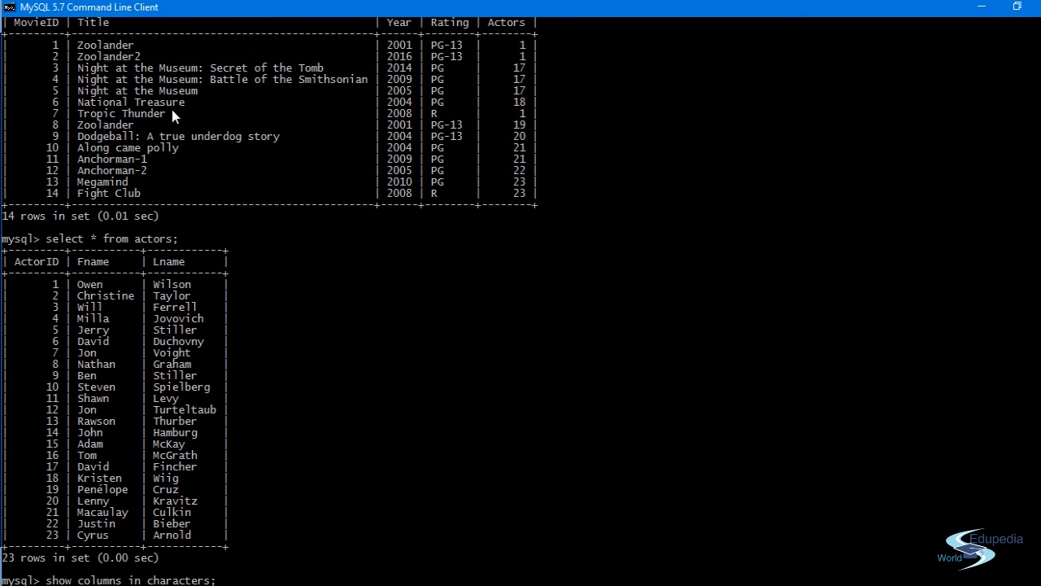
{"action": "key", "text": "Return"}
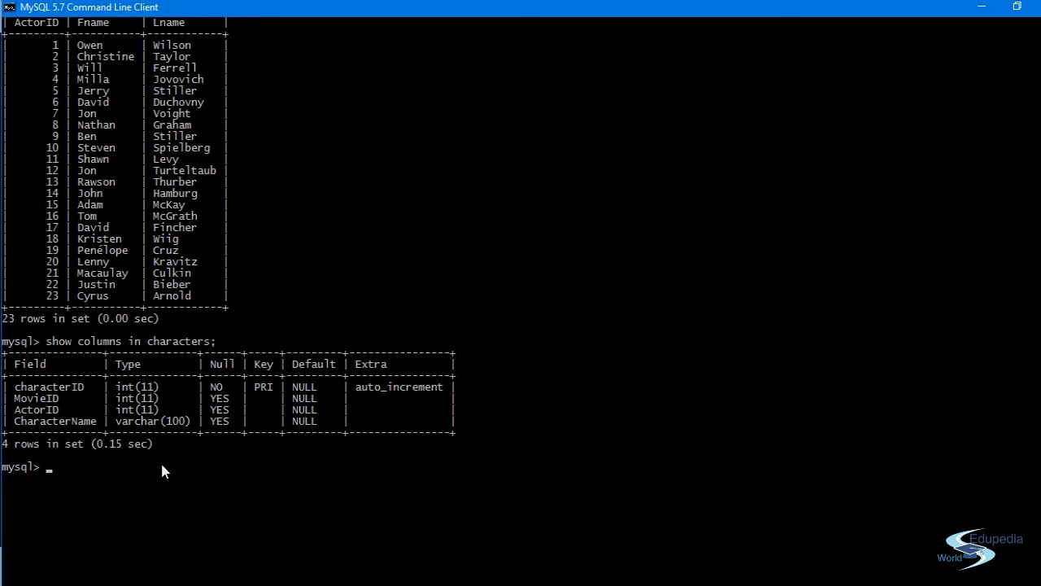
Step: Start the statement 'insert into Characters', erasing a premature 'values' word
{"action": "type", "text": "inc"}
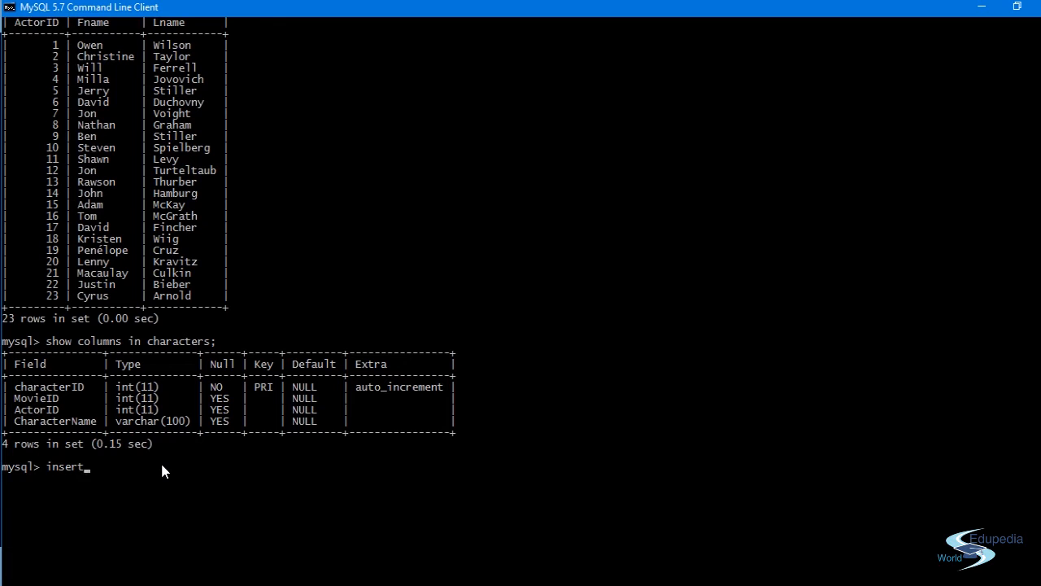
{"action": "type", "text": "int"}
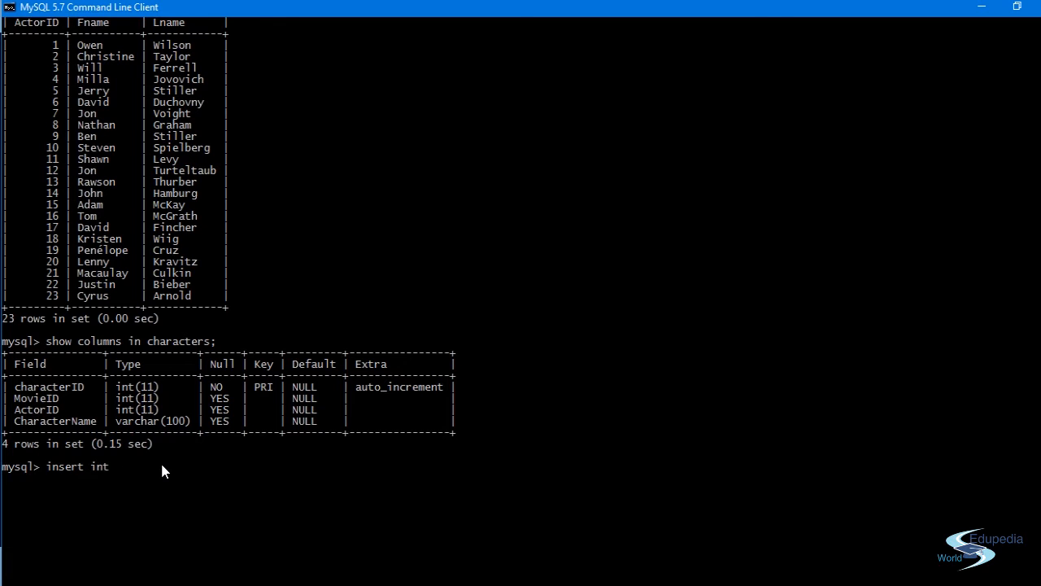
{"action": "type", "text": "o C"}
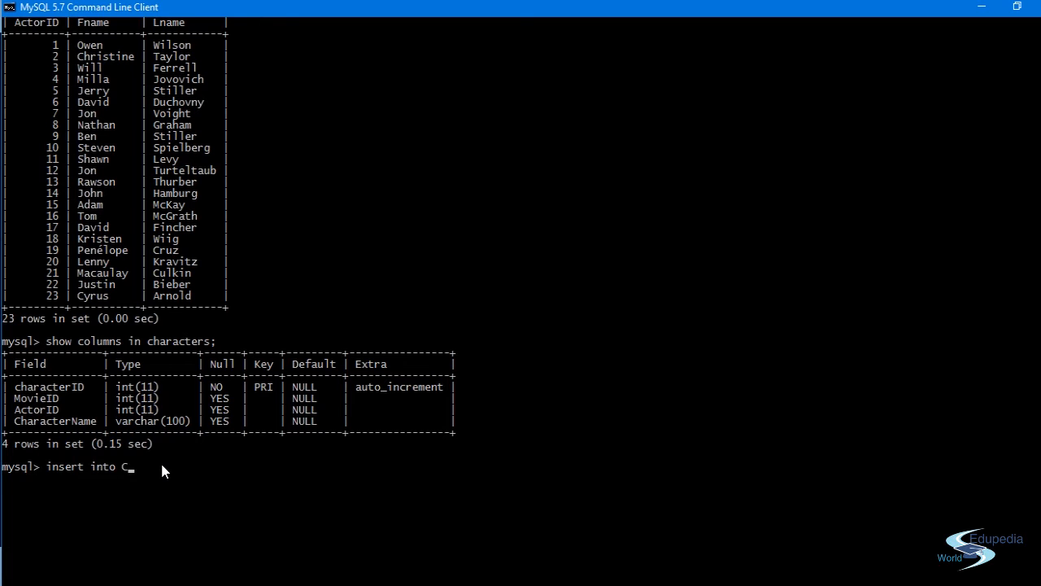
{"action": "type", "text": "hara"}
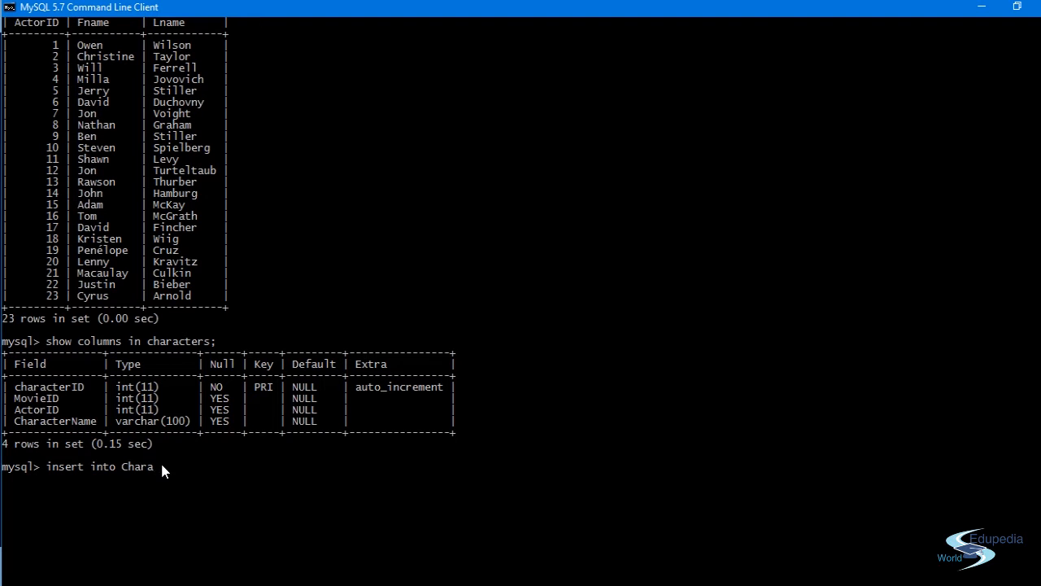
{"action": "type", "text": "cters"}
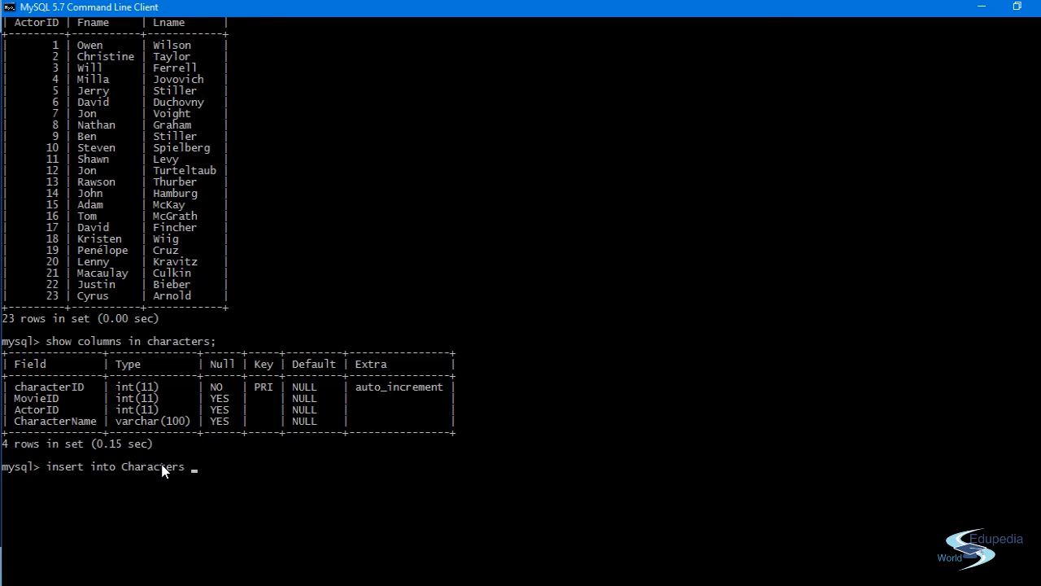
{"action": "type", "text": "value"}
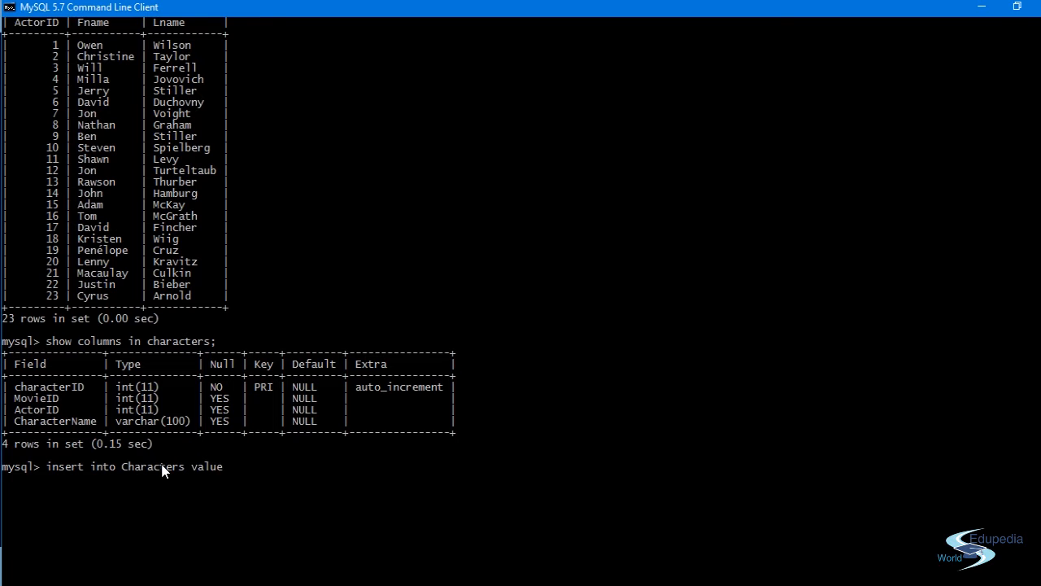
{"action": "type", "text": "s"}
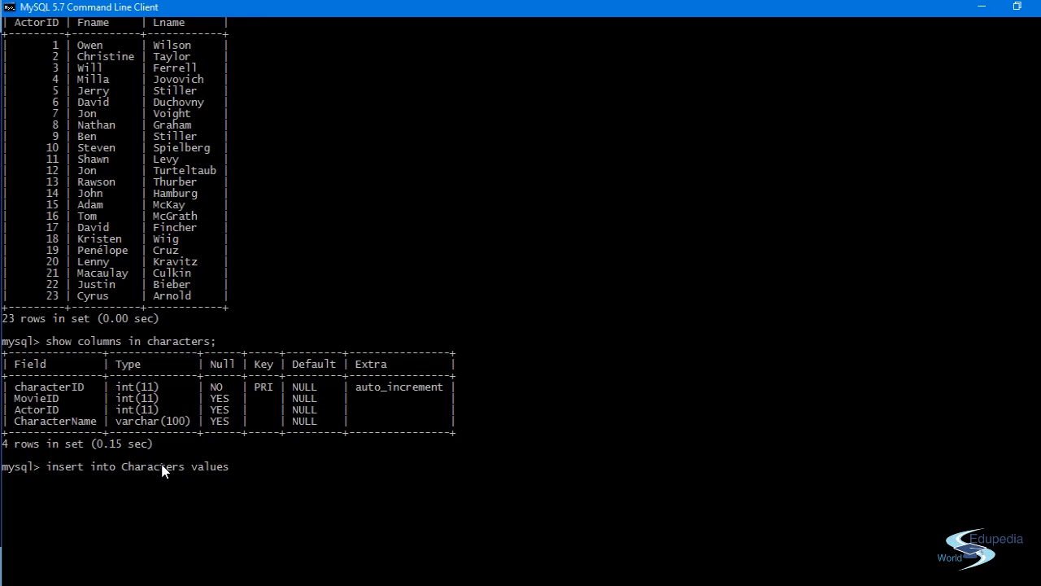
{"action": "key", "text": "BackSpace"}
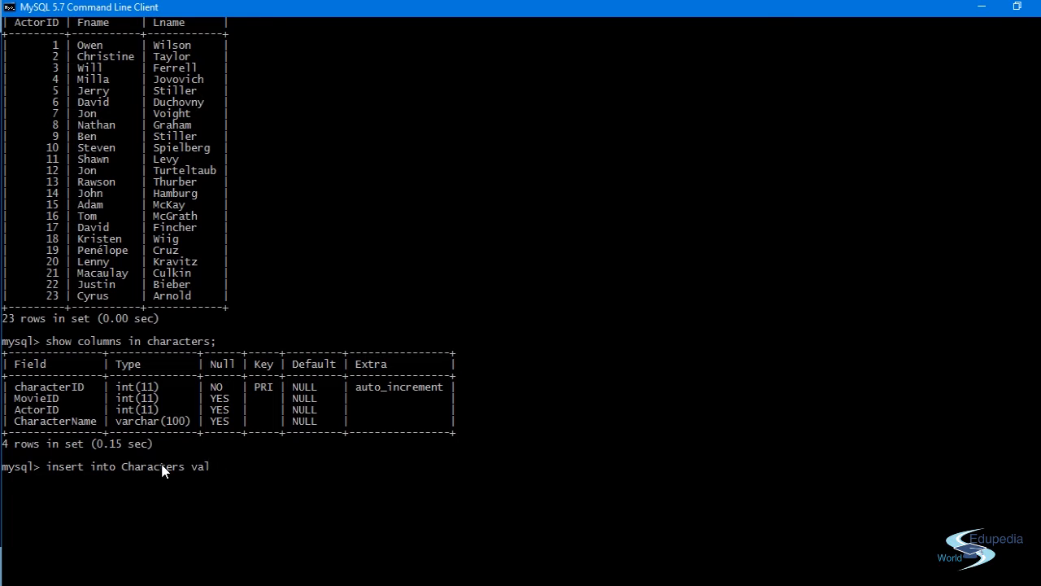
Step: Add the column list (MovieID, ActorID, CharacterName) to the insert statement
{"action": "type", "text": "("}
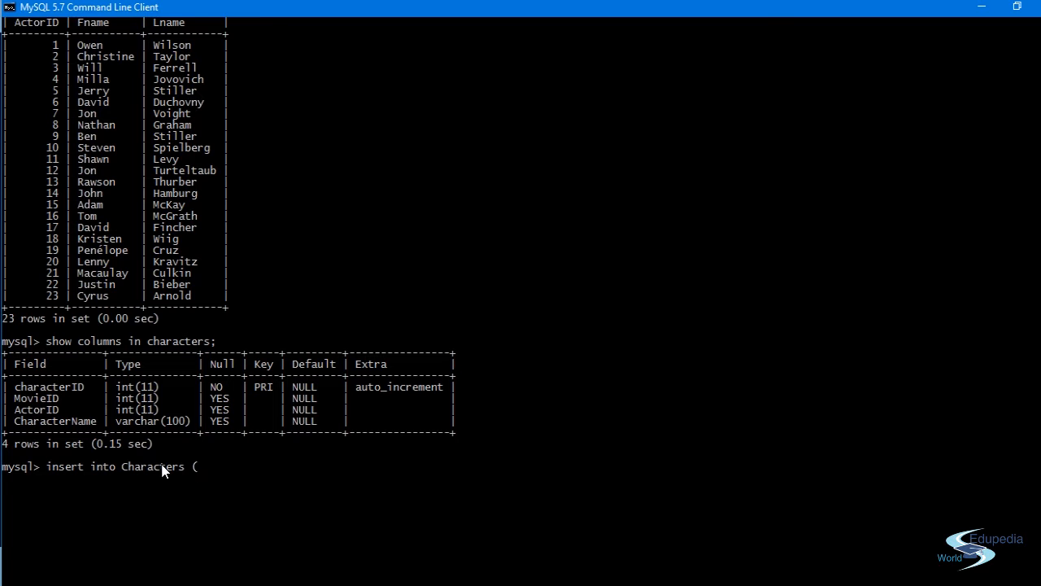
{"action": "type", "text": "M"}
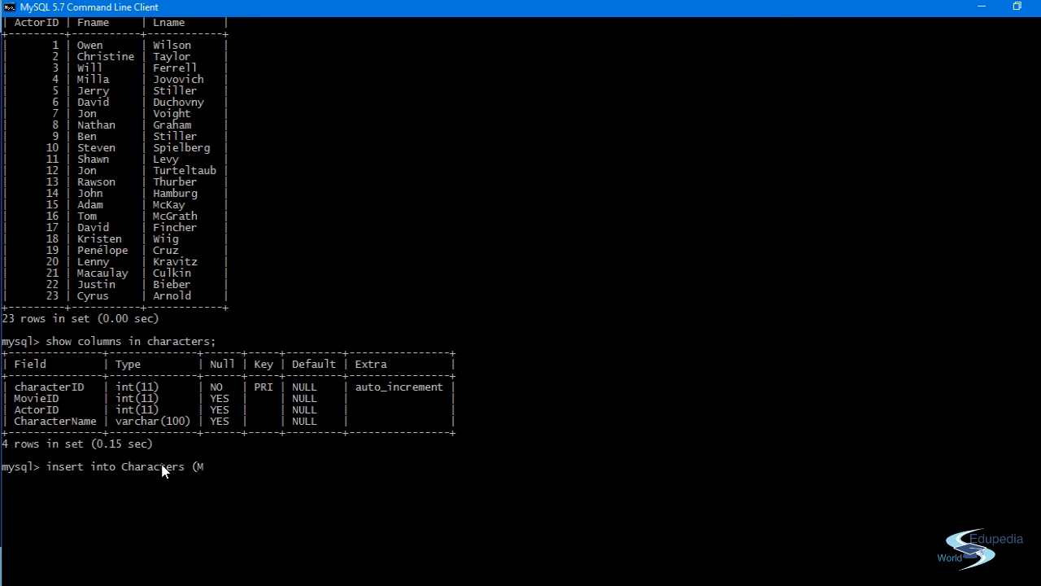
{"action": "type", "text": "ovieI"}
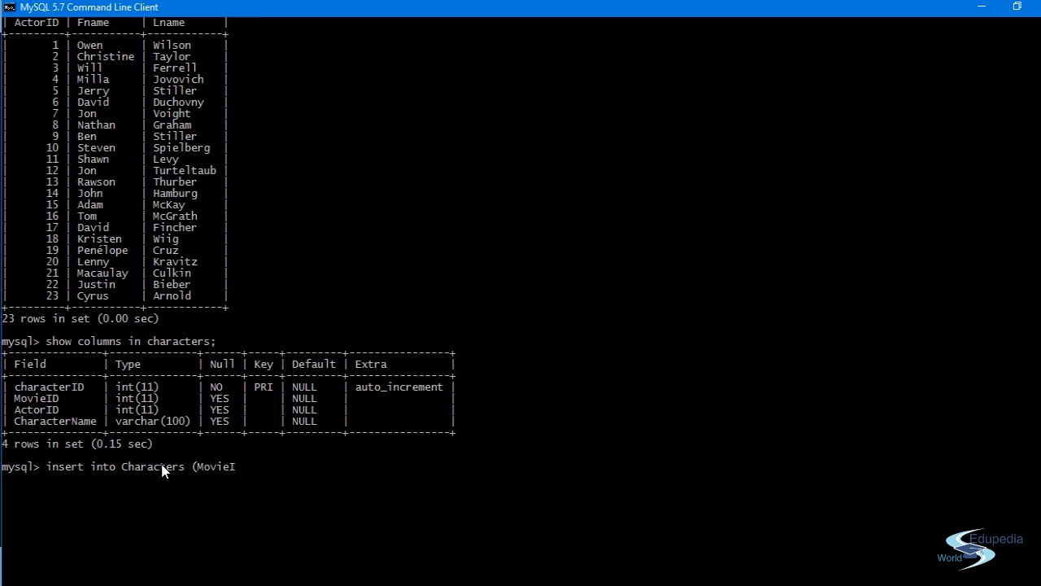
{"action": "type", "text": "d"}
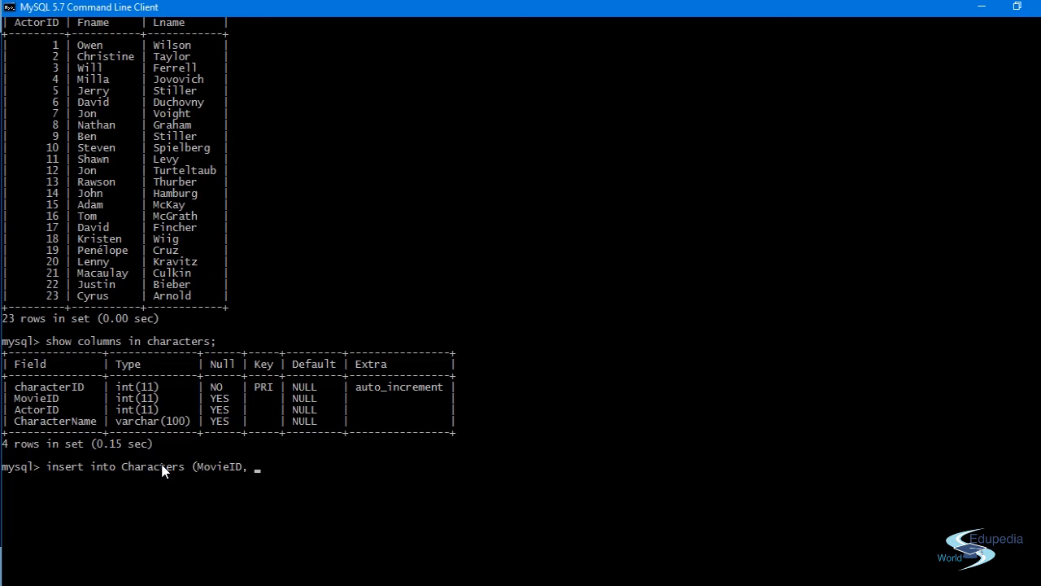
{"action": "type", "text": "Acto"}
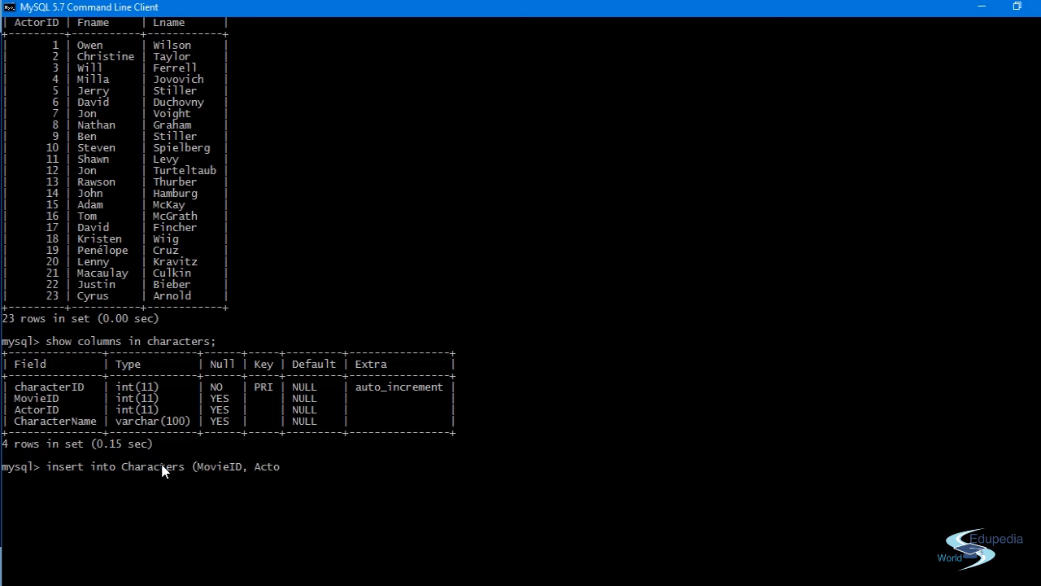
{"action": "type", "text": "rID"}
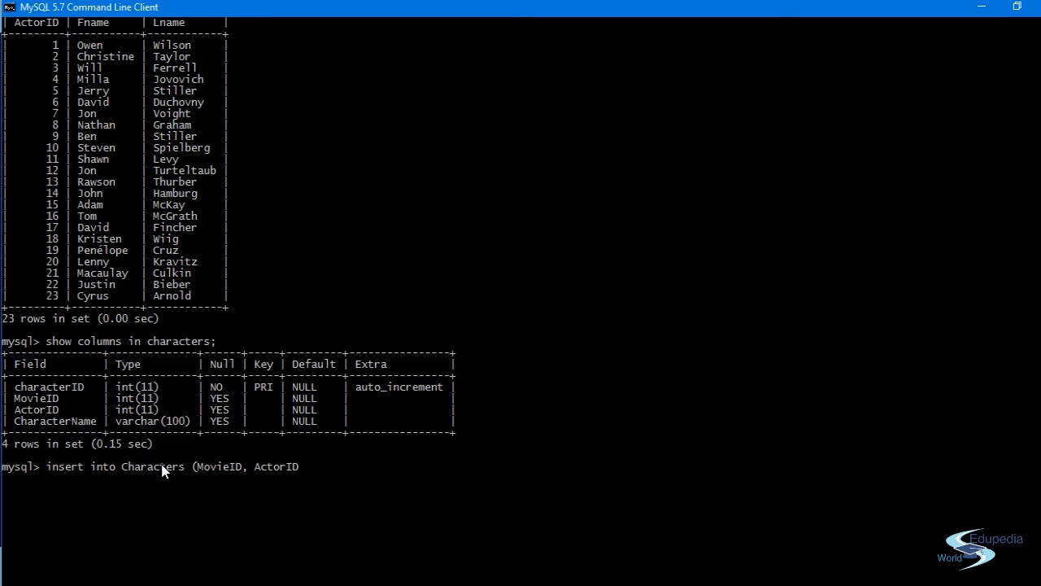
{"action": "type", "text": ", C"}
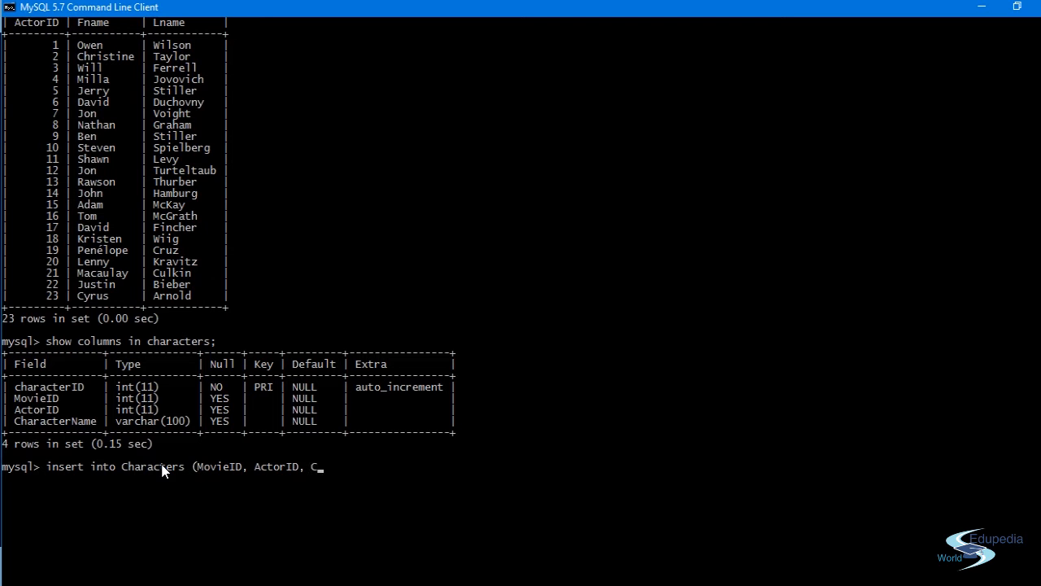
{"action": "type", "text": "hra"}
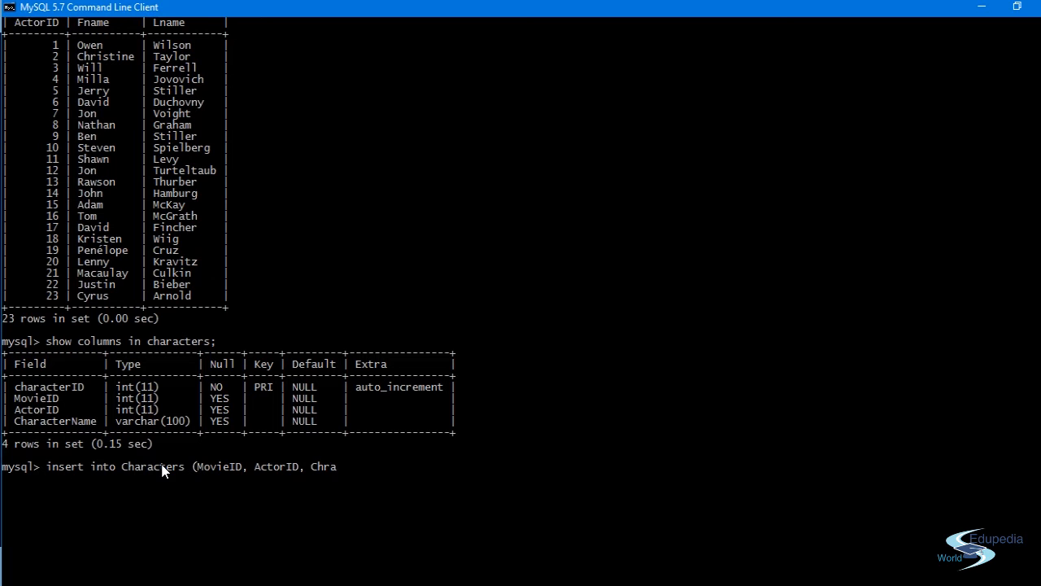
{"action": "type", "text": "r"}
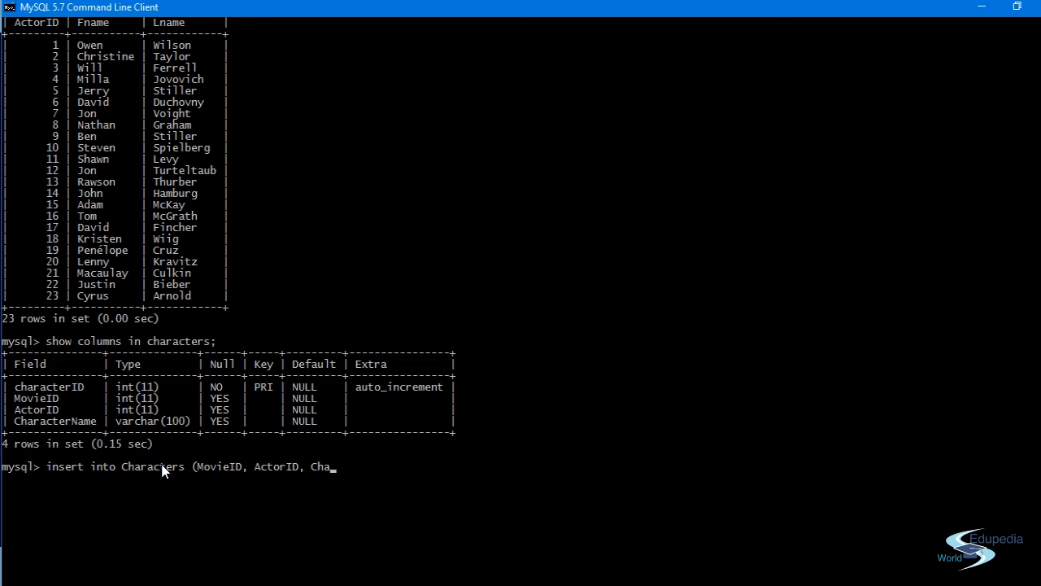
{"action": "type", "text": "racte"}
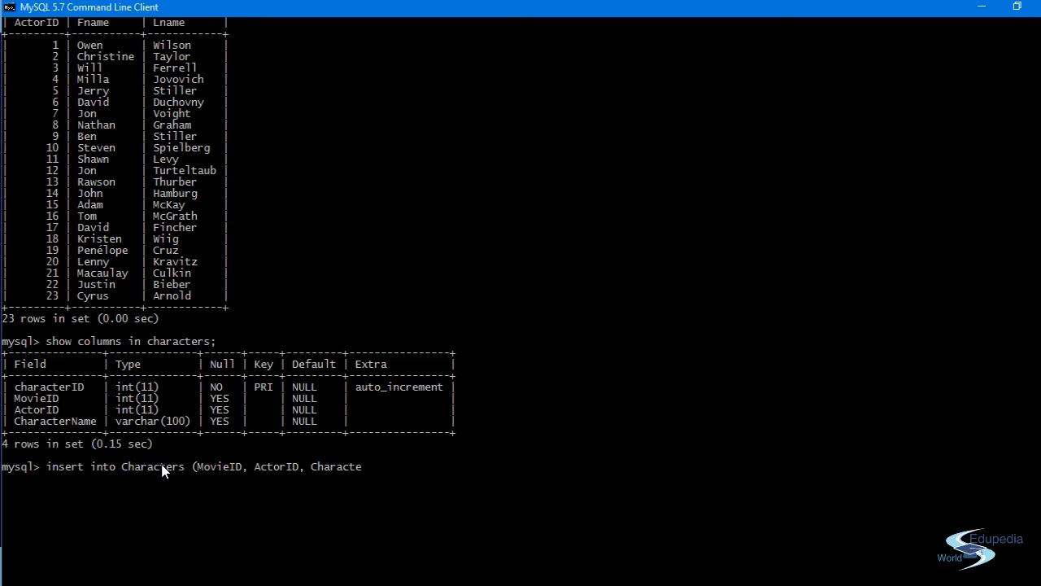
{"action": "type", "text": "rName"}
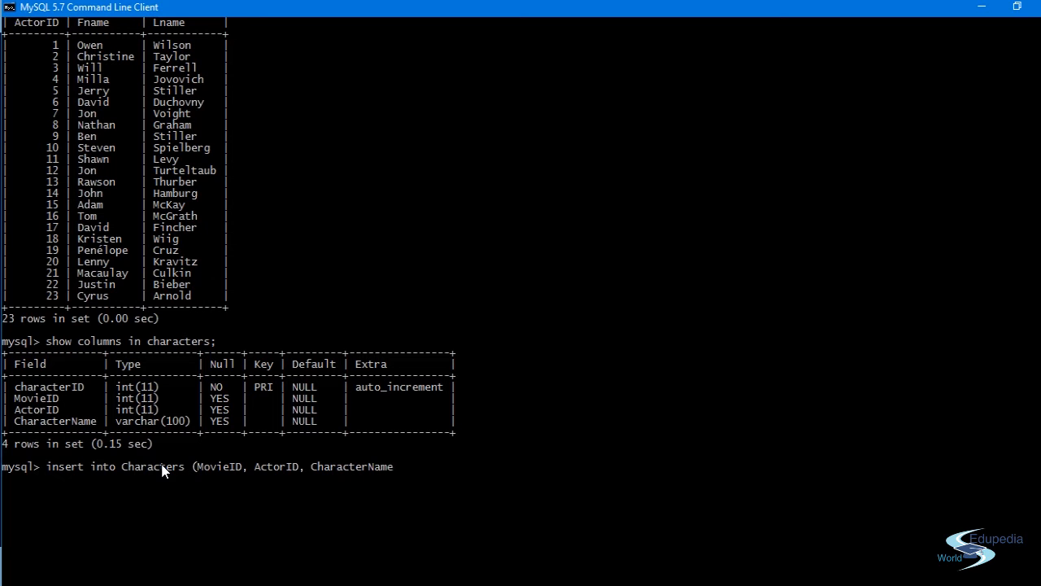
{"action": "type", "text": ")"}
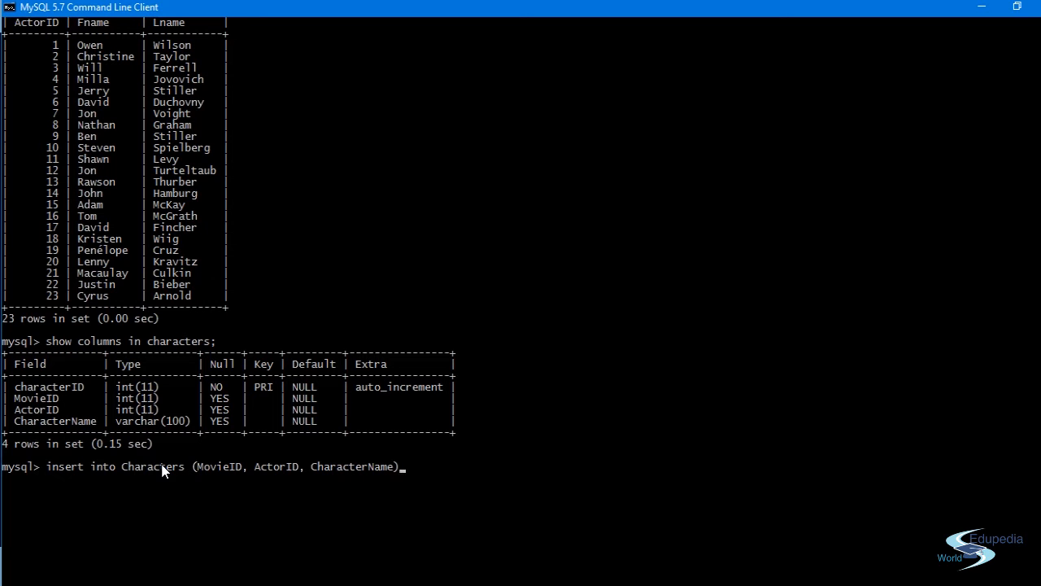
{"action": "mouse_move", "coordinate": [329, 404]}
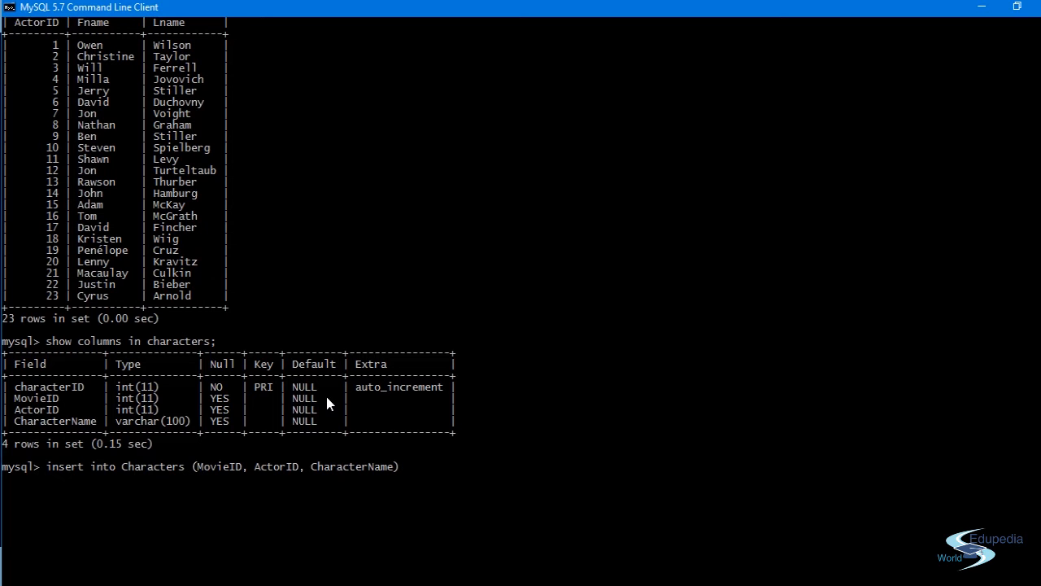
Step: Append values (1, 9, 'Derek Zoolander') to the insert and execute it
{"action": "type", "text": "value"}
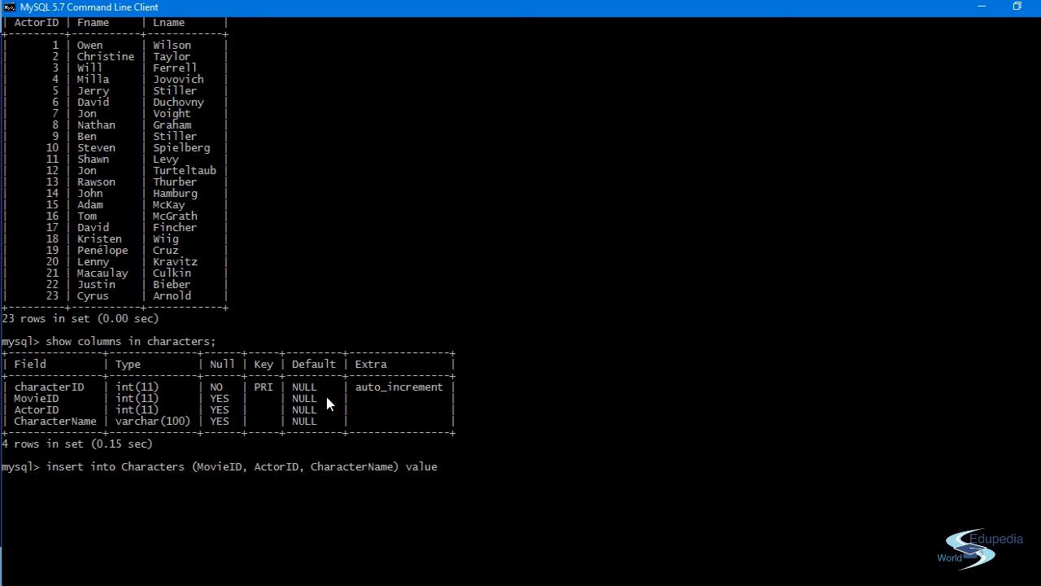
{"action": "type", "text": "s ("}
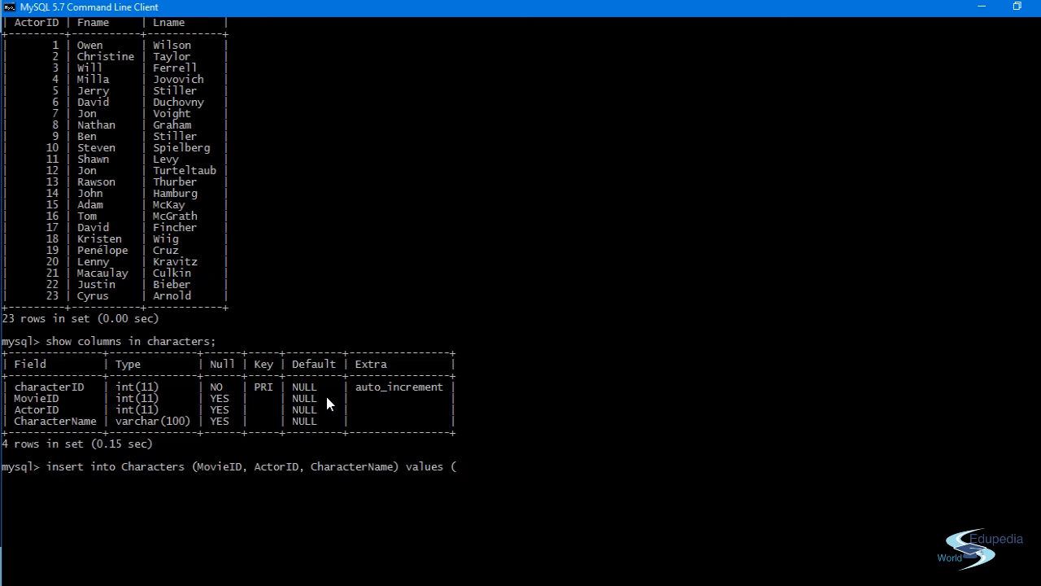
{"action": "type", "text": "1"}
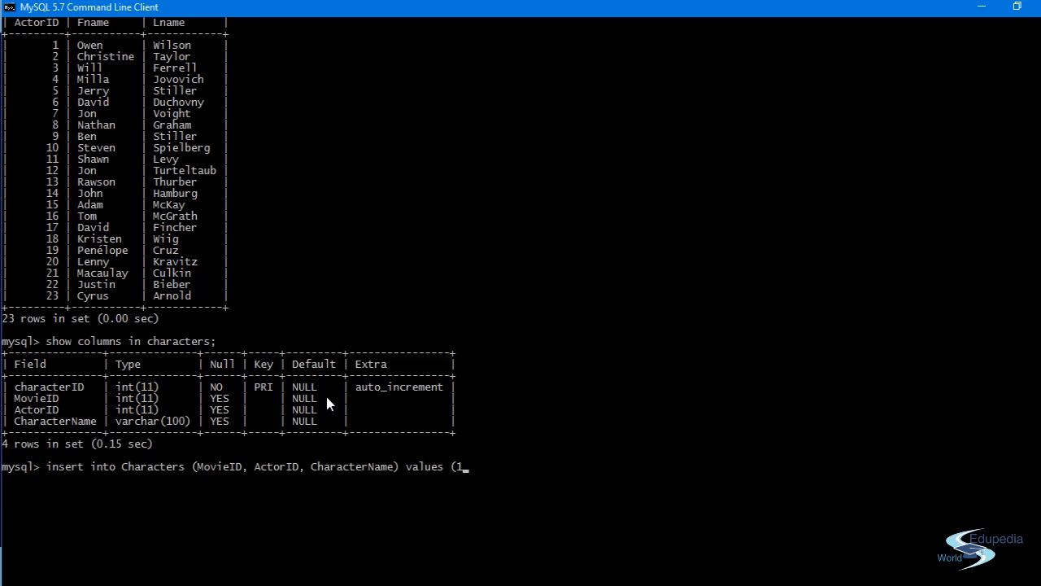
{"action": "key", "text": "Backspace"}
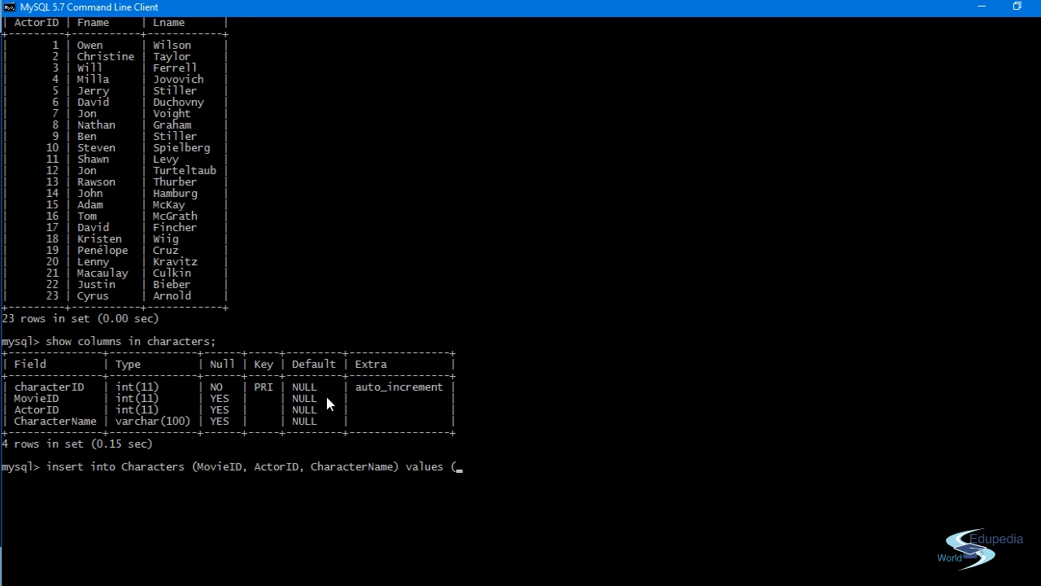
{"action": "type", "text": "1,"}
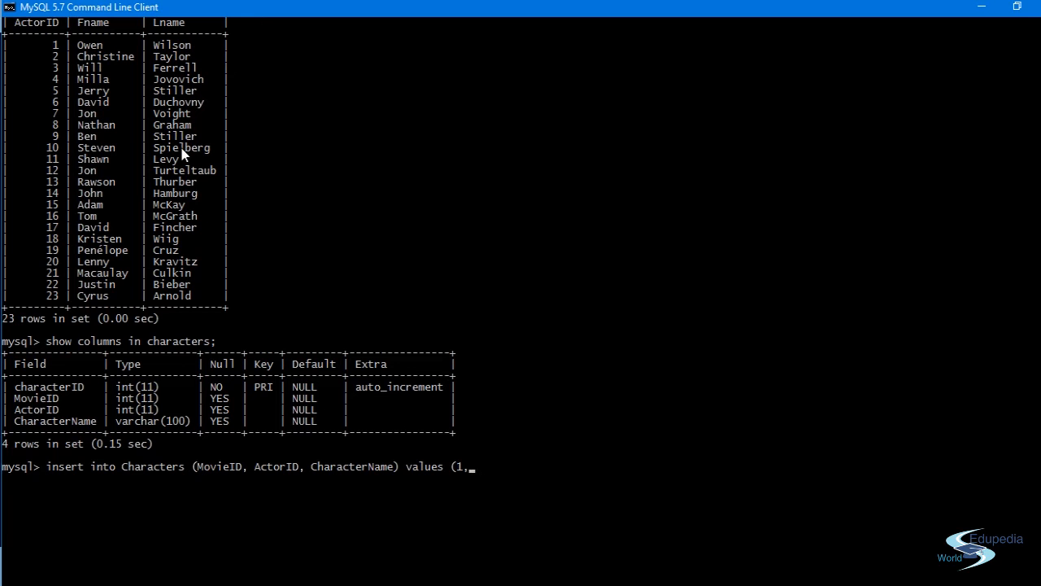
{"action": "type", "text": "9,"}
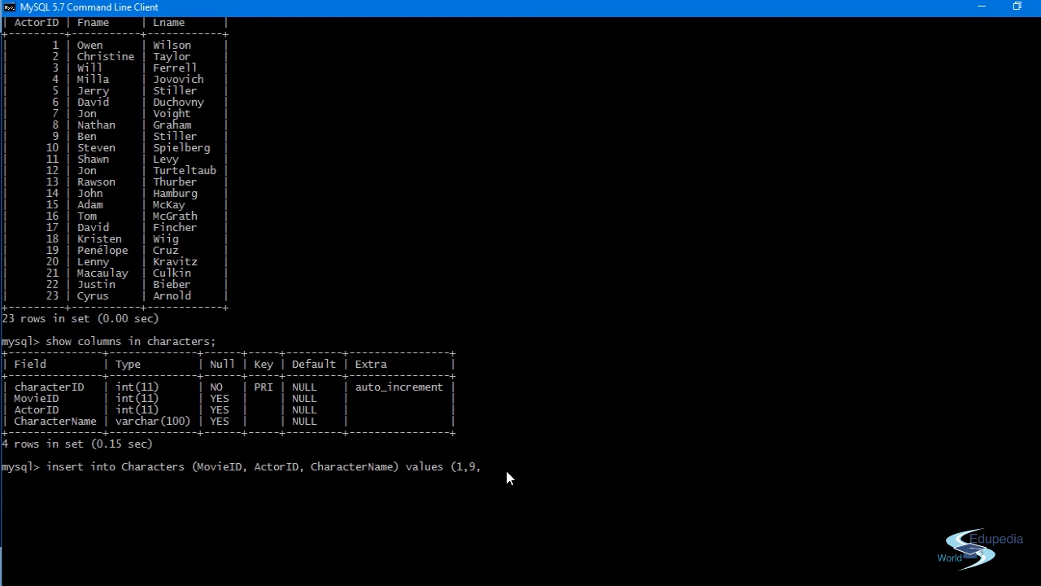
{"action": "type", "text": "'De"}
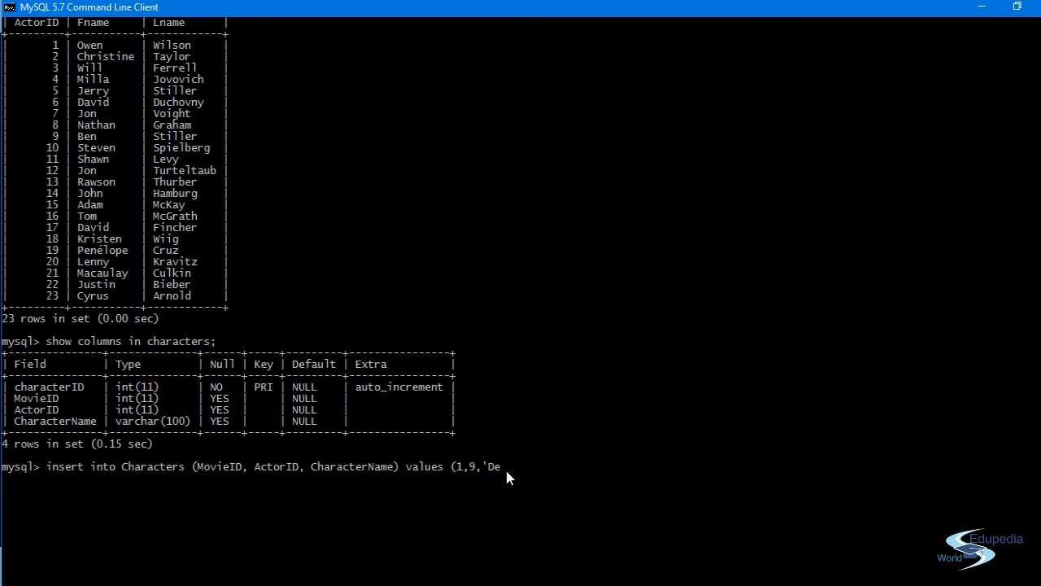
{"action": "type", "text": "rek Zo"}
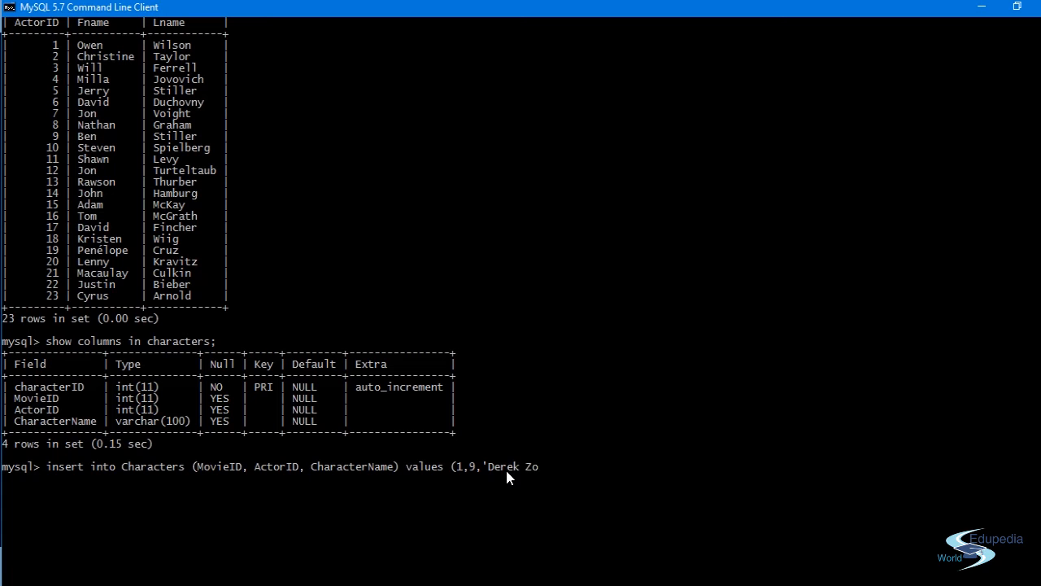
{"action": "type", "text": "olander"}
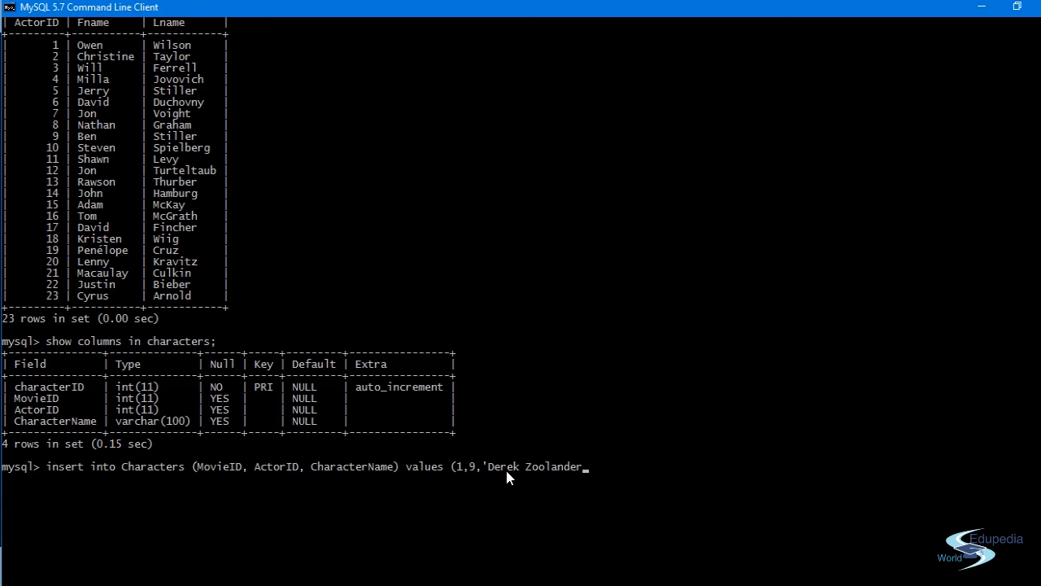
{"action": "type", "text": "'"}
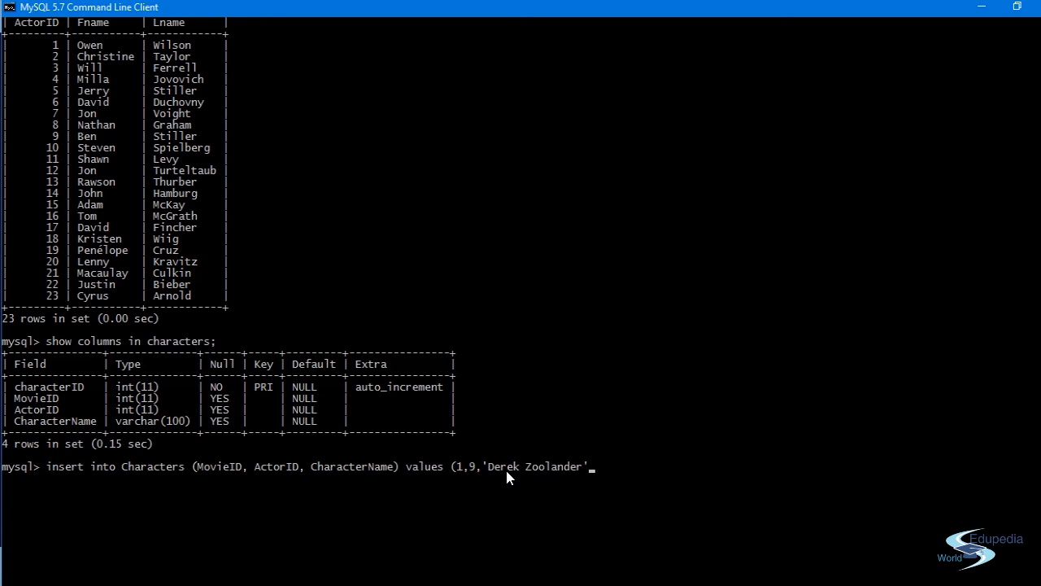
{"action": "type", "text": ")"}
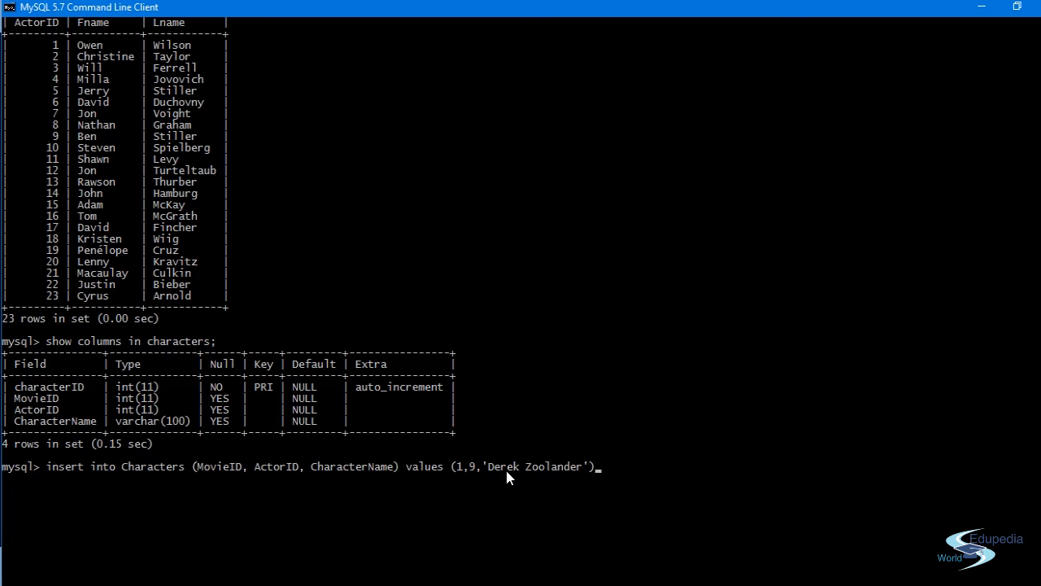
{"action": "type", "text": ";"}
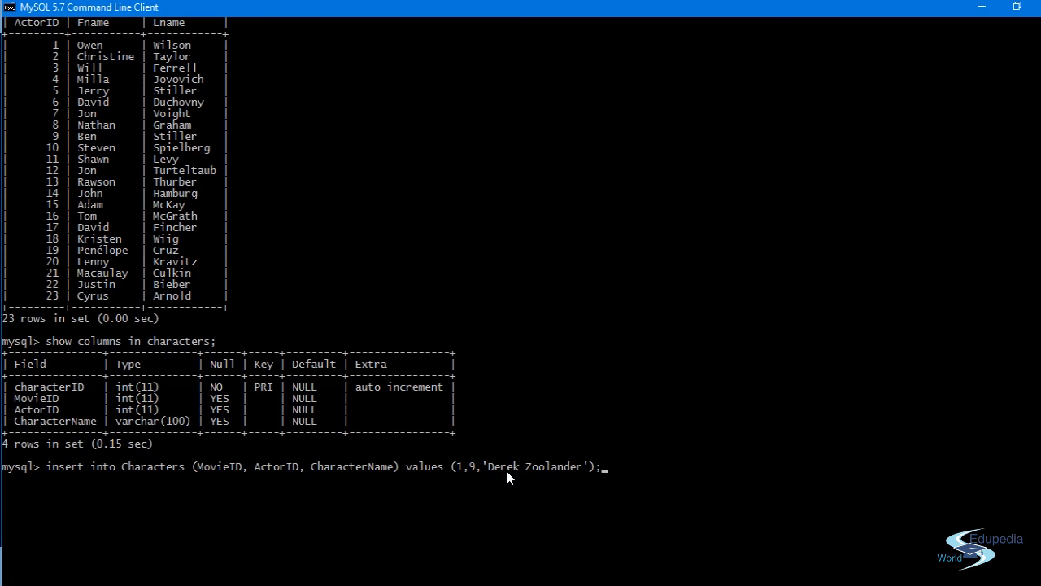
{"action": "key", "text": "Return"}
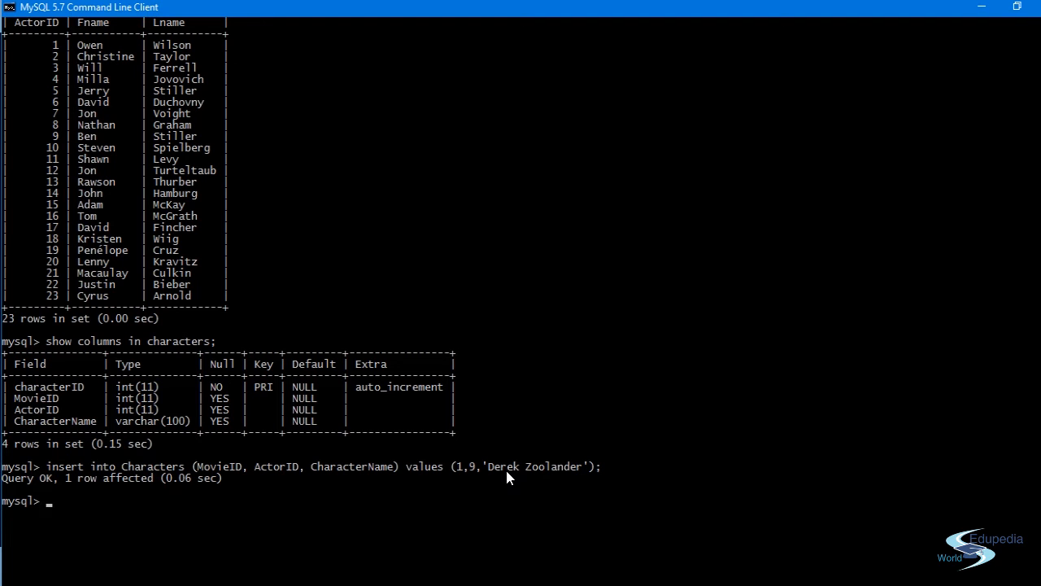
Step: Query select * from Characters; and scroll to see the single Derek Zoolander row
{"action": "type", "text": "select"}
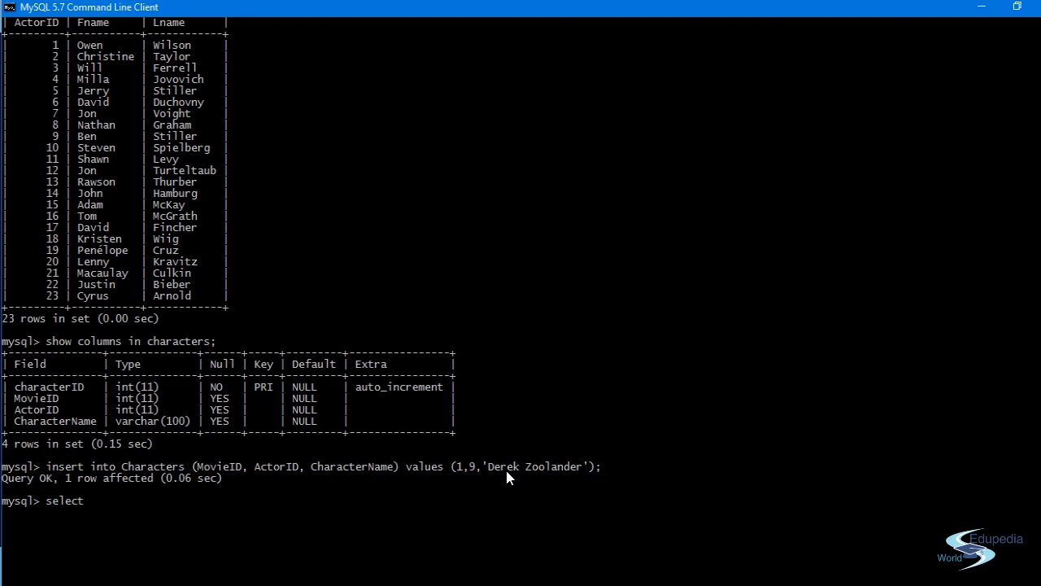
{"action": "type", "text": "("}
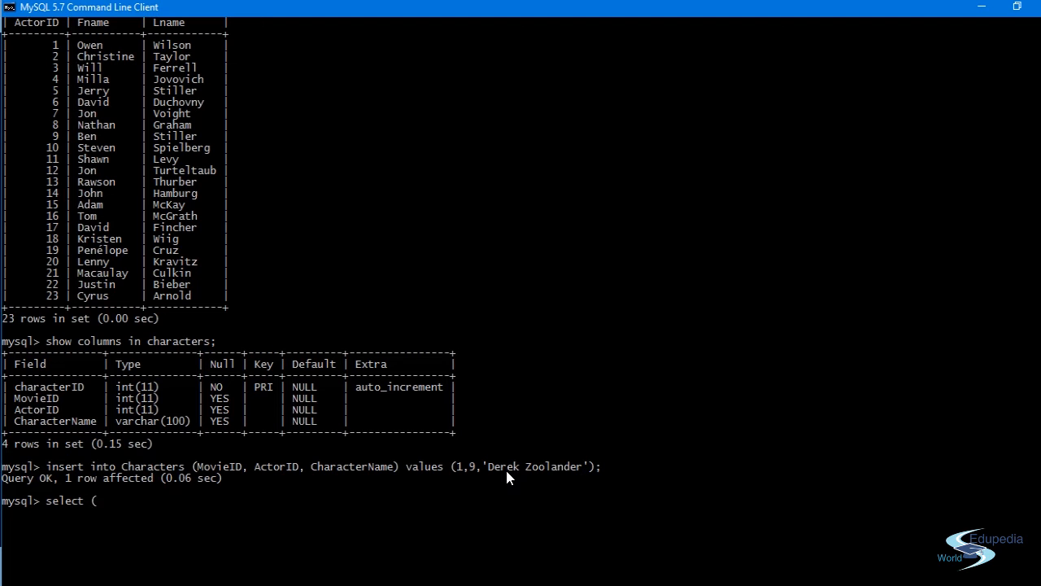
{"action": "type", "text": "*"}
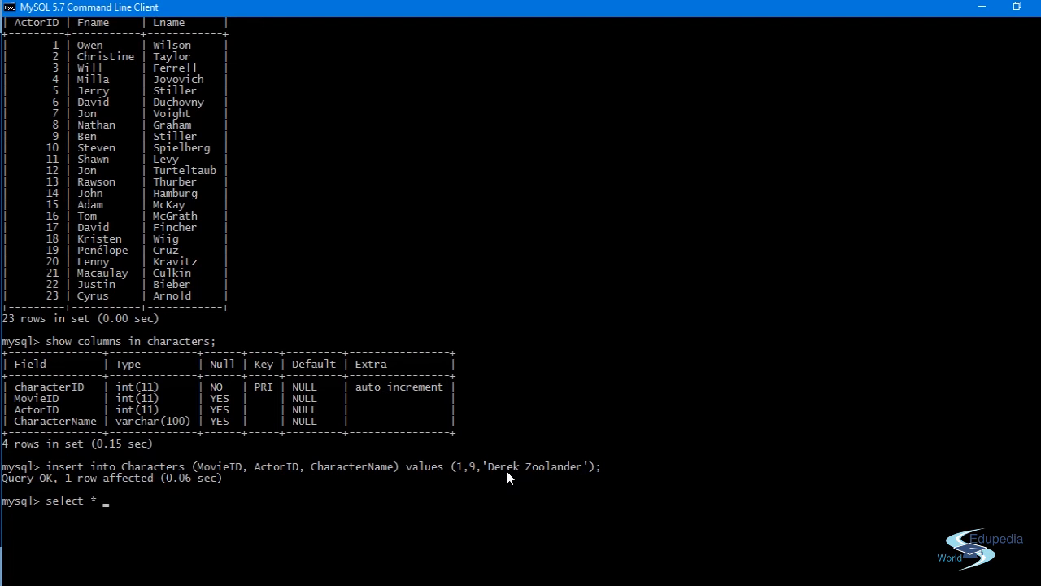
{"action": "type", "text": "from"}
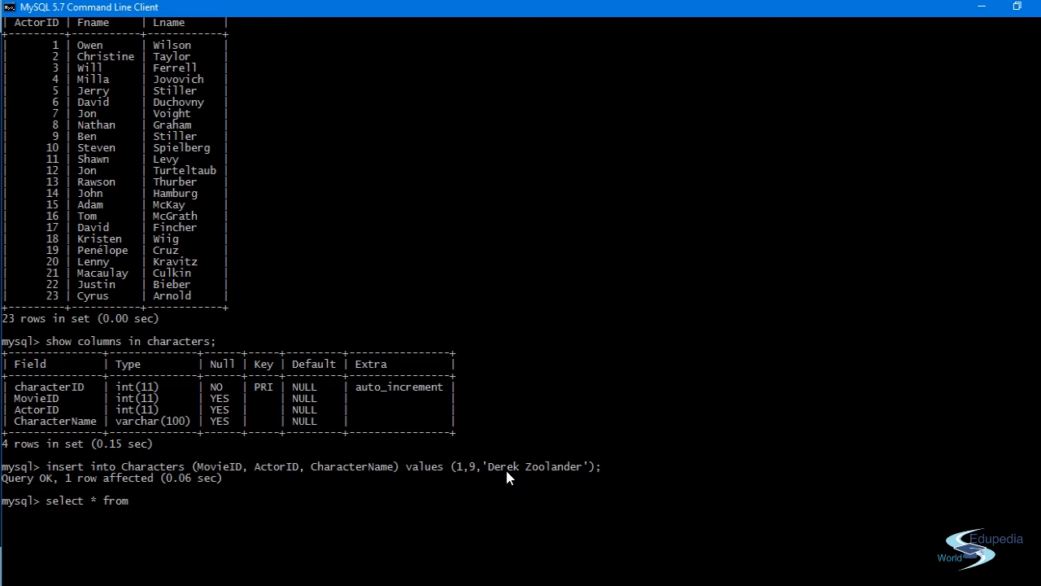
{"action": "type", "text": "Chrarac"}
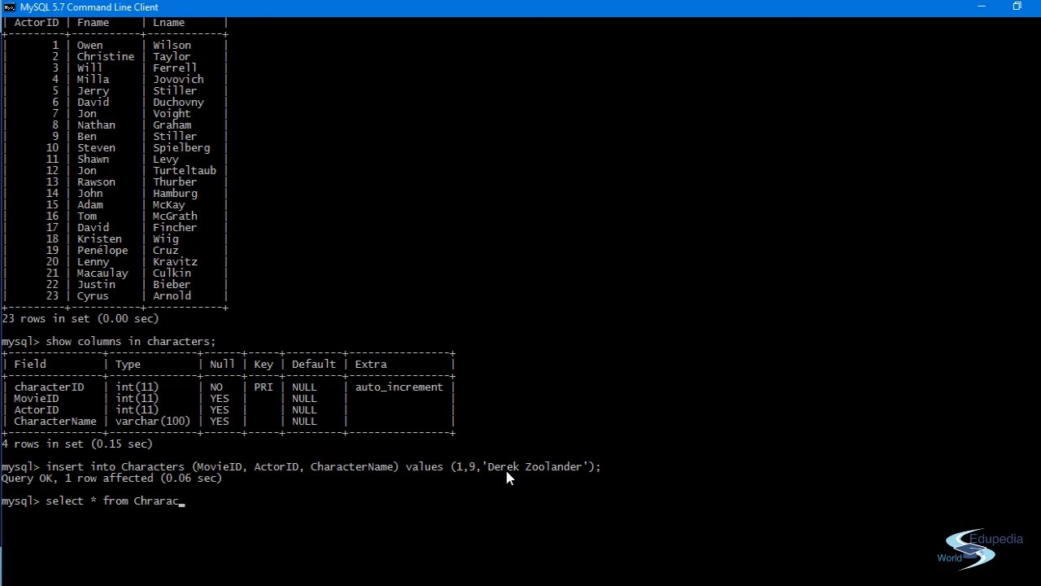
{"action": "type", "text": "ters"}
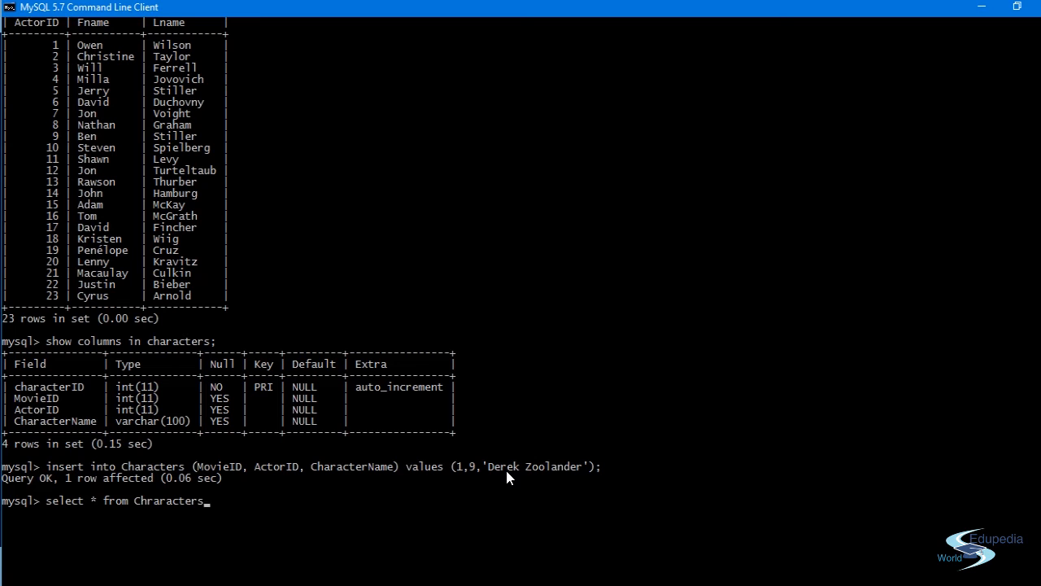
{"action": "type", "text": ";"}
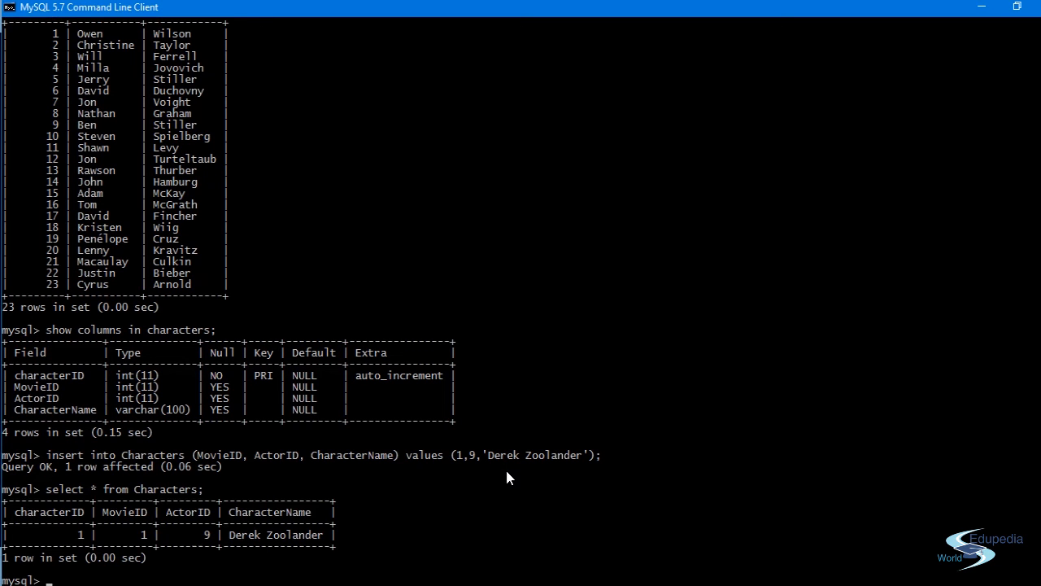
{"action": "mouse_move", "coordinate": [239, 553]}
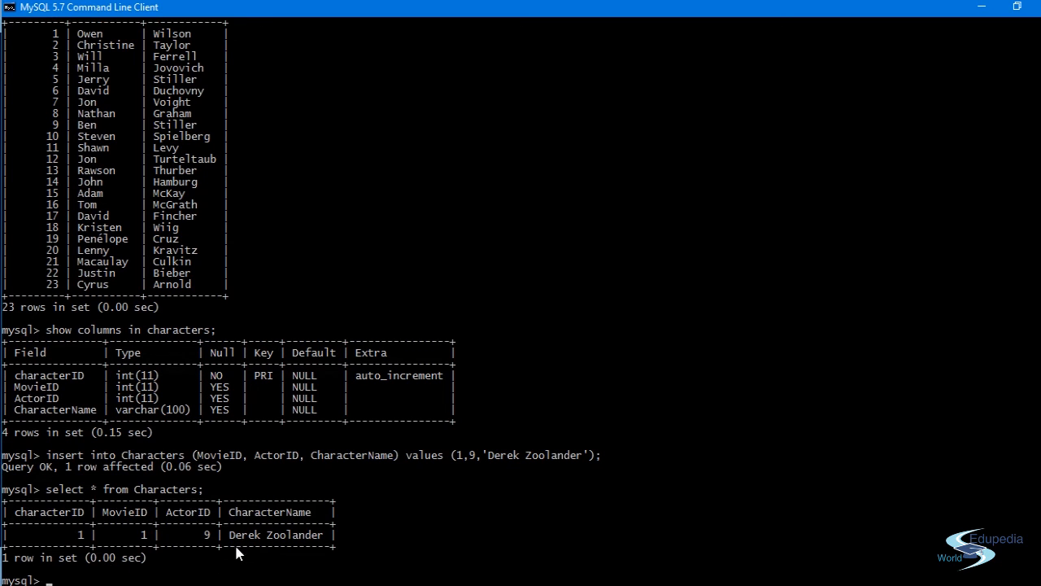
{"action": "mouse_move", "coordinate": [255, 571]}
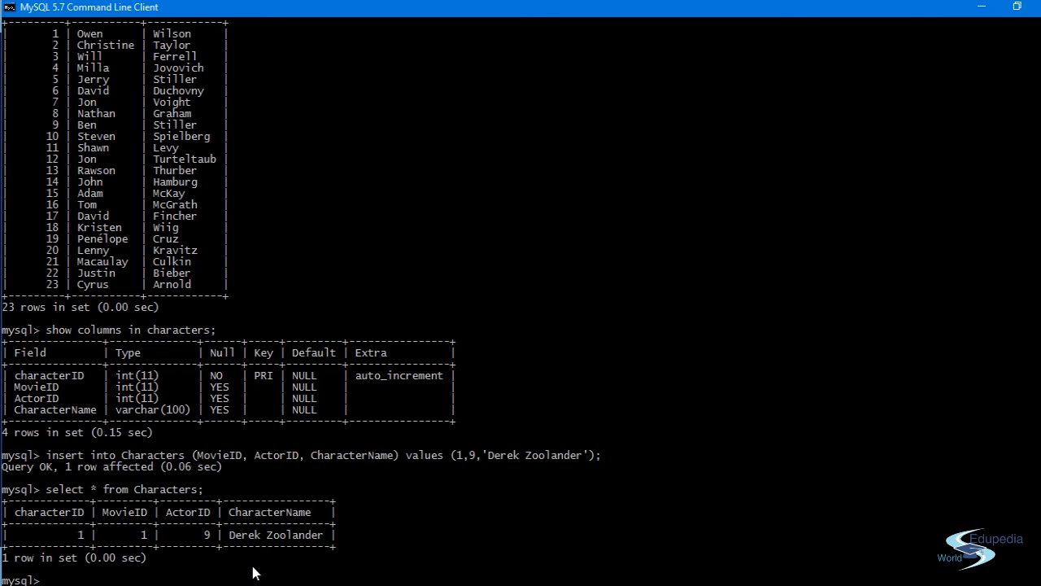
{"action": "scroll", "scroll_direction": "down", "scroll_amount": 3}
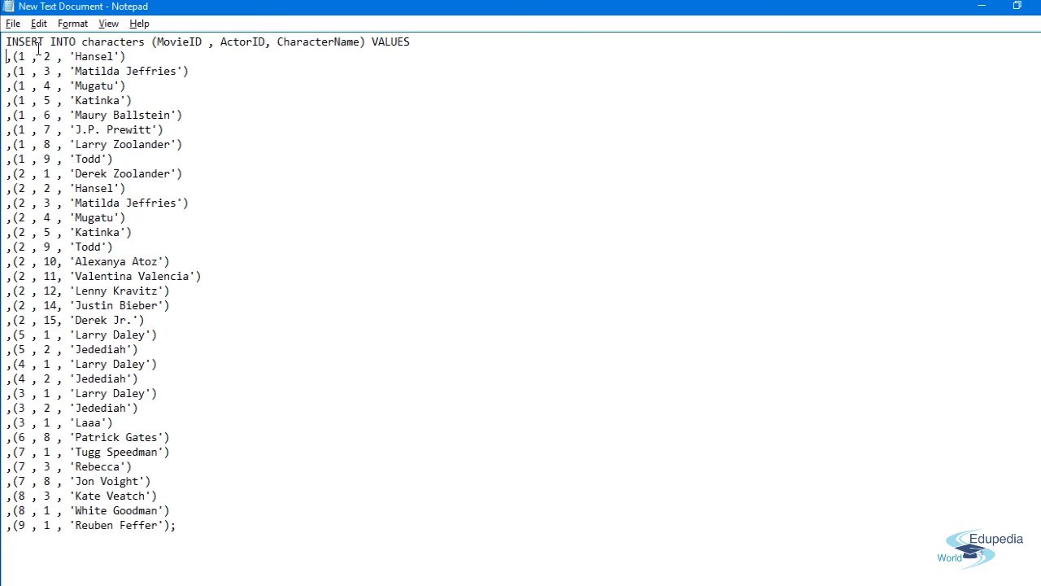
{"action": "mouse_move", "coordinate": [189, 555]}
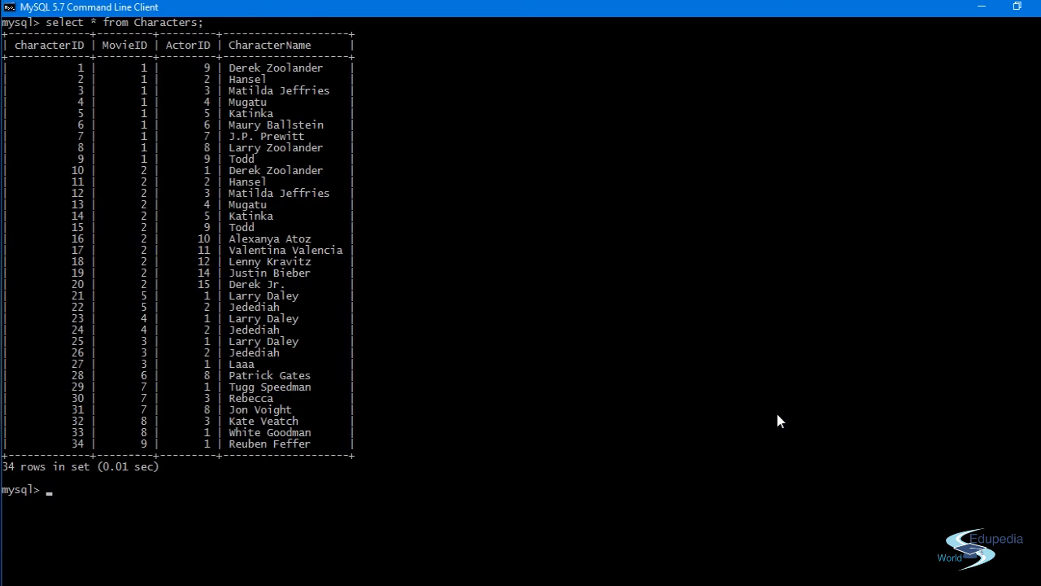
{"action": "mouse_move", "coordinate": [126, 155]}
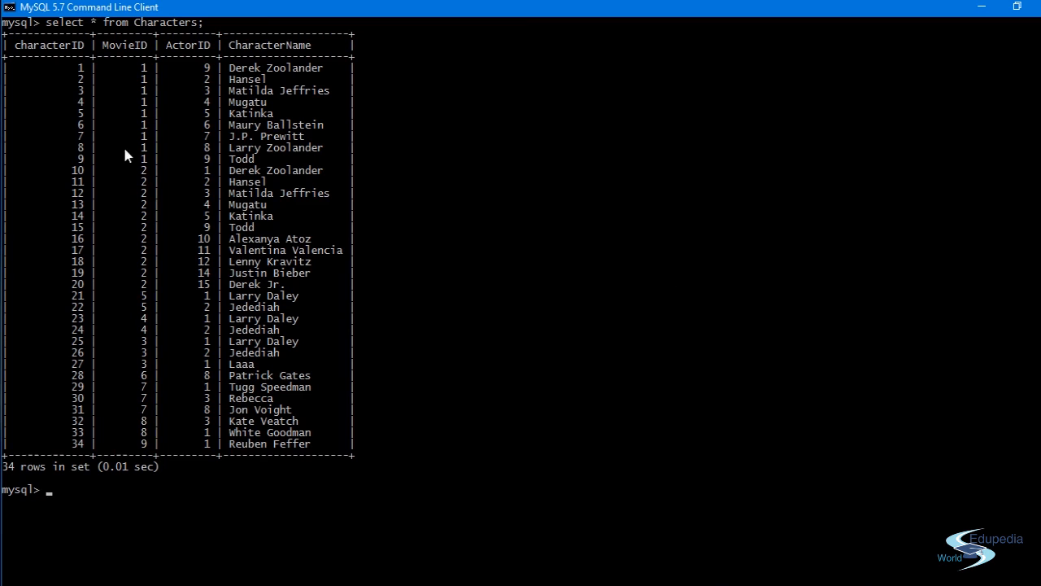
{"action": "mouse_move", "coordinate": [142, 501]}
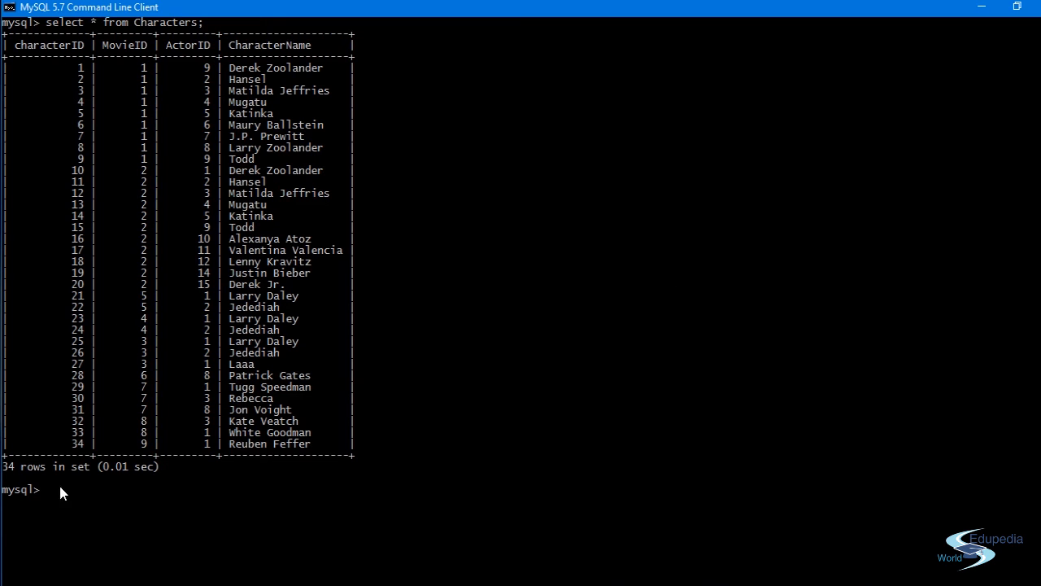
{"action": "mouse_move", "coordinate": [69, 61]}
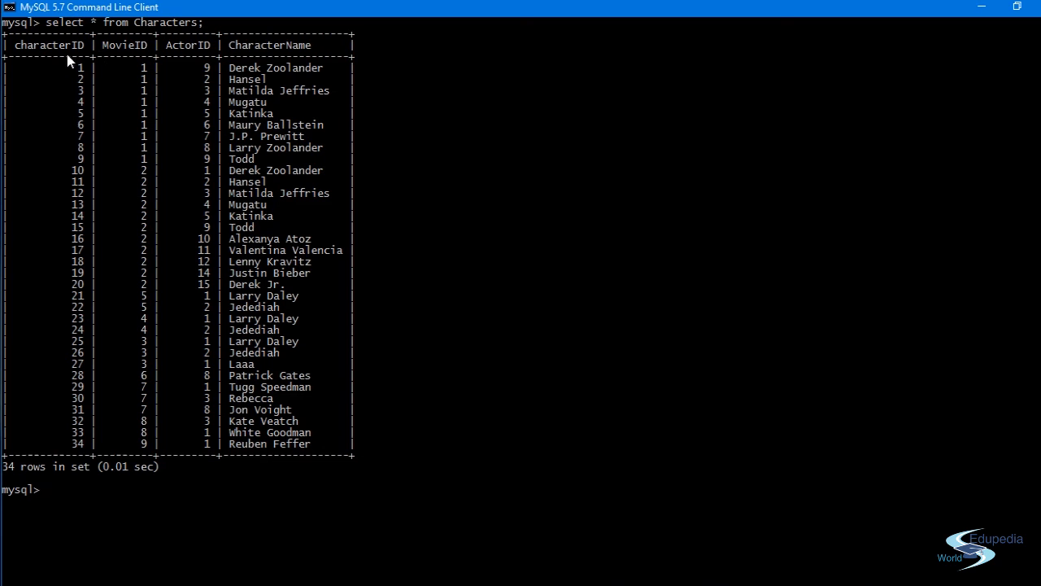
{"action": "mouse_move", "coordinate": [238, 58]}
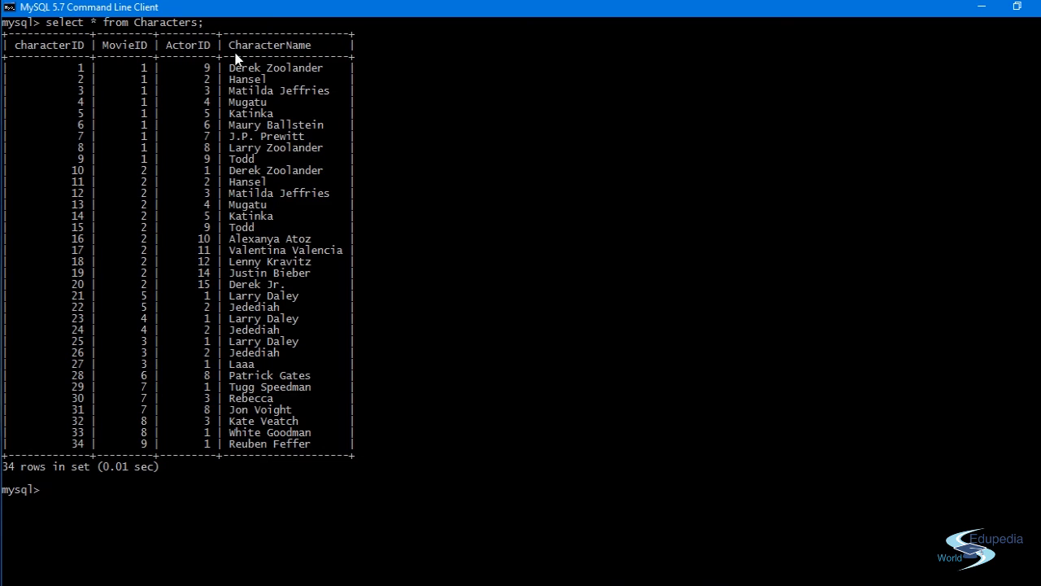
{"action": "mouse_move", "coordinate": [254, 128]}
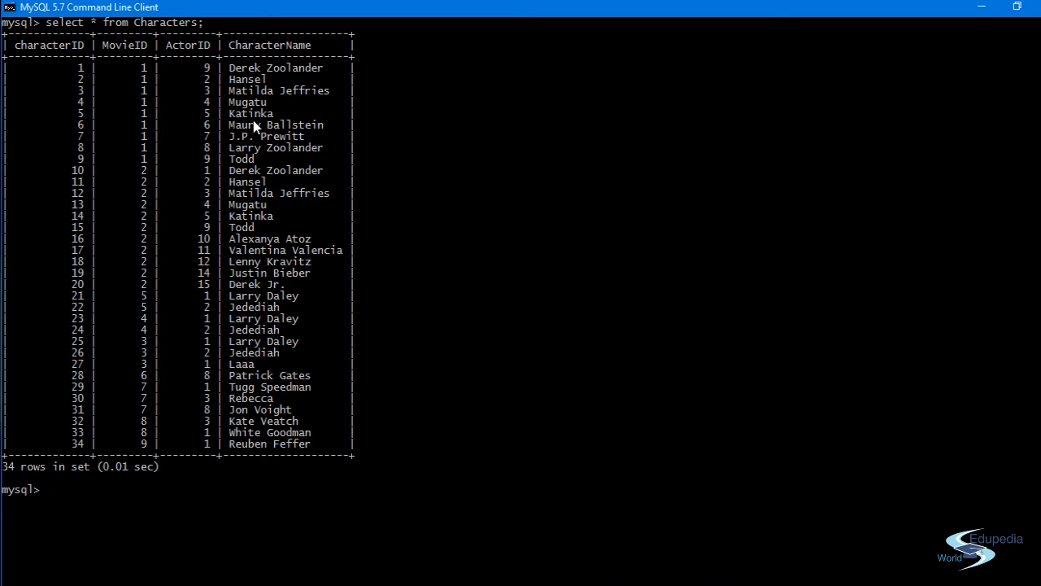
{"action": "mouse_move", "coordinate": [291, 327]}
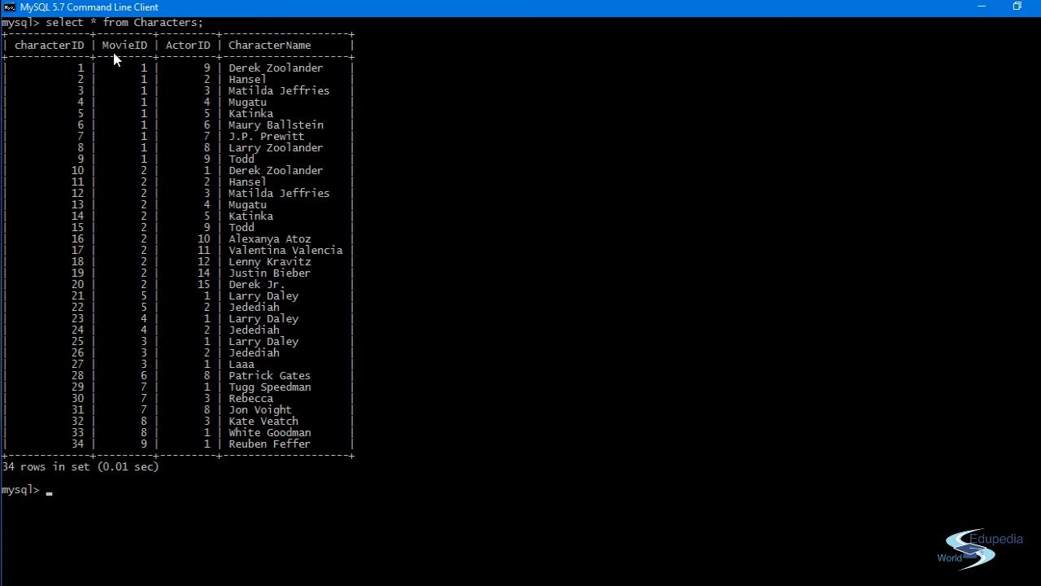
{"action": "mouse_move", "coordinate": [180, 51]}
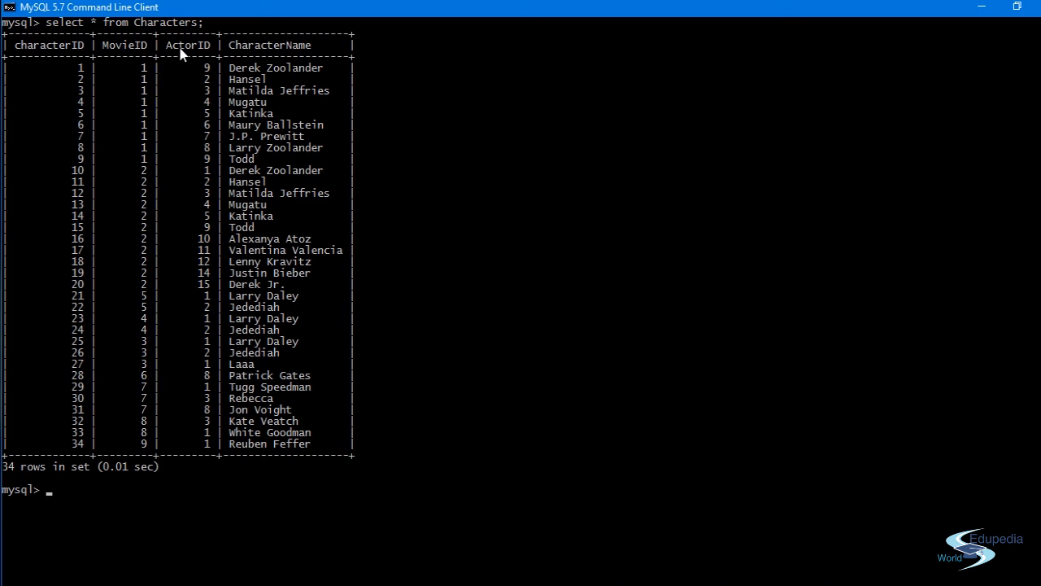
{"action": "mouse_move", "coordinate": [110, 61]}
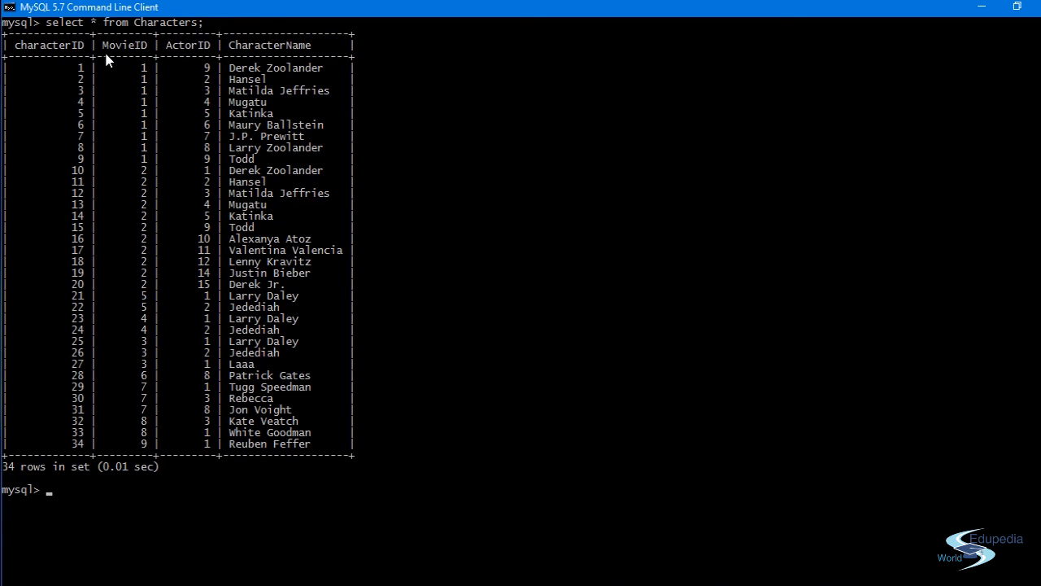
{"action": "mouse_move", "coordinate": [34, 64]}
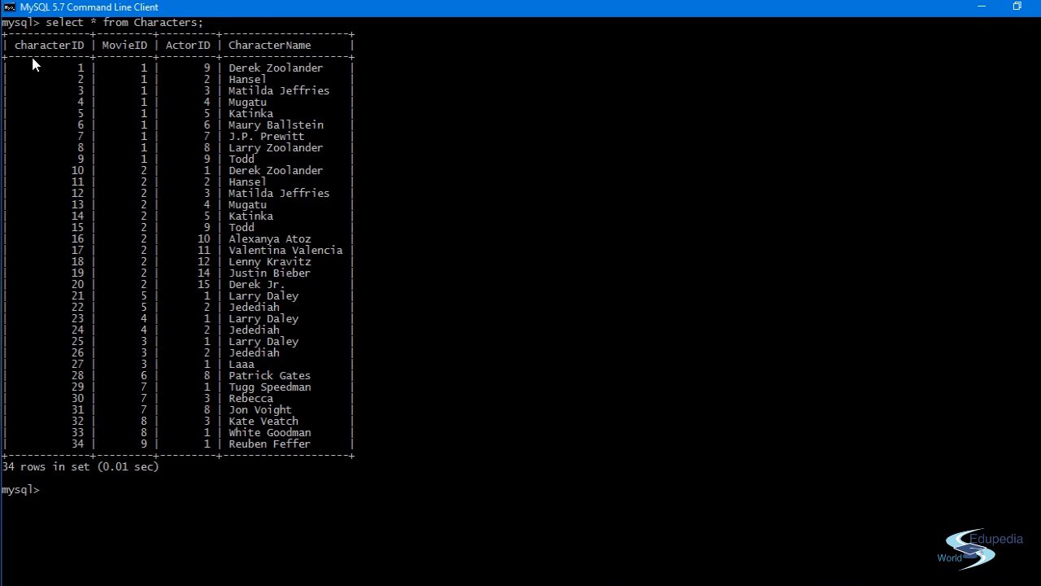
{"action": "mouse_move", "coordinate": [118, 34]}
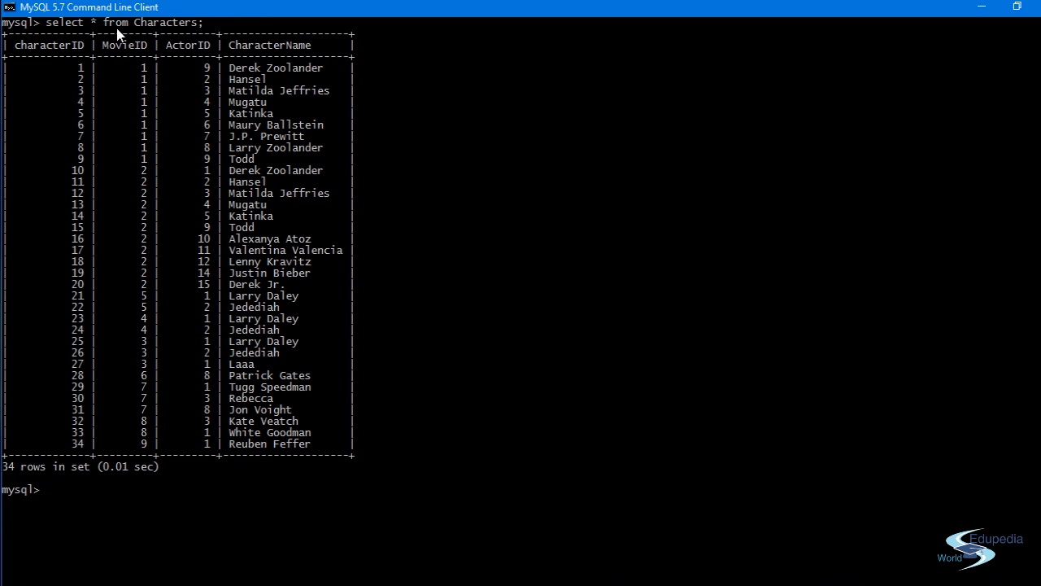
{"action": "mouse_move", "coordinate": [122, 51]}
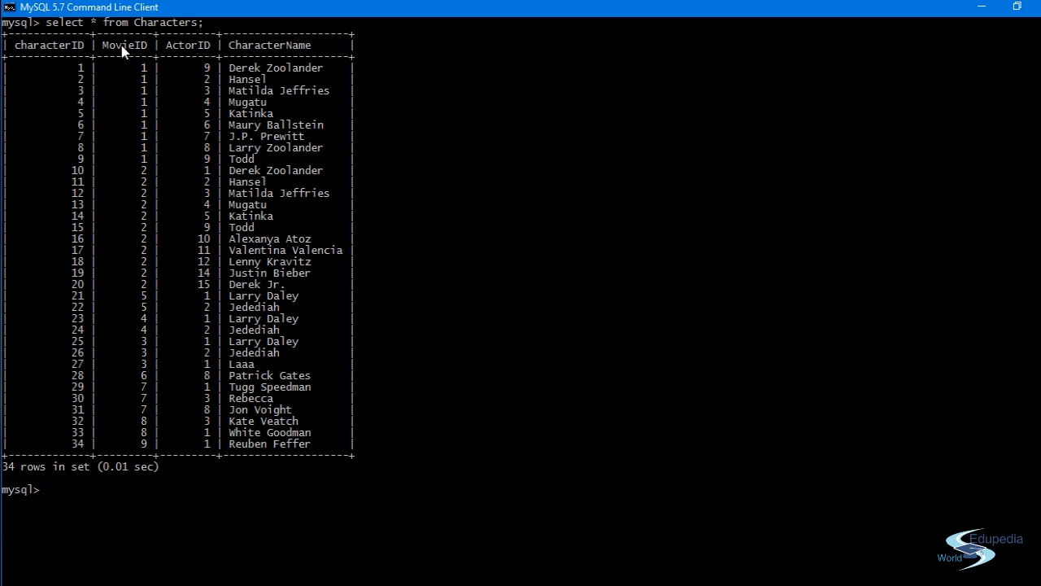
{"action": "mouse_move", "coordinate": [116, 410]}
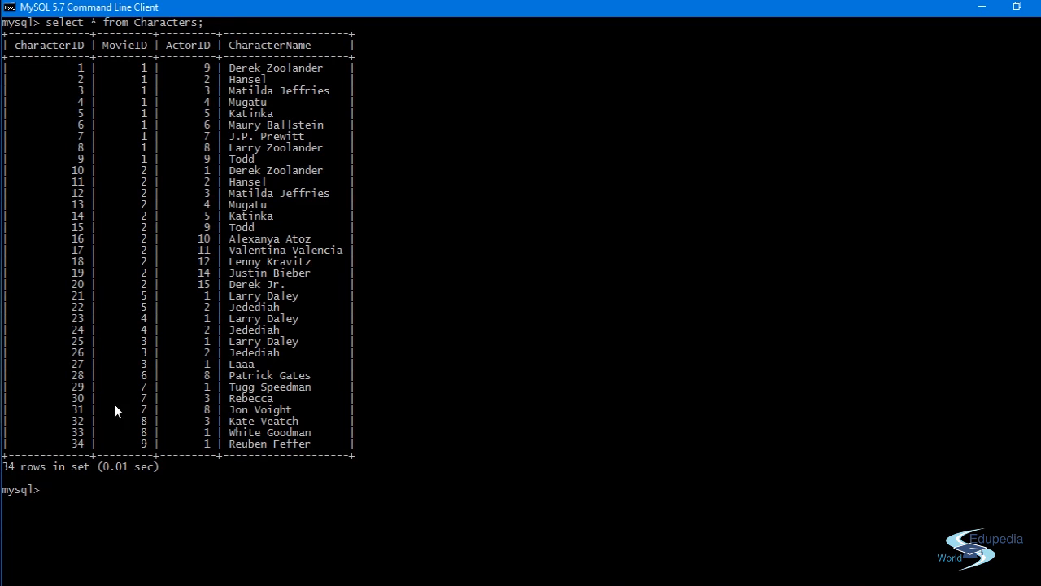
{"action": "mouse_move", "coordinate": [122, 47]}
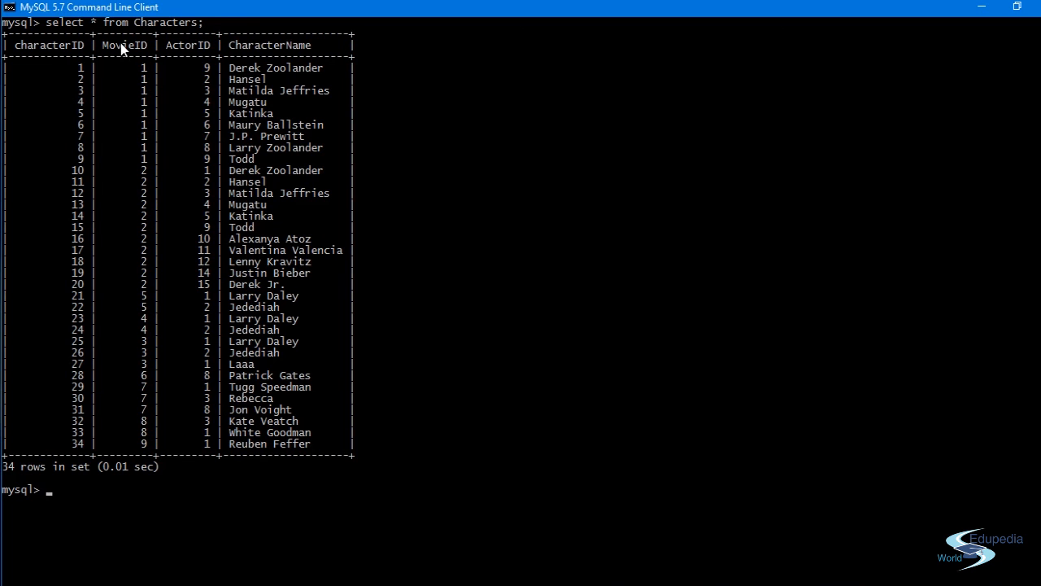
{"action": "mouse_move", "coordinate": [202, 40]}
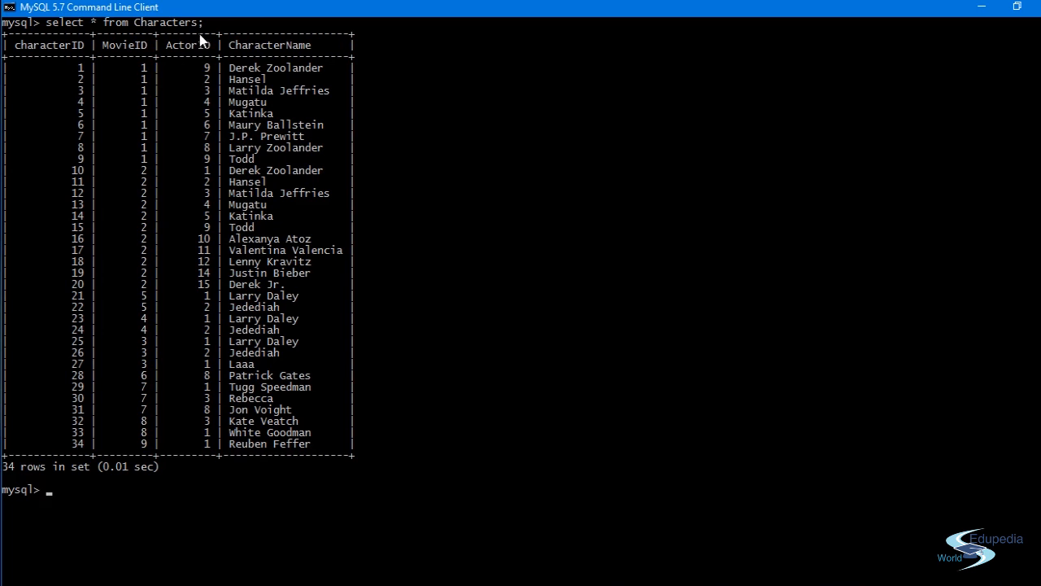
{"action": "mouse_move", "coordinate": [205, 84]}
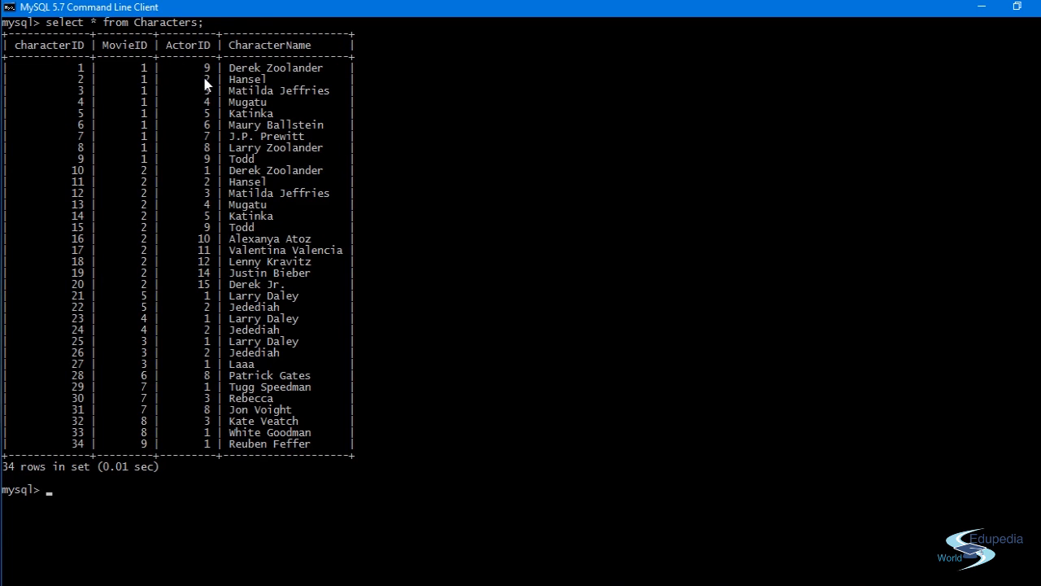
{"action": "mouse_move", "coordinate": [391, 472]}
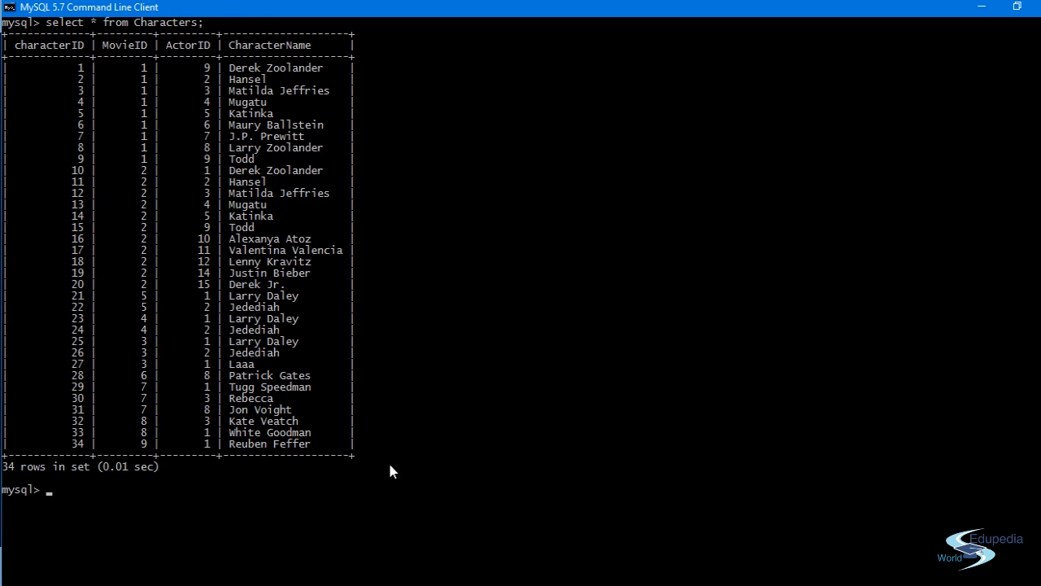
{"action": "mouse_move", "coordinate": [456, 309]}
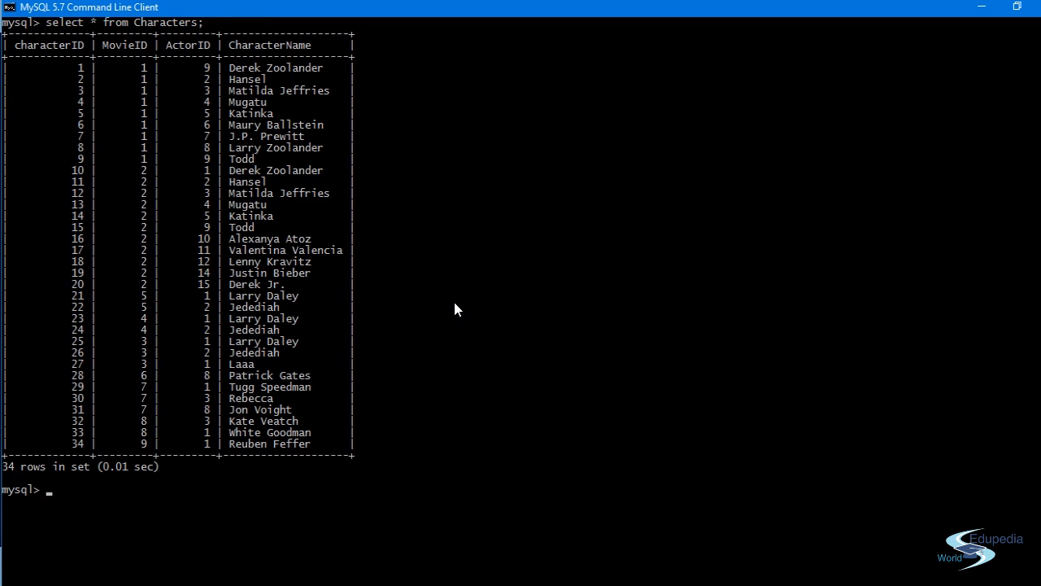